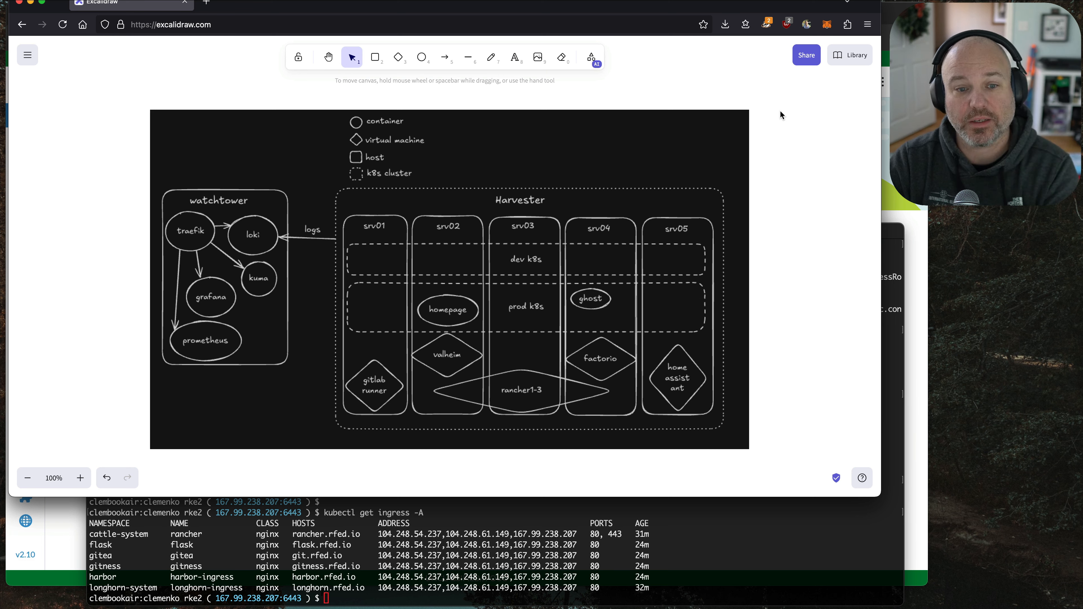
pyautogui.moveTo(395, 261)
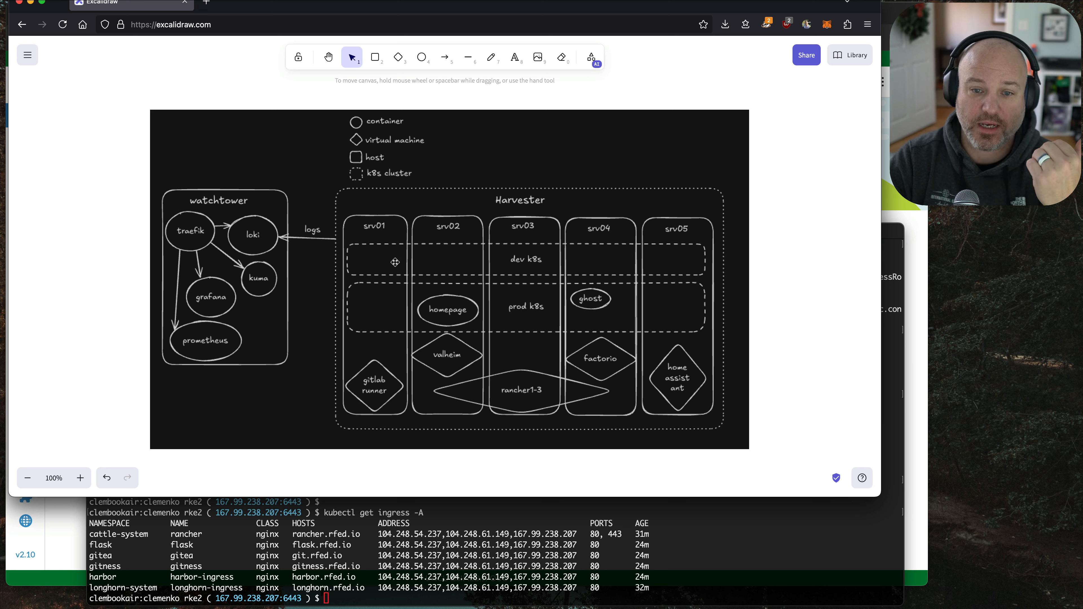
pyautogui.moveTo(593, 307)
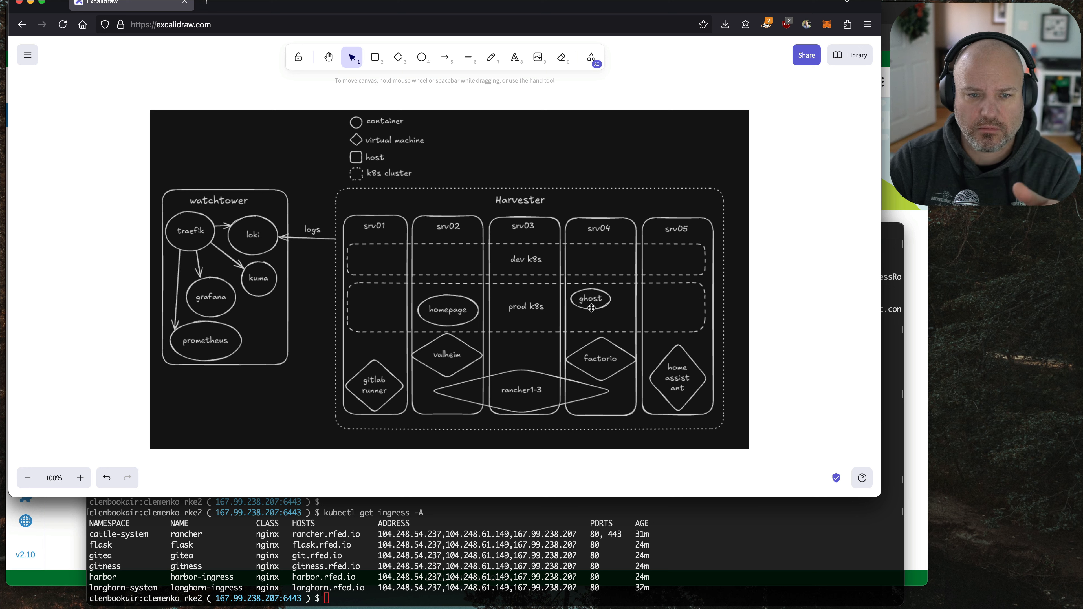
pyautogui.moveTo(495, 313)
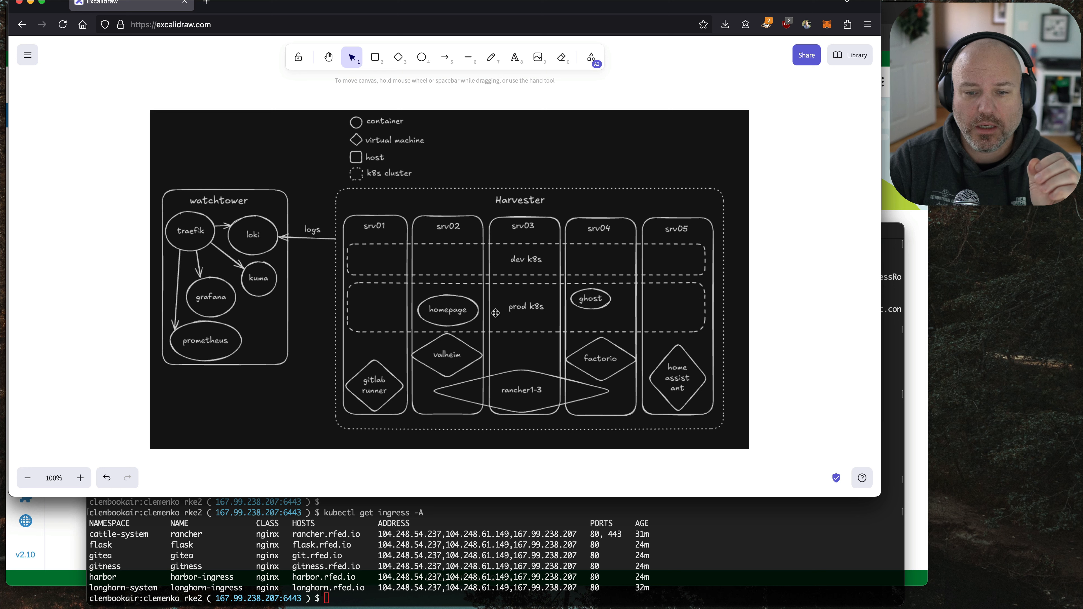
pyautogui.moveTo(610, 236)
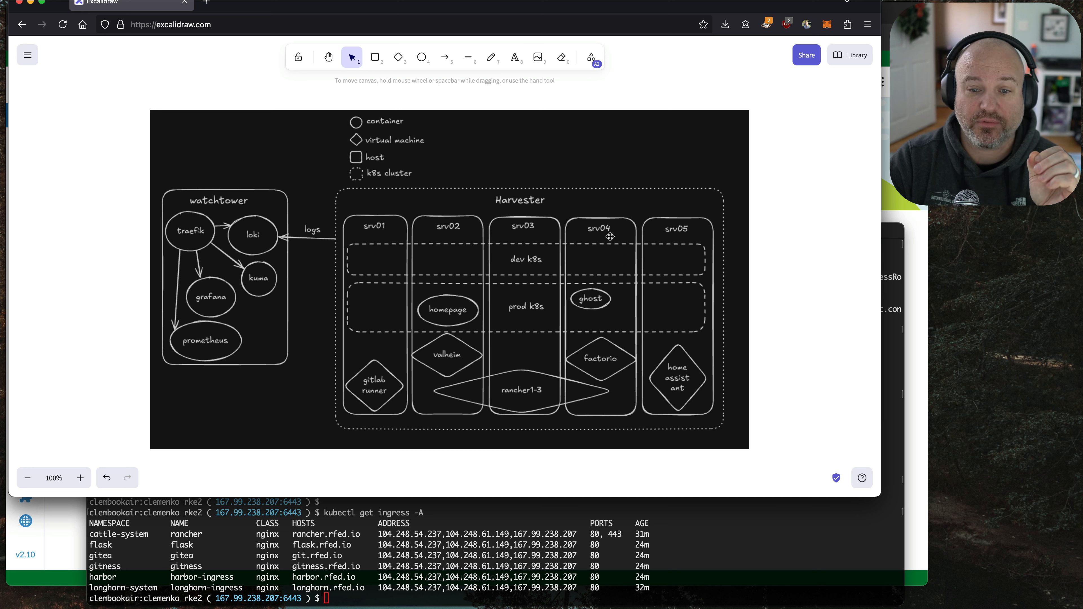
pyautogui.moveTo(510, 315)
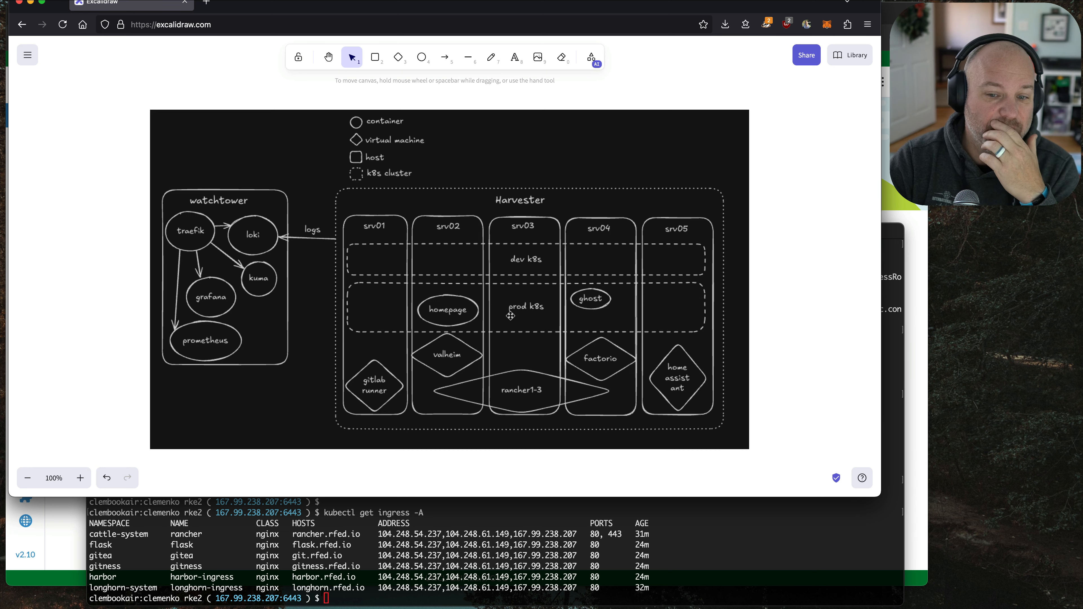
pyautogui.moveTo(580, 325)
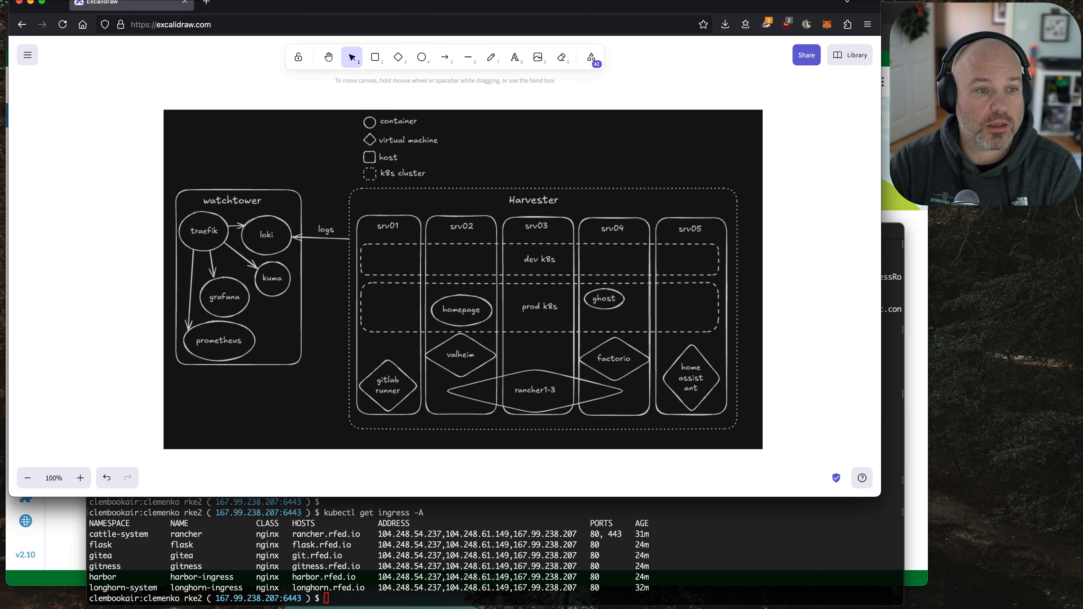
# Visit the Rancher local cluster dashboard, the Gitea site and the Flask/Redis app in the browser
pyautogui.click(325, 12)
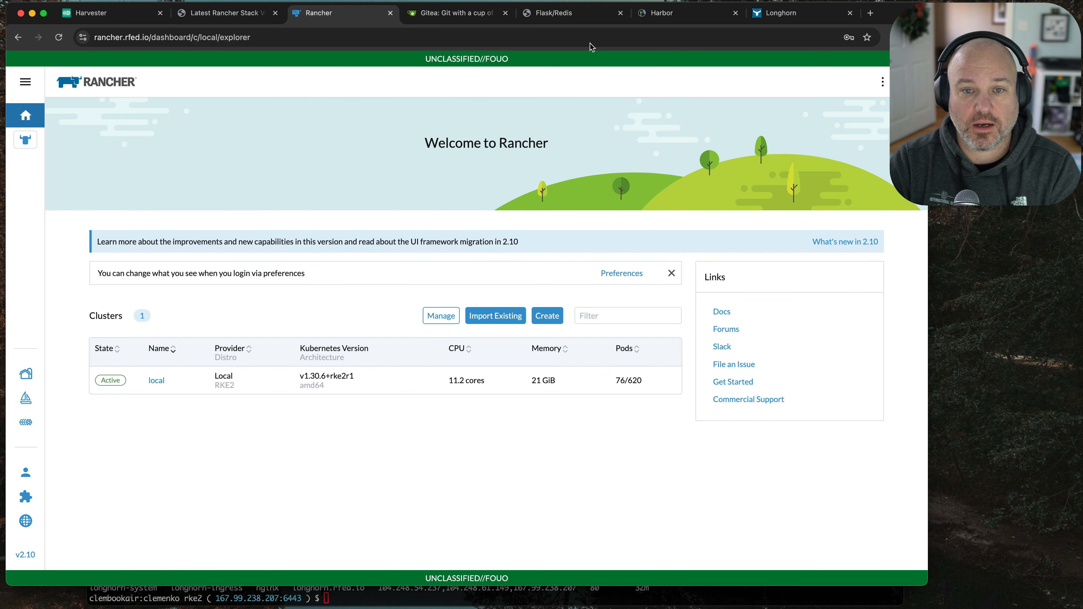
pyautogui.click(156, 380)
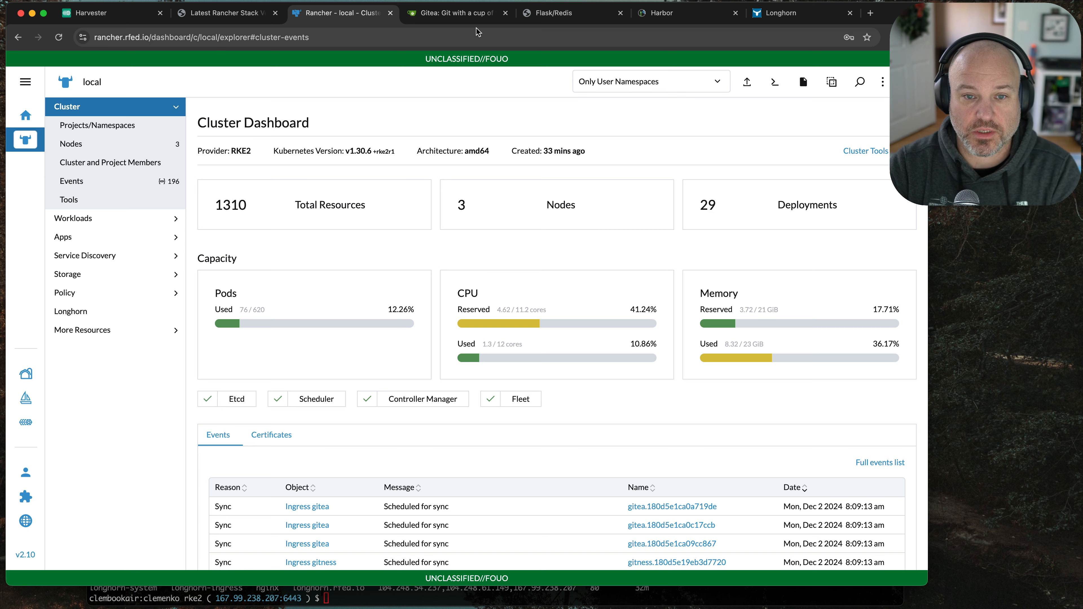
pyautogui.click(453, 13)
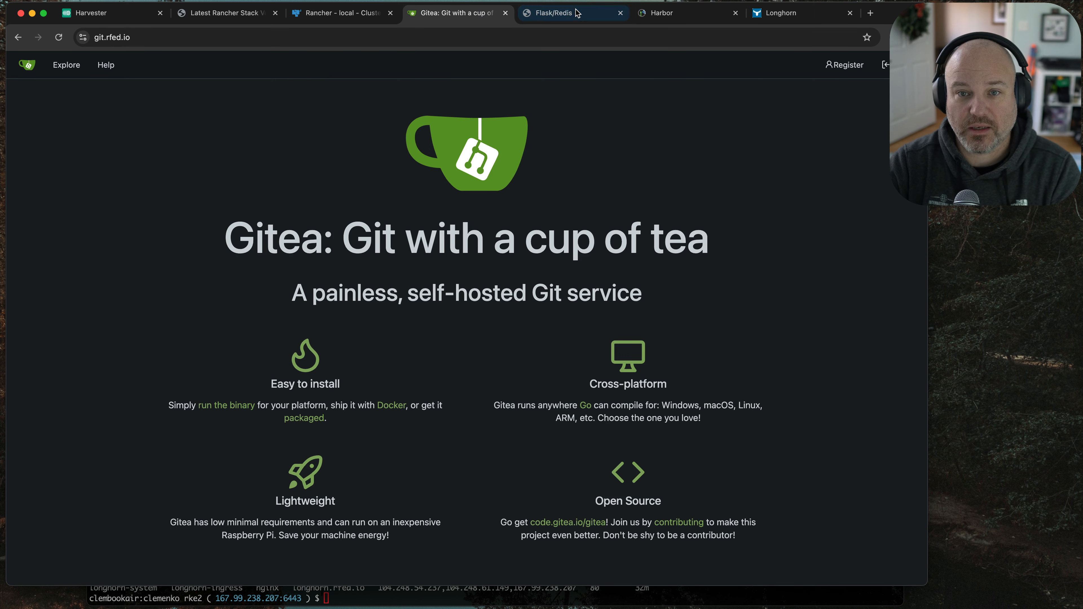
pyautogui.click(803, 13)
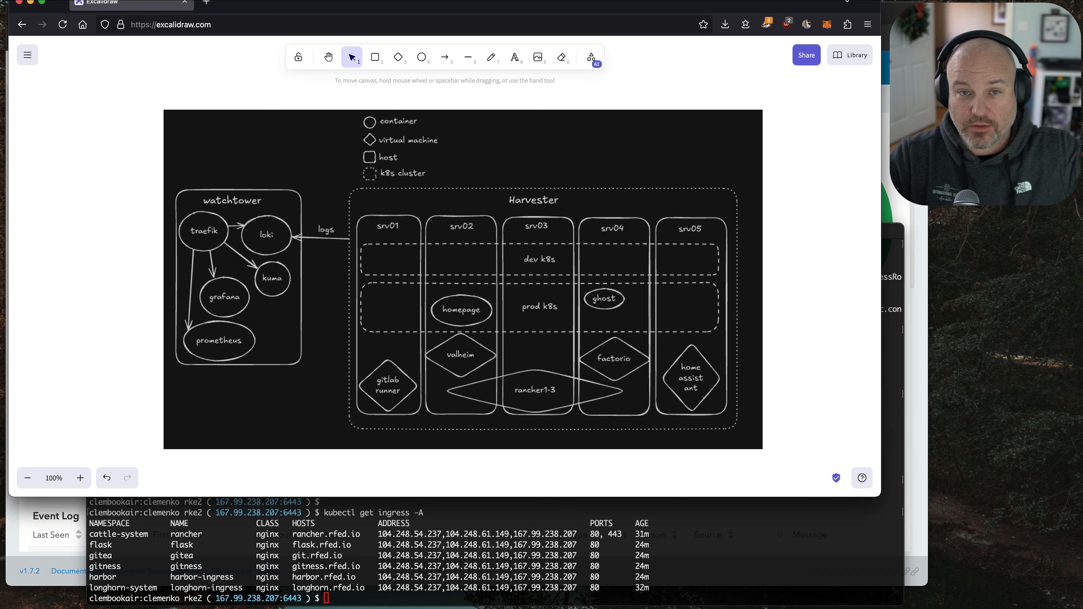
# Scroll the canvas down to the Pod ← Service ← Ingress ← Ingress Controller ← Node ← Load Balancer chain
pyautogui.scroll(-3)
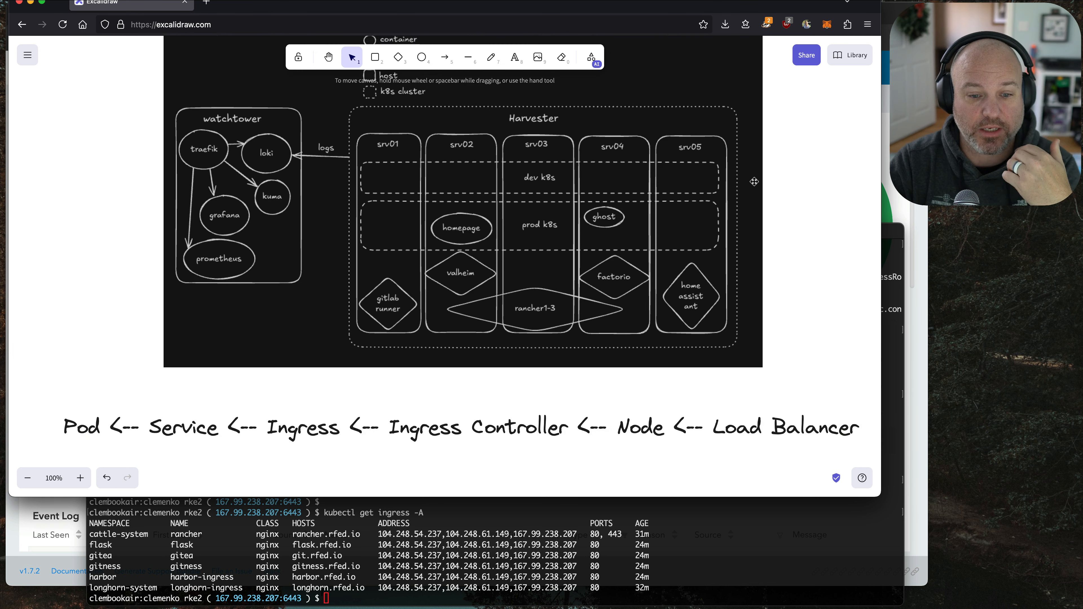
pyautogui.scroll(-3)
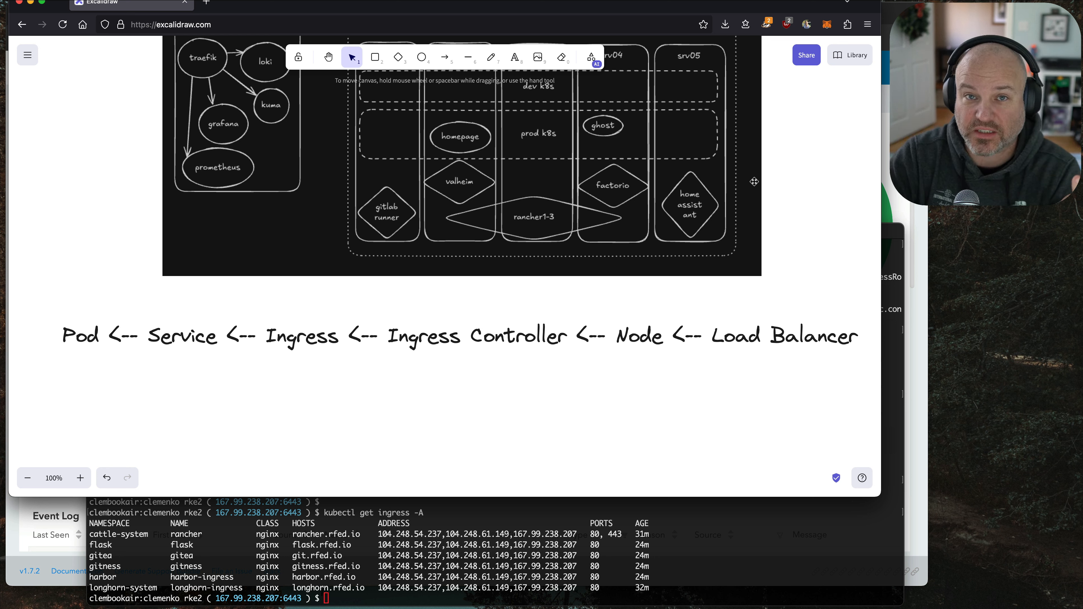
pyautogui.moveTo(297, 362)
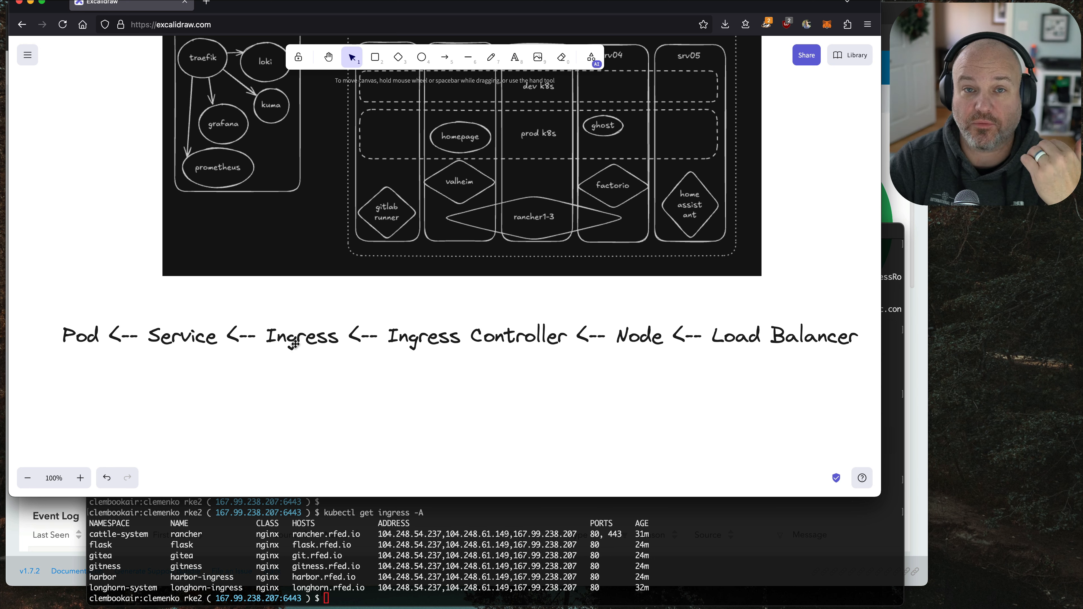
pyautogui.moveTo(197, 316)
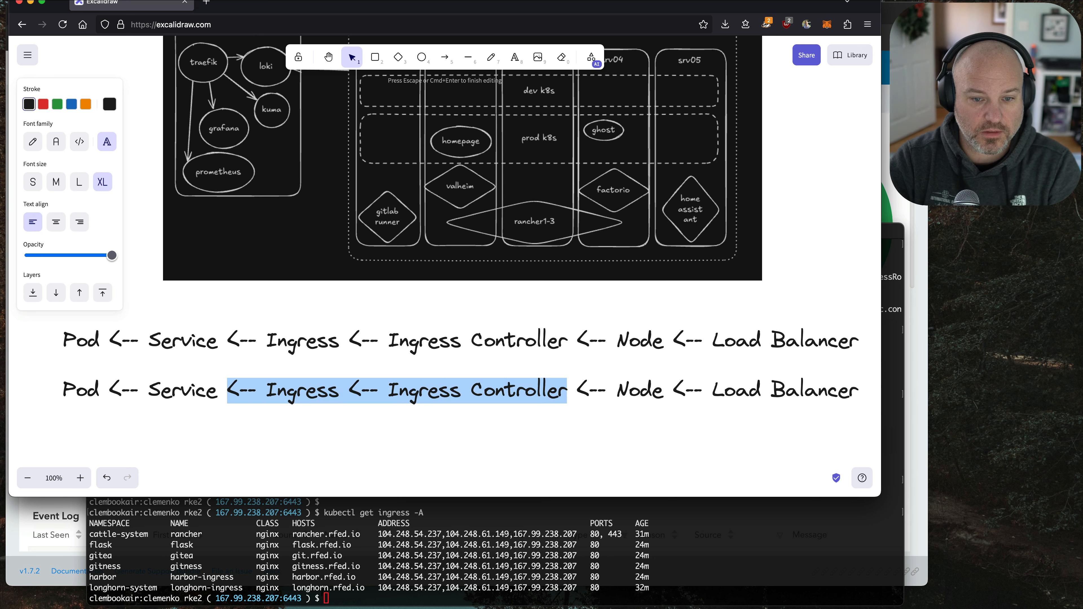
# Write '(Load balancer)' after Service in the second chain and select that line
pyautogui.write('(Lo')
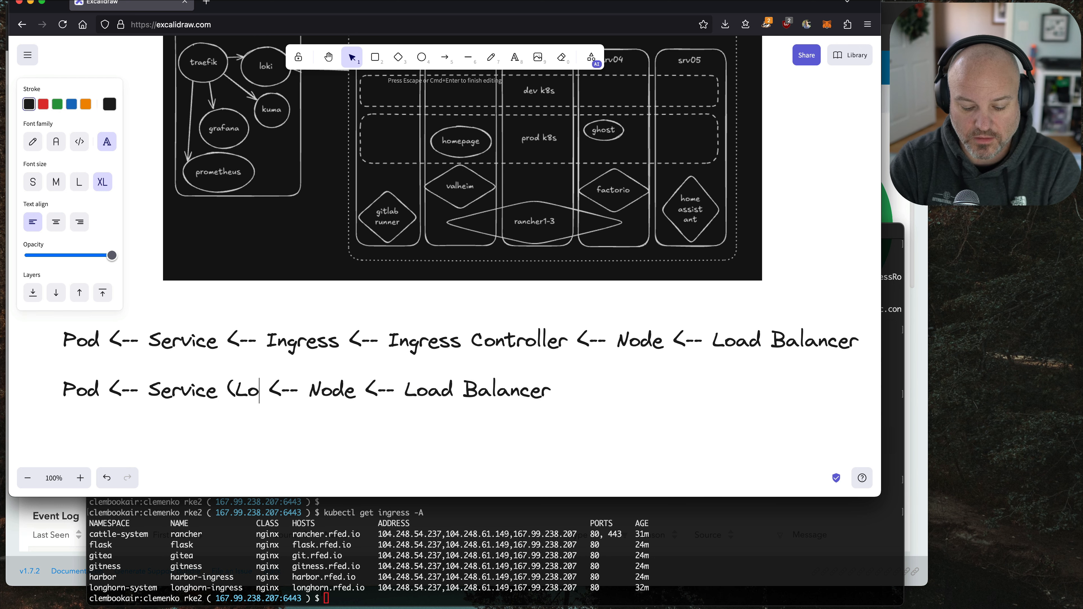
pyautogui.write('ad balancer)')
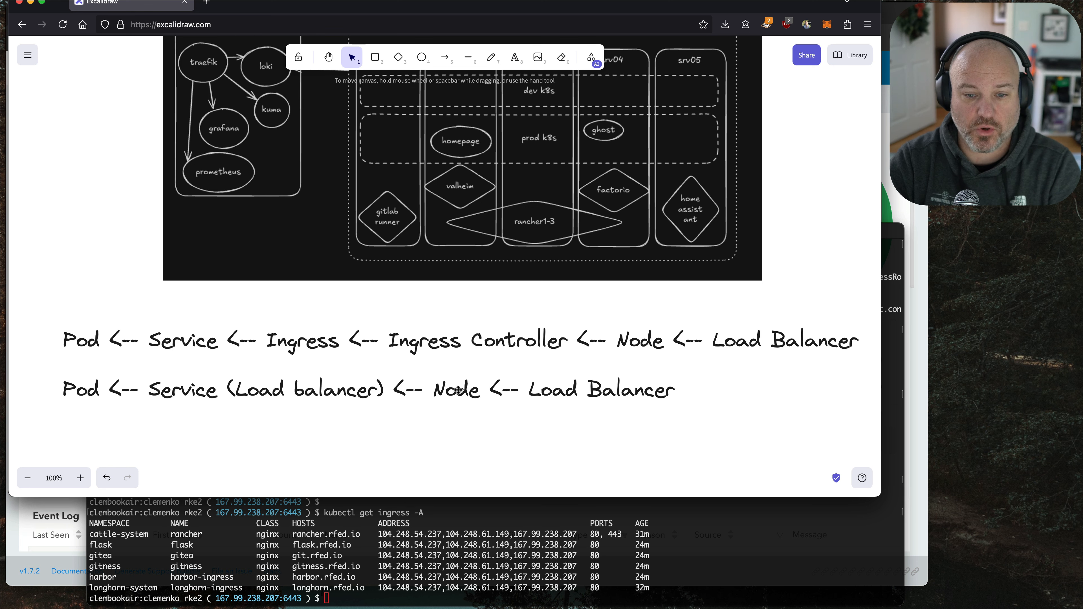
pyautogui.click(456, 389)
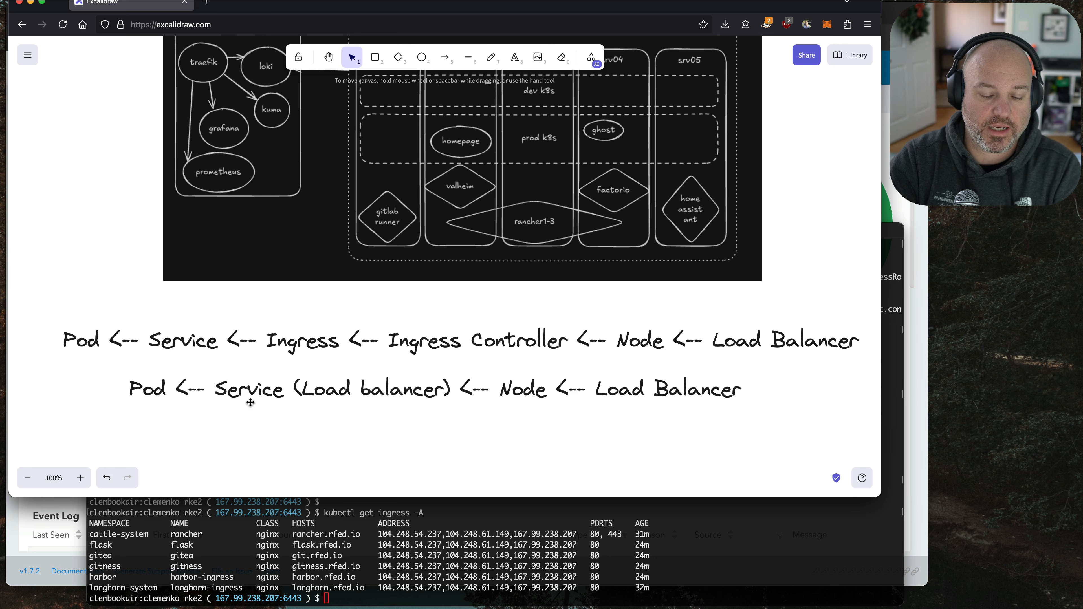
pyautogui.moveTo(469, 57)
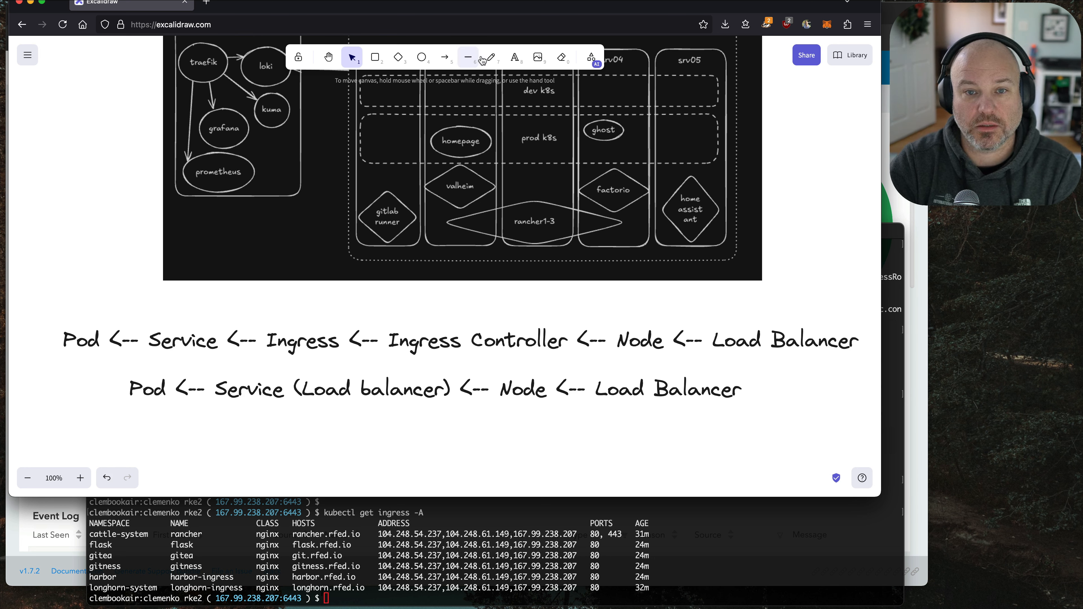
# Add a blue 32000 port label beneath Service in the second chain
pyautogui.doubleClick(435, 388)
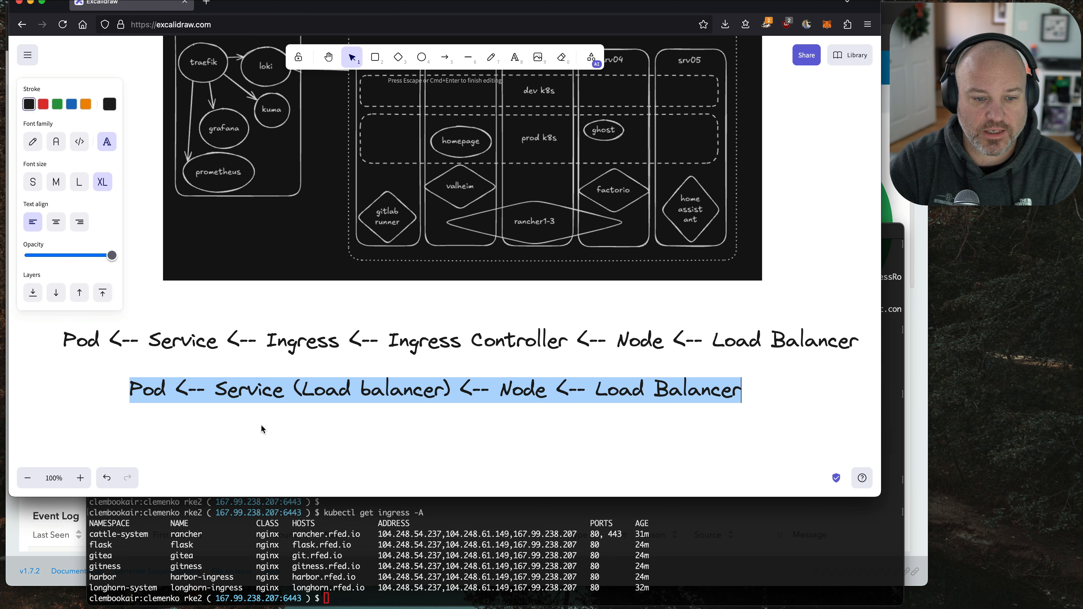
pyautogui.click(261, 429)
pyautogui.write('32000')
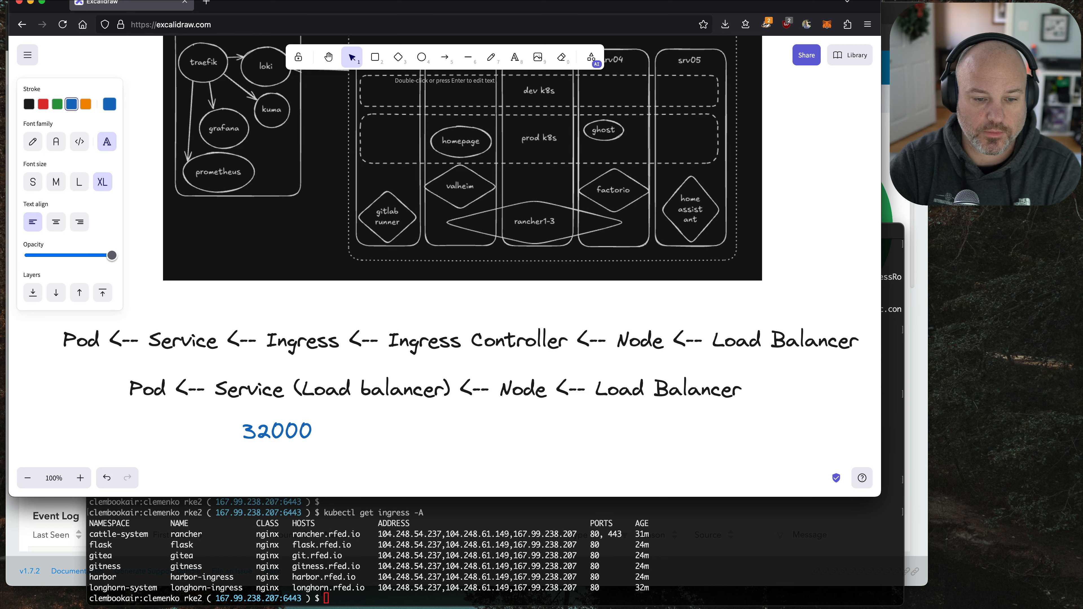
pyautogui.click(276, 431)
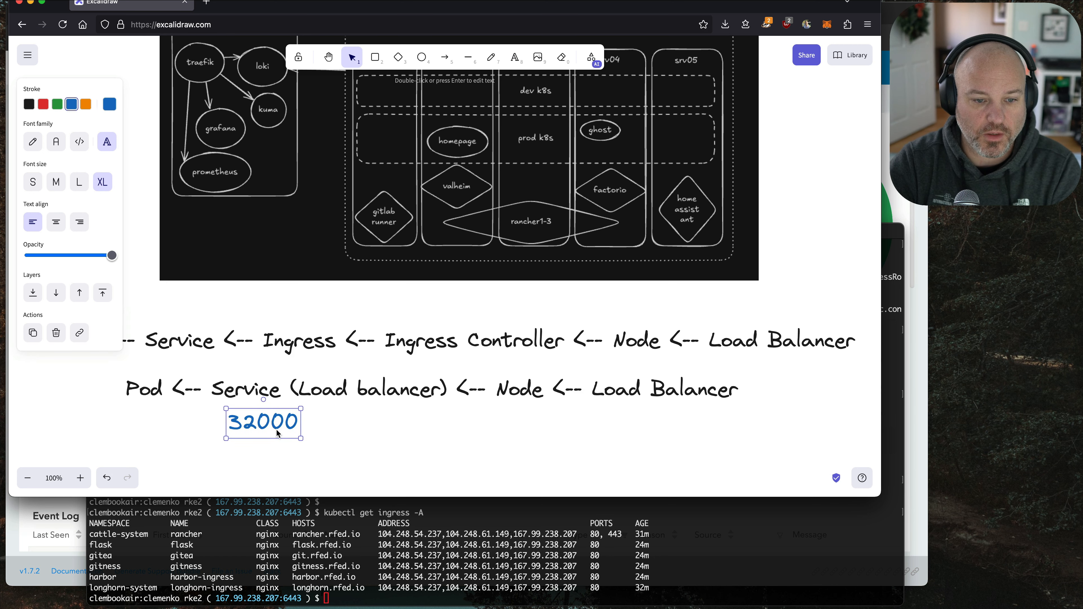
pyautogui.moveTo(521, 387)
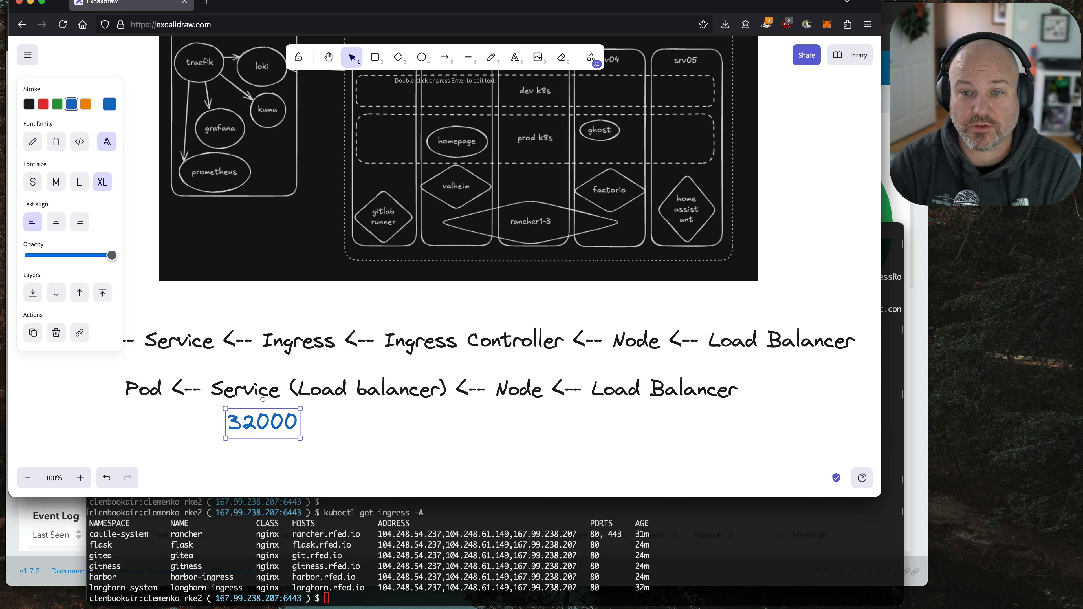
# Add 443 under Load Balancer and 32002 under Service as blue port labels
pyautogui.click(515, 58)
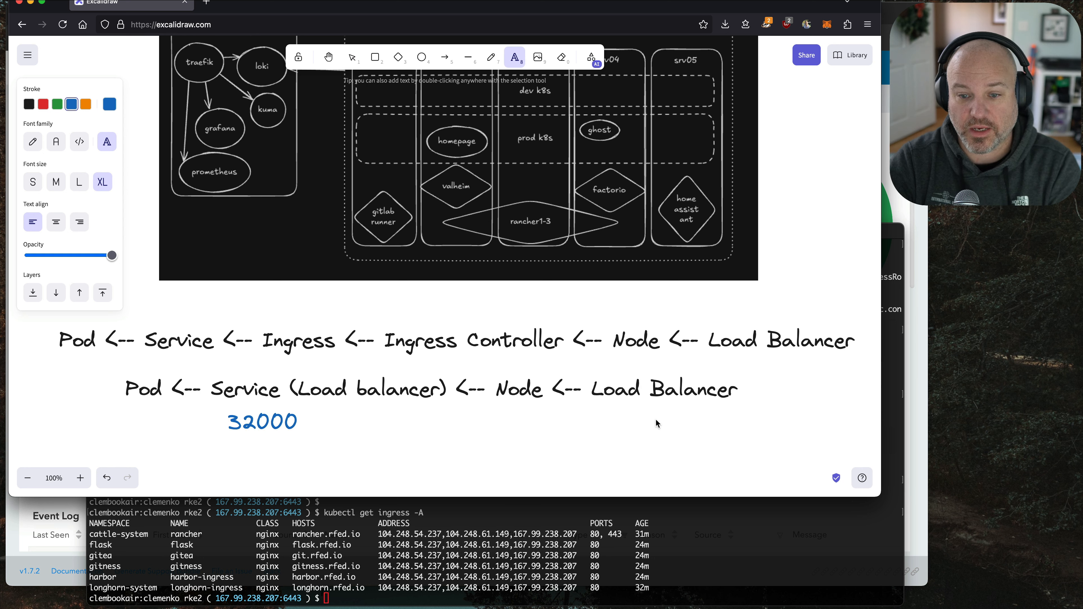
pyautogui.write('44')
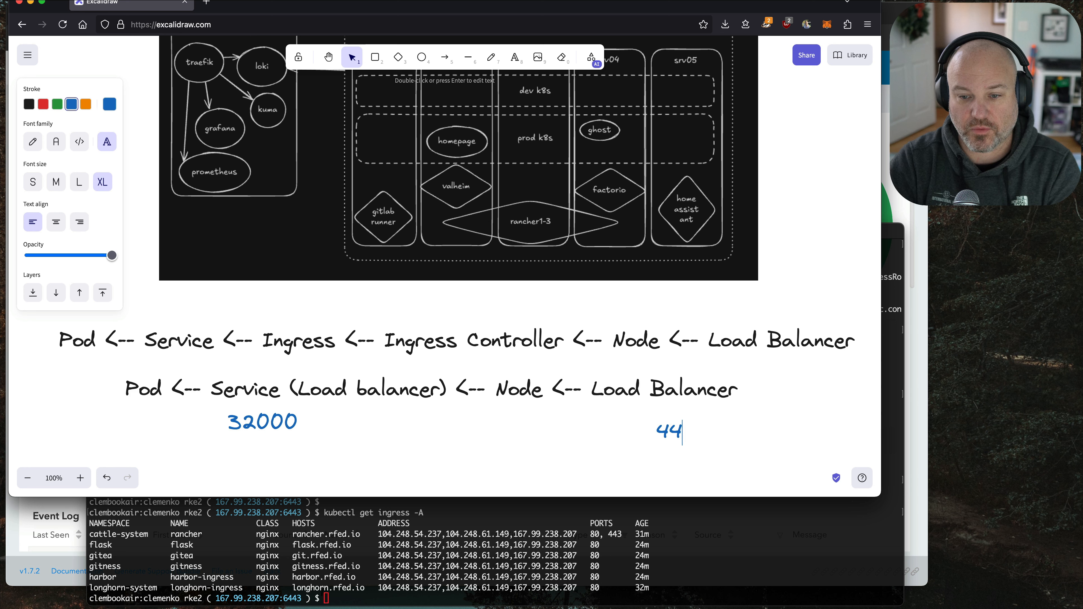
pyautogui.write('3')
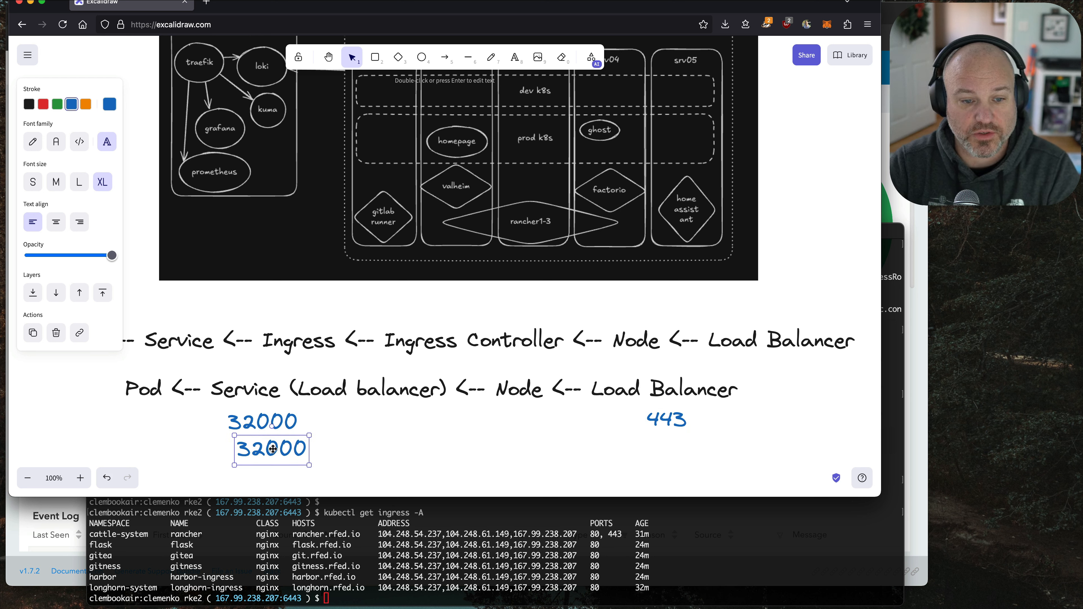
pyautogui.write('2')
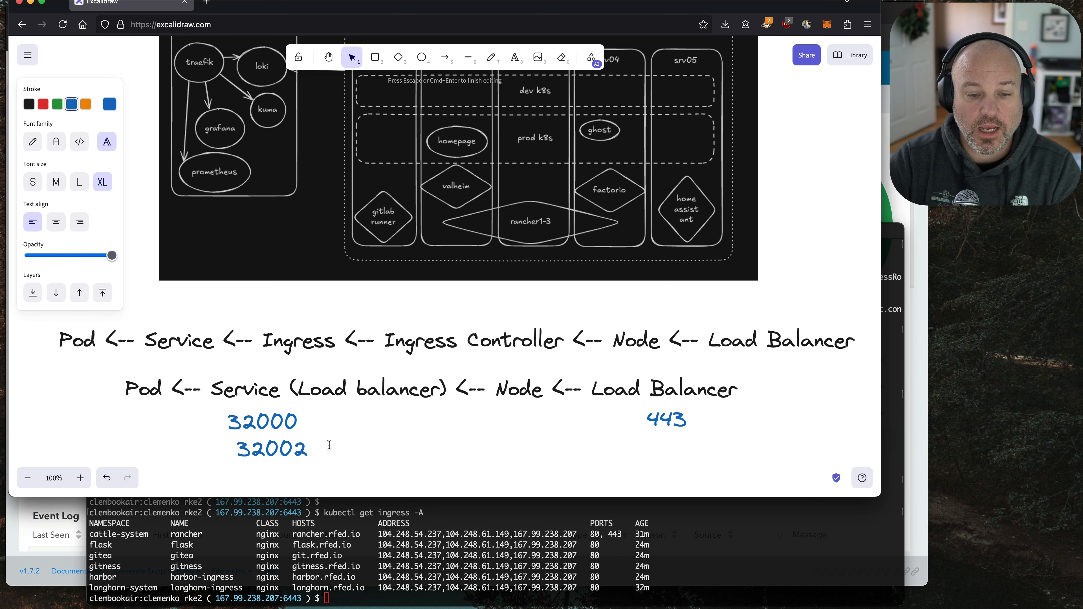
pyautogui.click(446, 449)
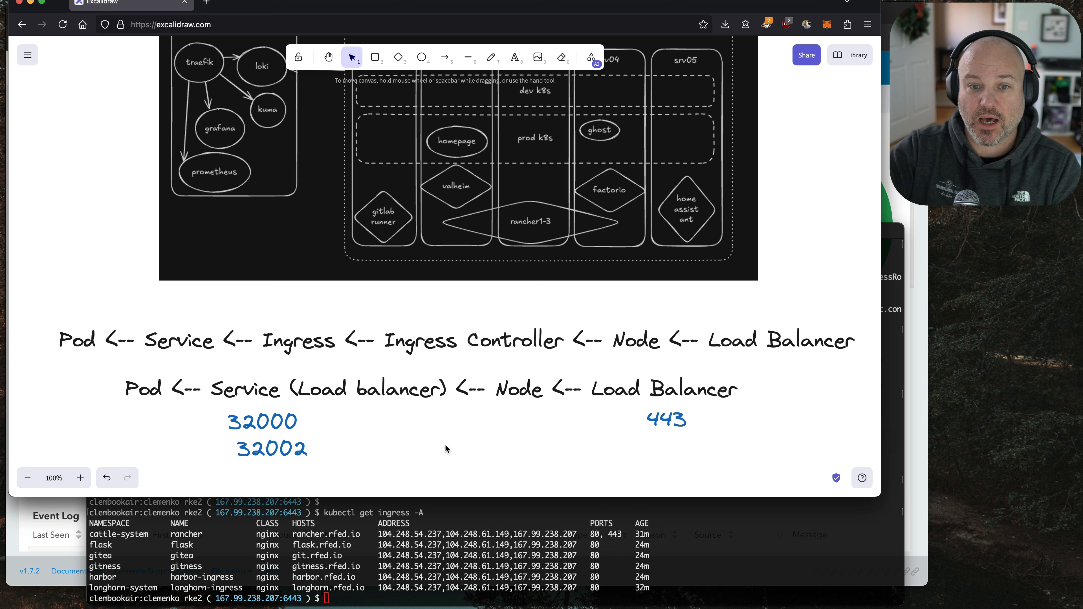
pyautogui.moveTo(475, 223)
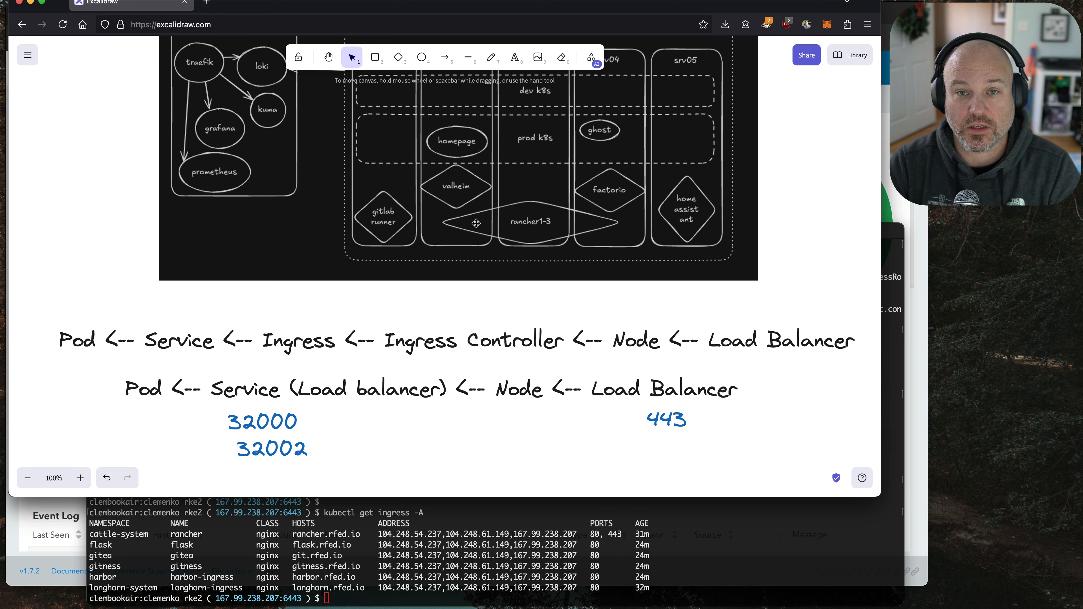
pyautogui.moveTo(531, 396)
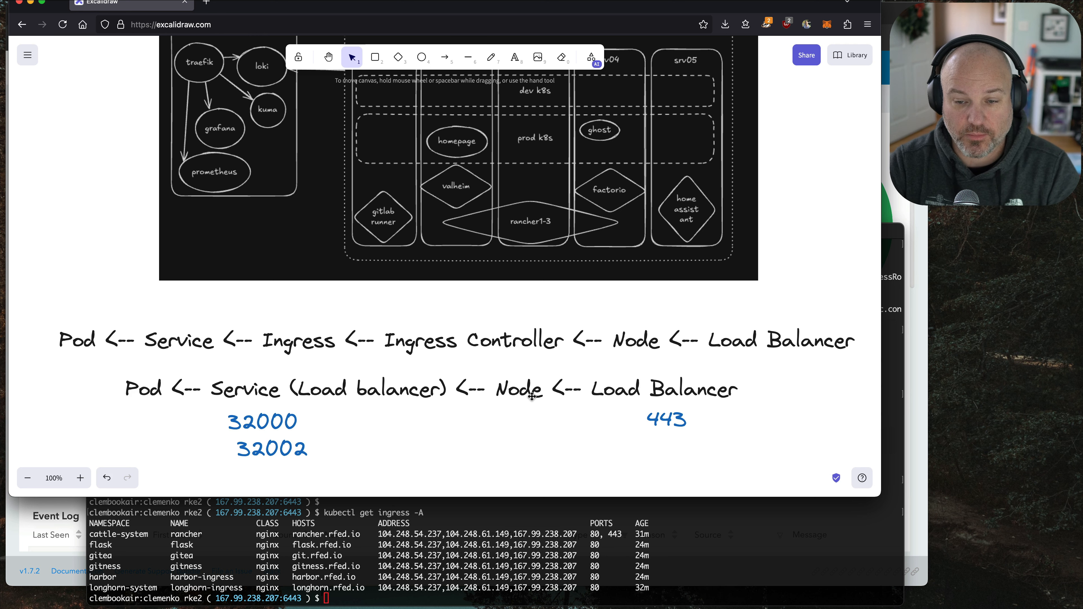
pyautogui.moveTo(255, 419)
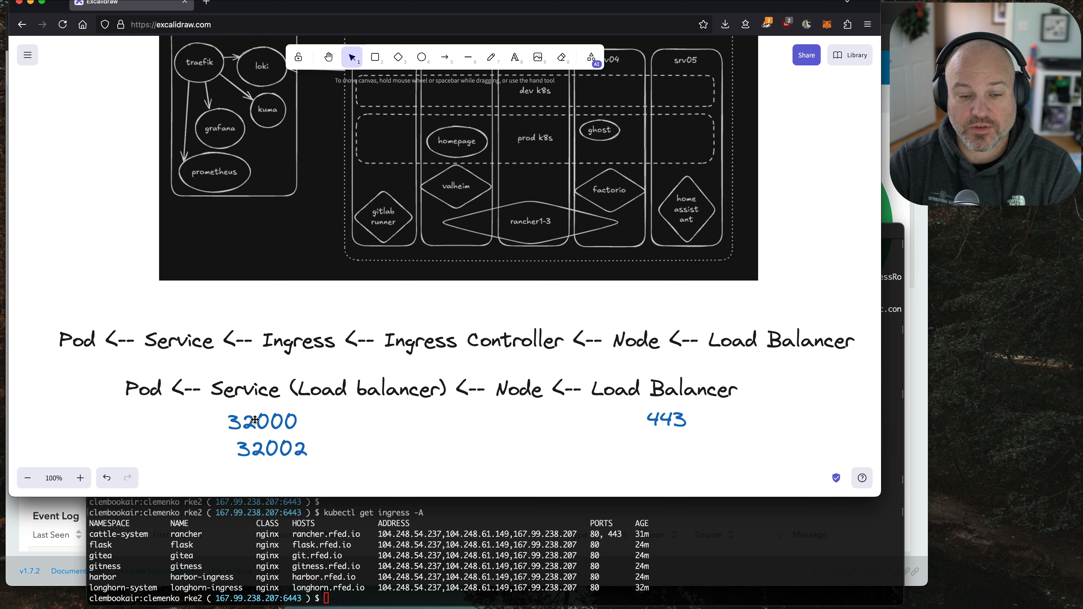
pyautogui.moveTo(489, 216)
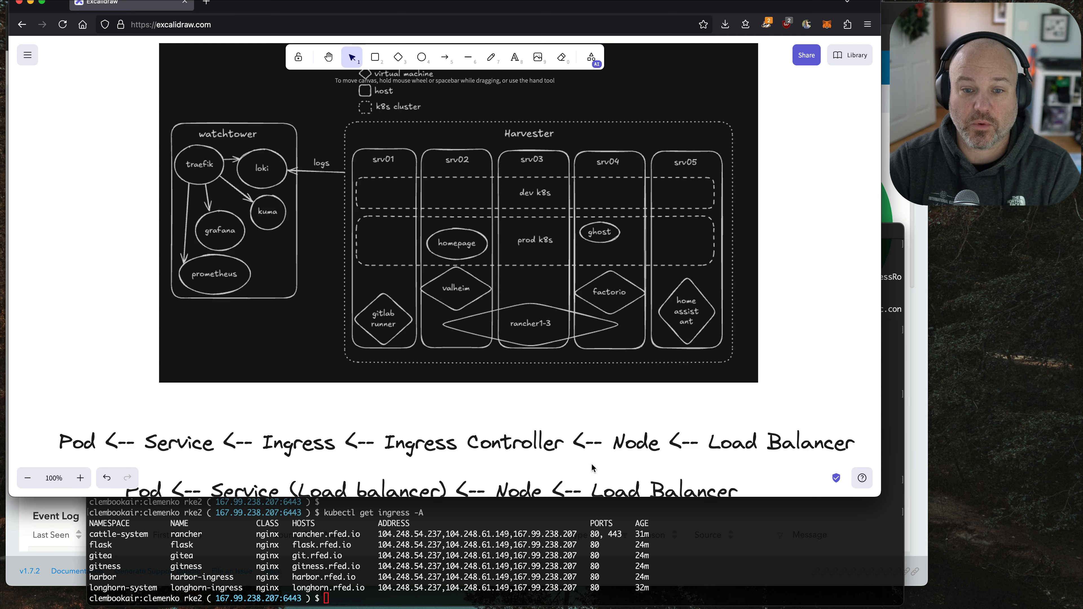
# Scroll down to the Load Balancer diagram and inspect the VIP label and its arrows
pyautogui.scroll(-3)
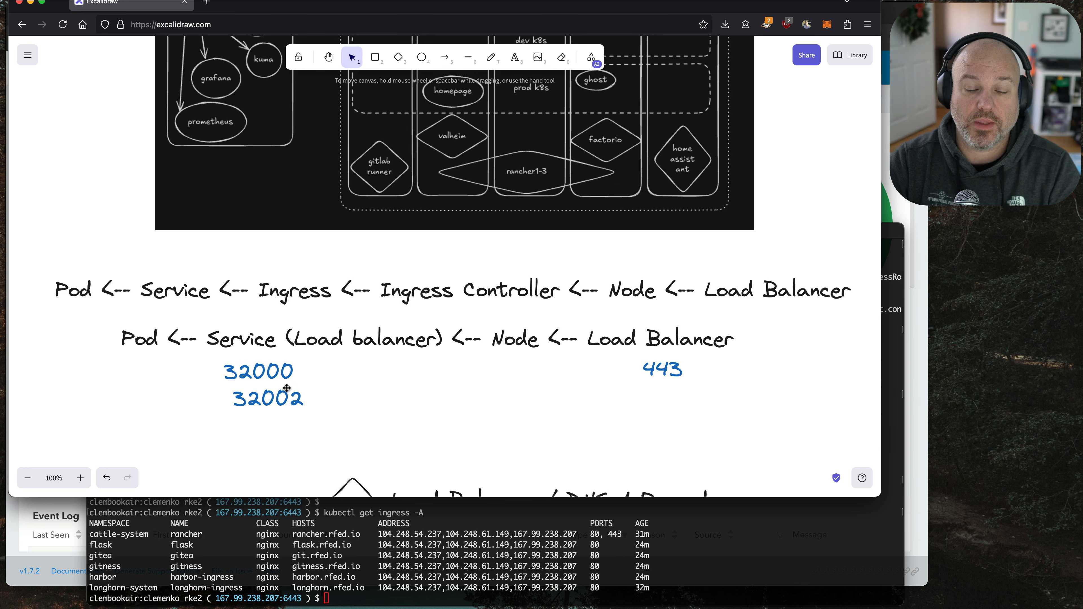
pyautogui.moveTo(278, 373)
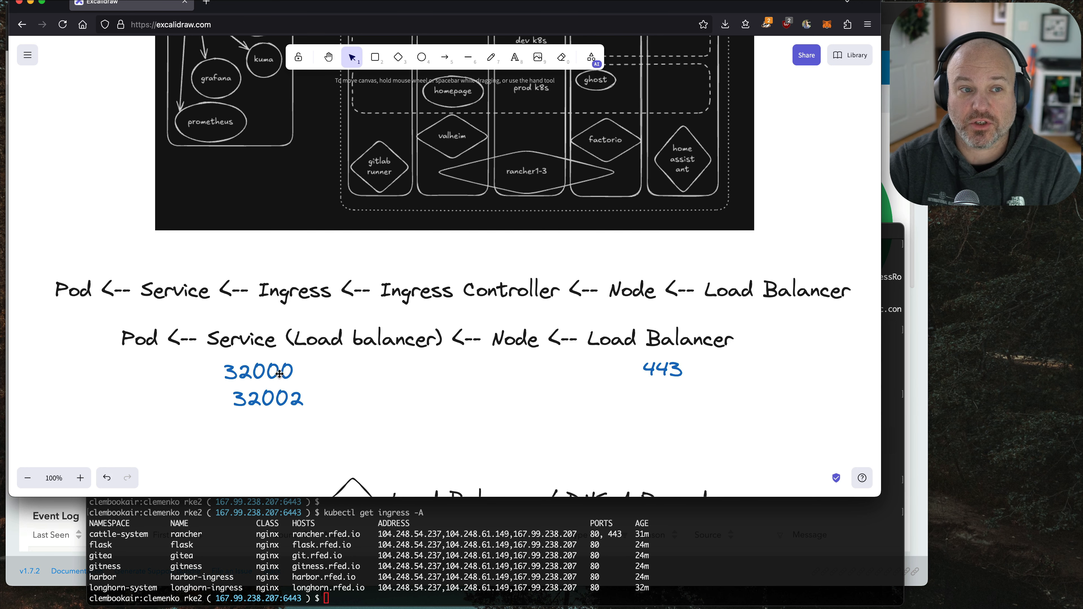
pyautogui.moveTo(389, 387)
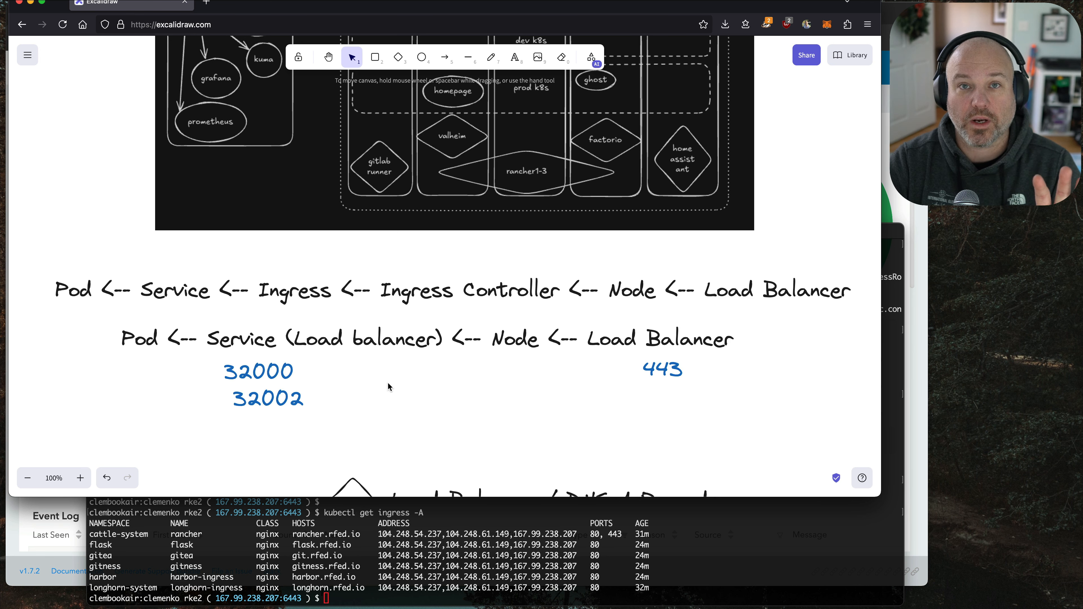
pyautogui.scroll(-3)
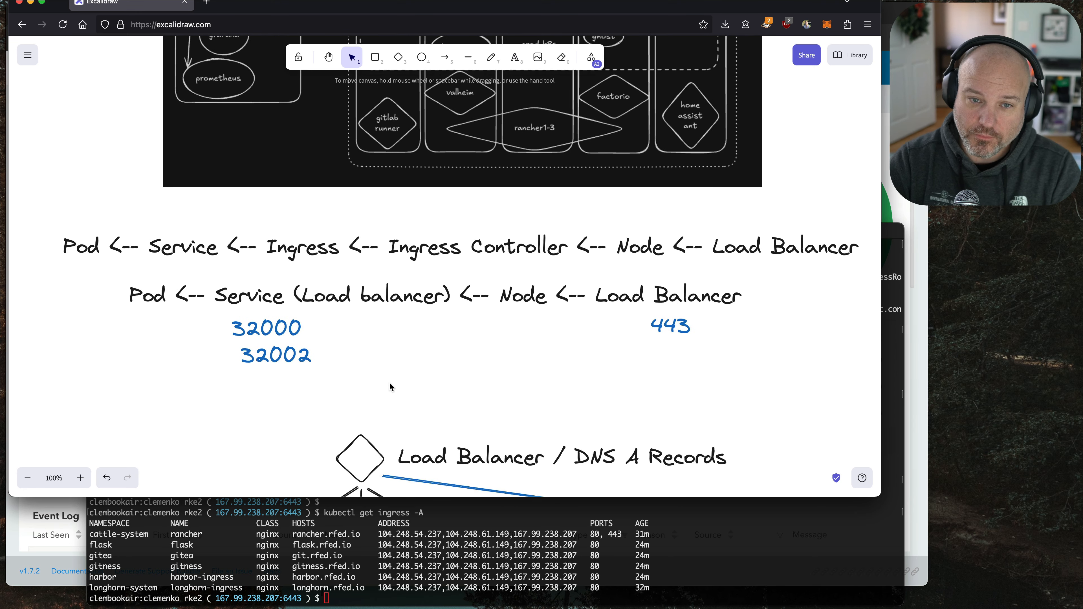
pyautogui.scroll(-3)
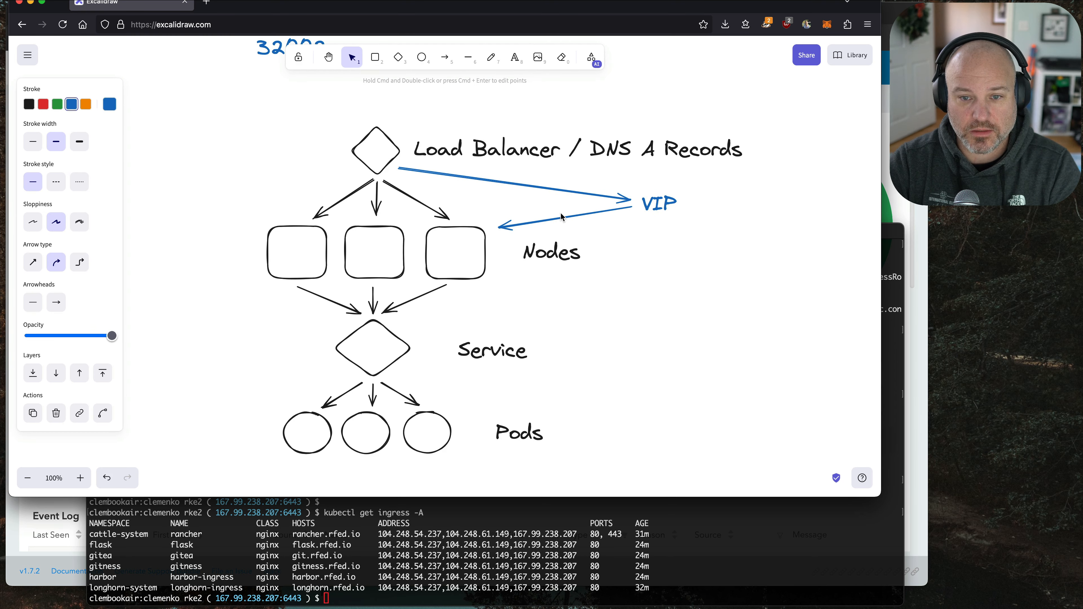
pyautogui.click(483, 184)
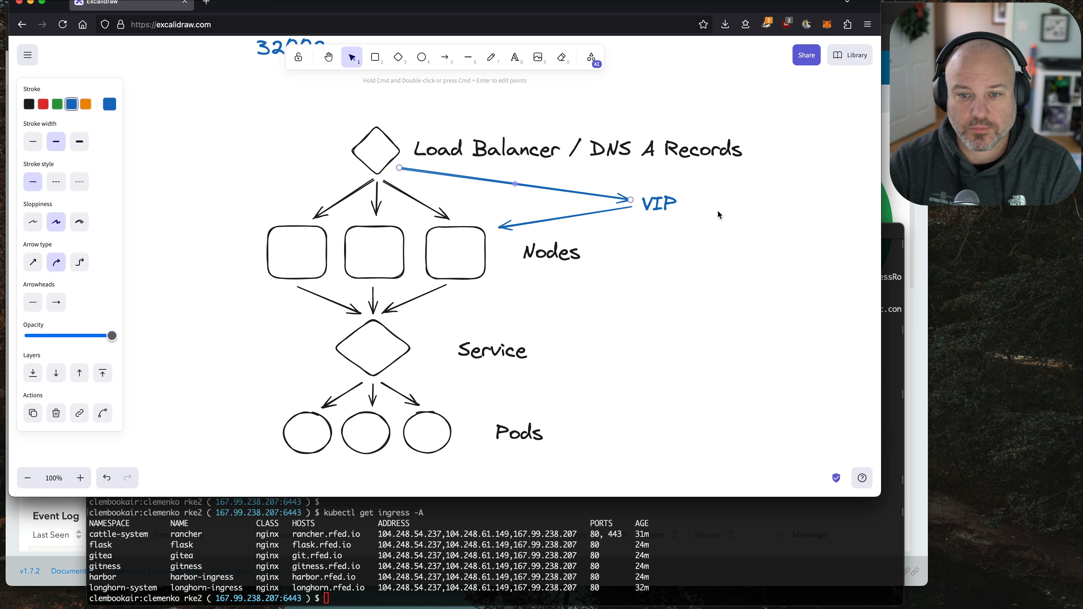
pyautogui.click(603, 213)
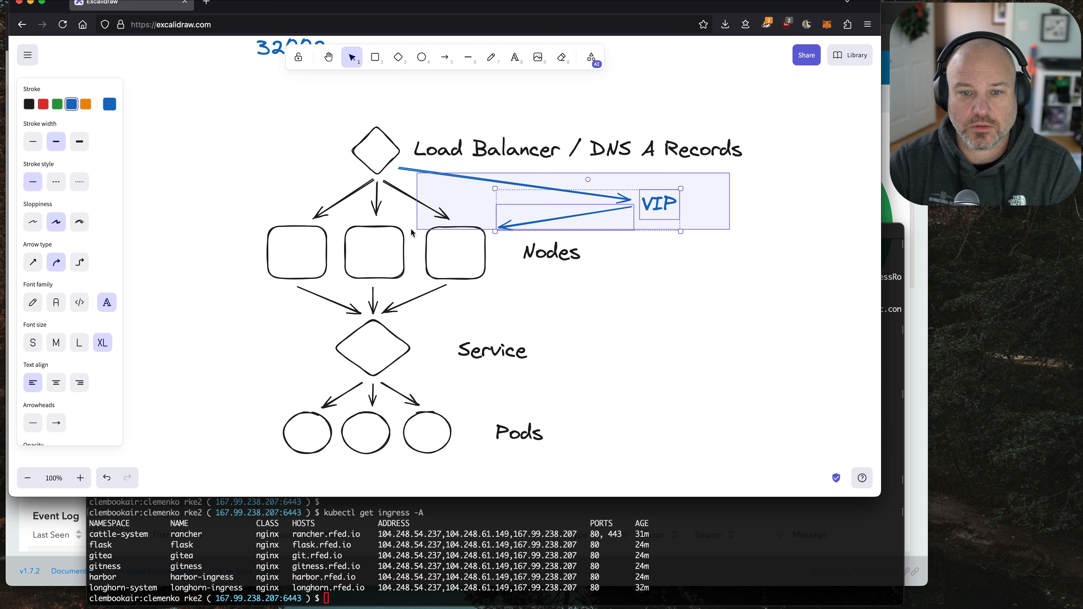
pyautogui.click(702, 288)
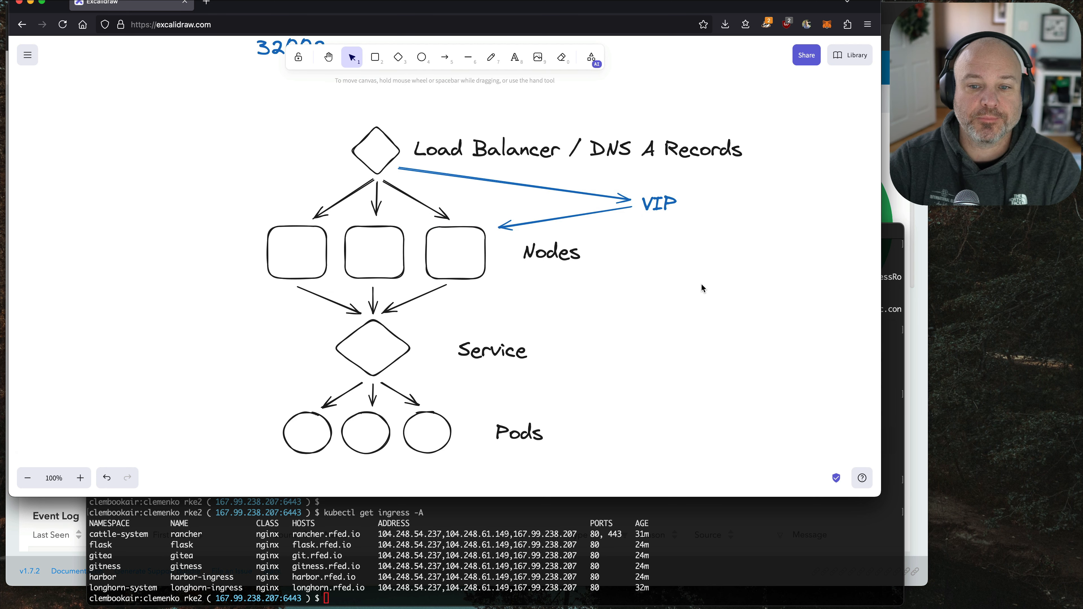
pyautogui.moveTo(542, 136)
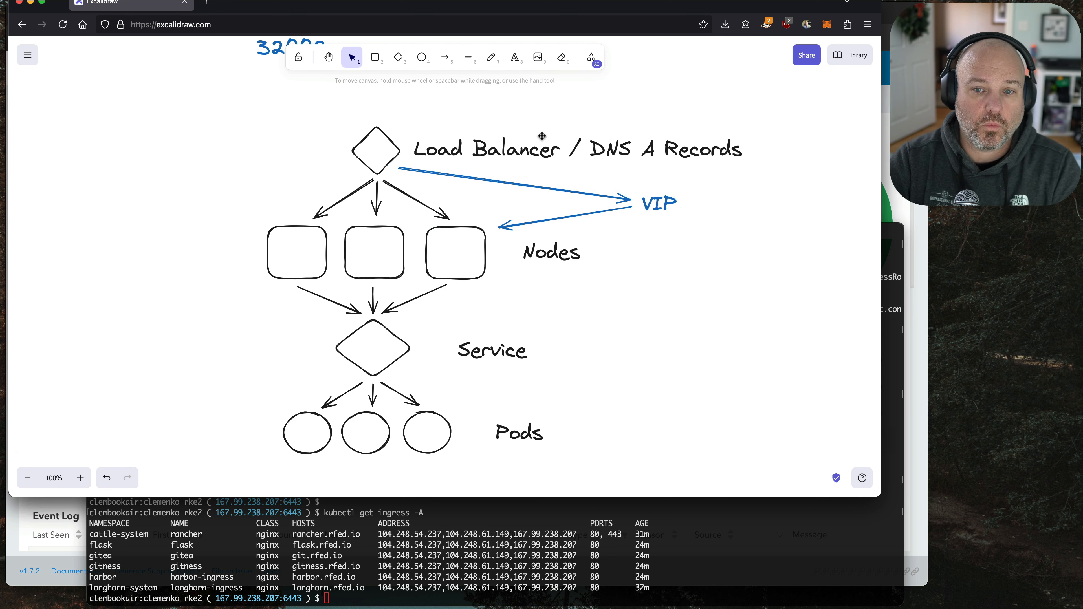
pyautogui.moveTo(665, 215)
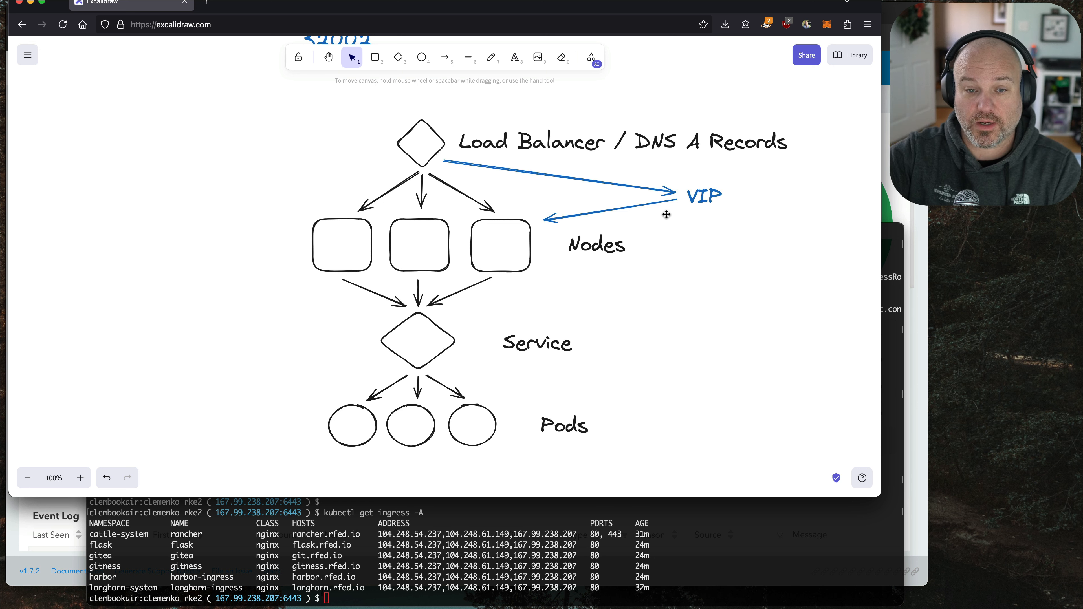
pyautogui.moveTo(634, 194)
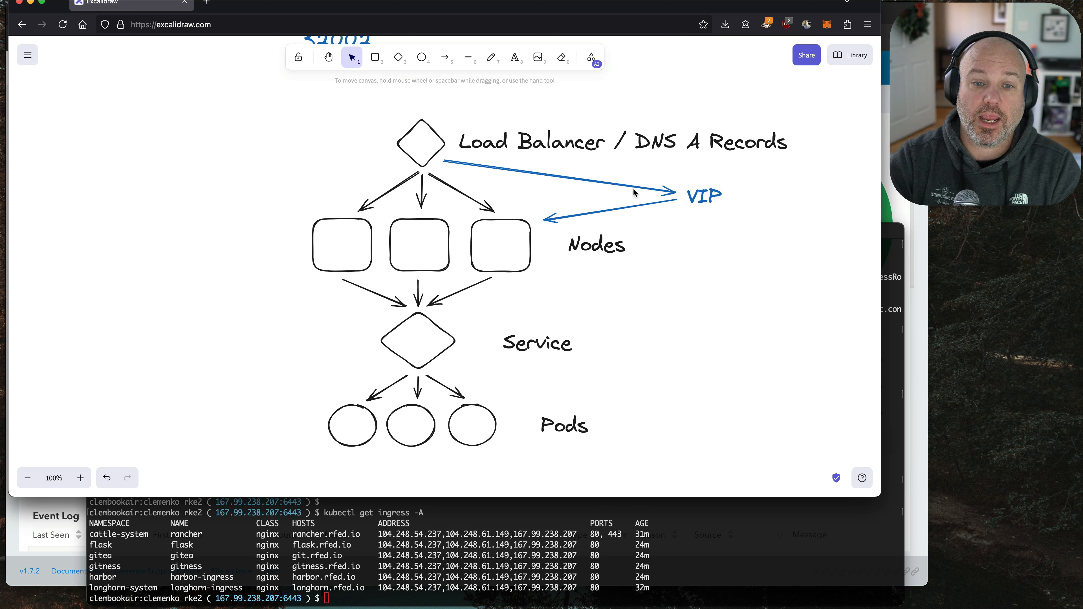
pyautogui.moveTo(508, 206)
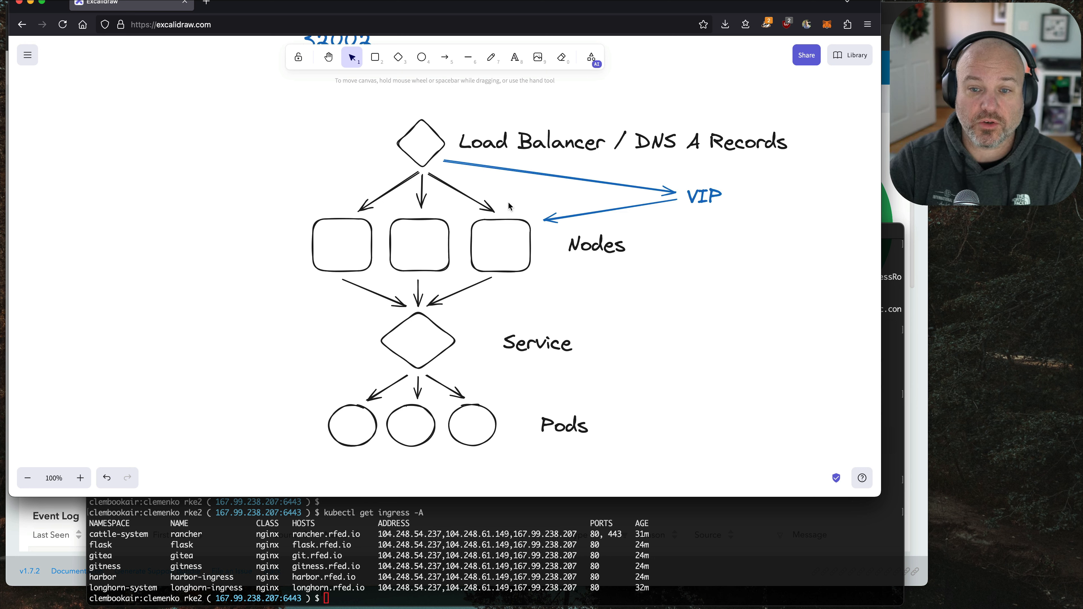
# Scroll further down to the nodes, service and pods part of the diagram
pyautogui.scroll(-3)
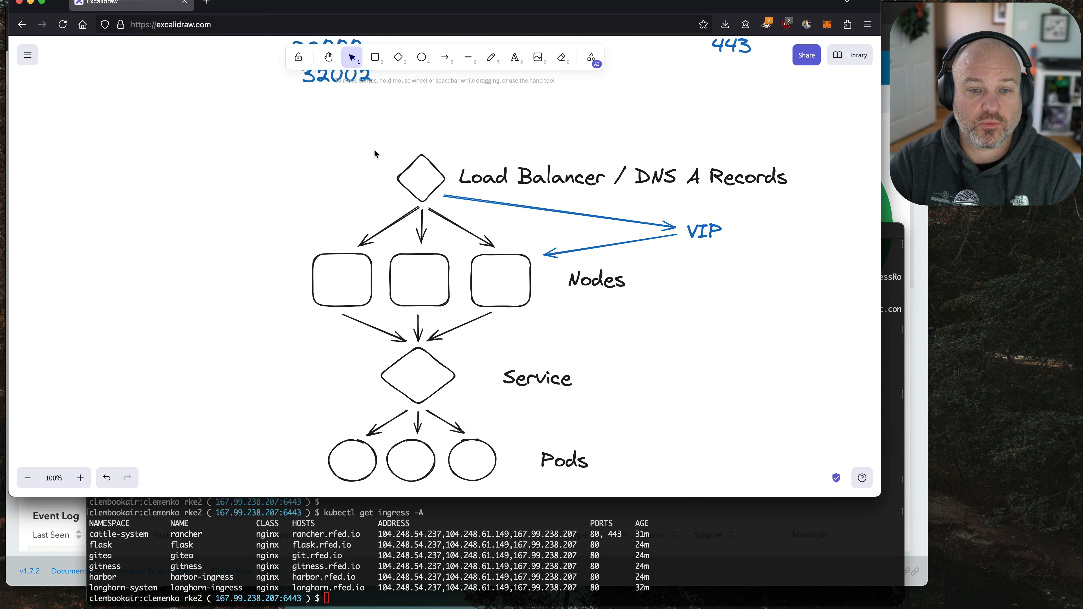
pyautogui.scroll(-3)
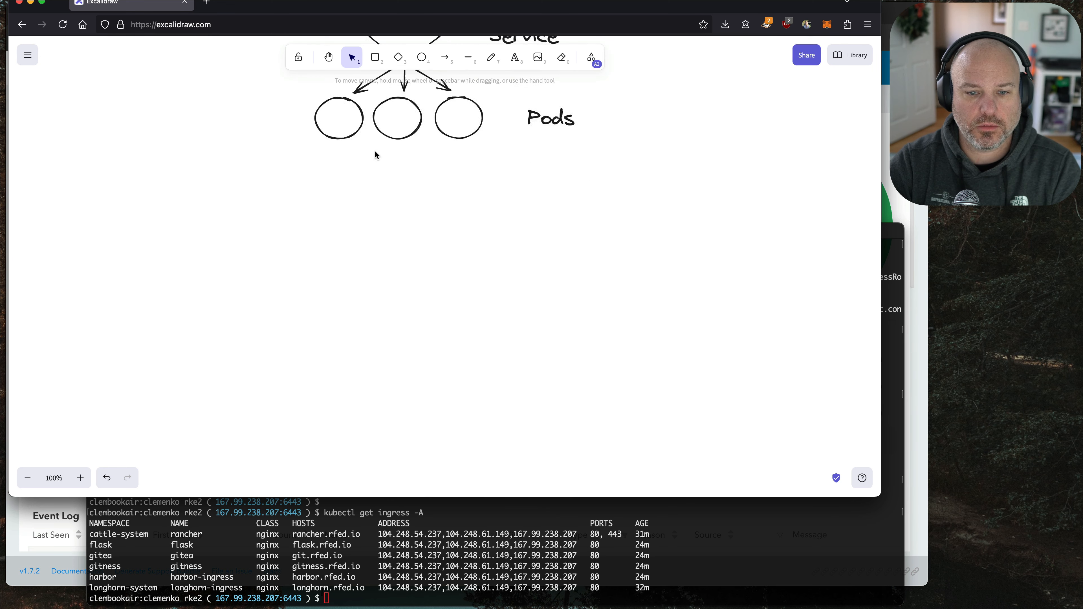
pyautogui.scroll(-3)
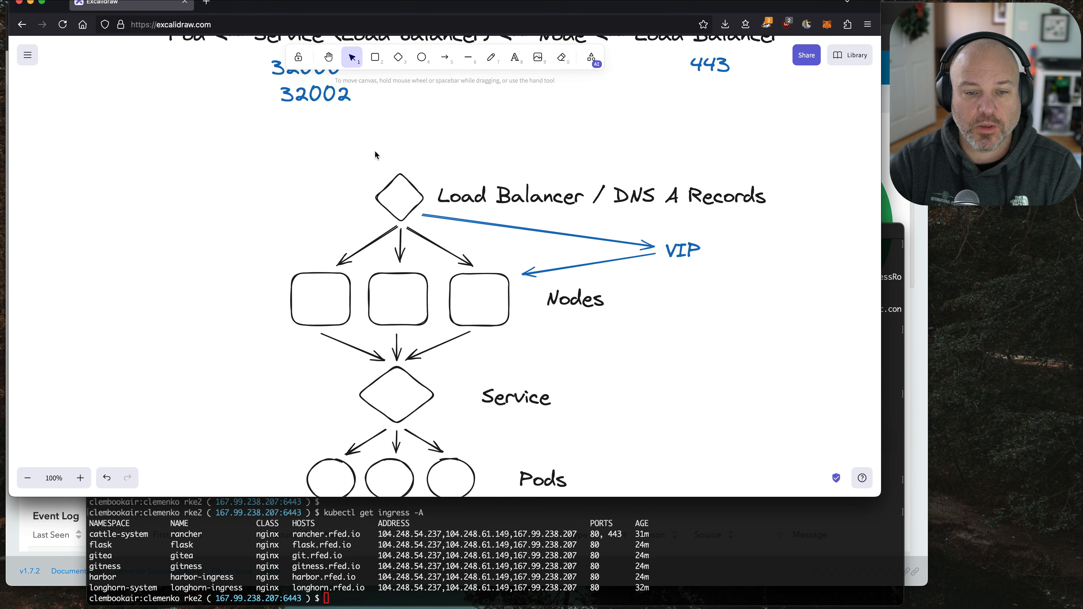
# Place blue 80/443 labels beside the load balancer and beside the nodes
pyautogui.click(514, 57)
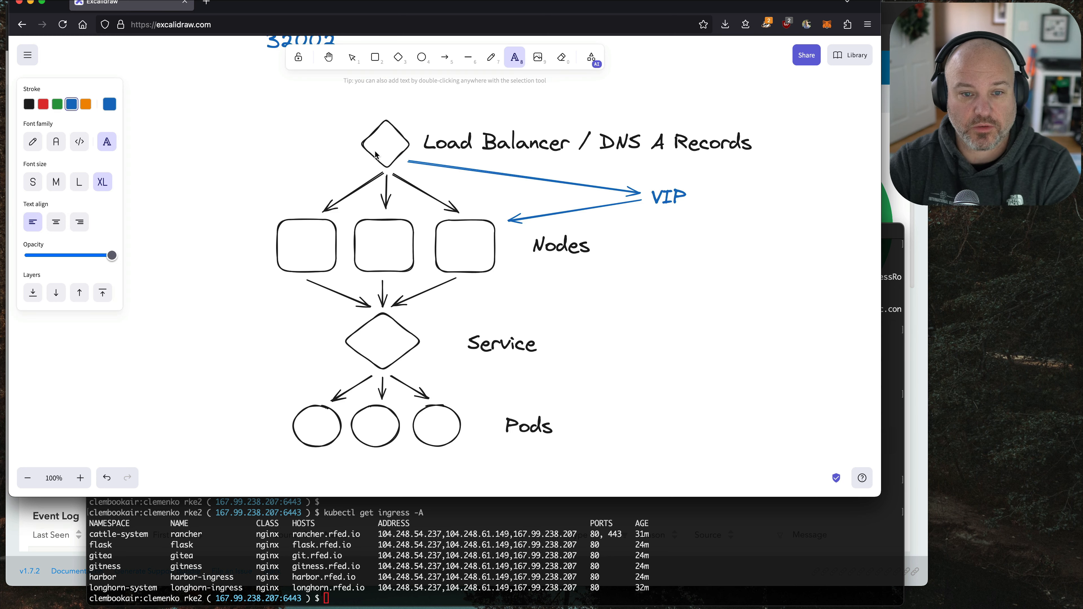
pyautogui.click(351, 56)
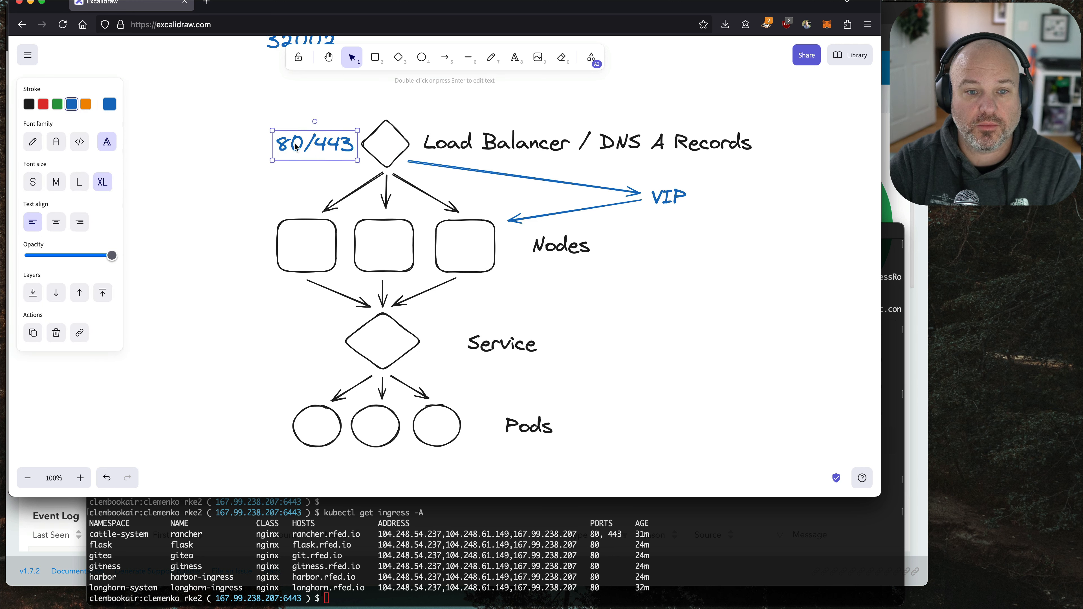
pyautogui.moveTo(500, 231)
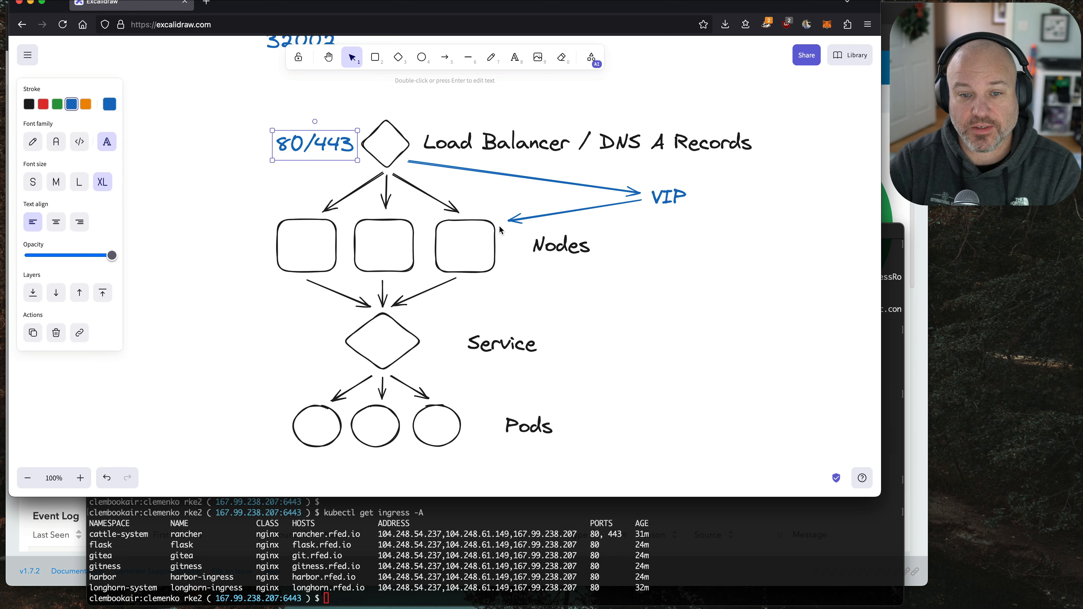
pyautogui.moveTo(535, 336)
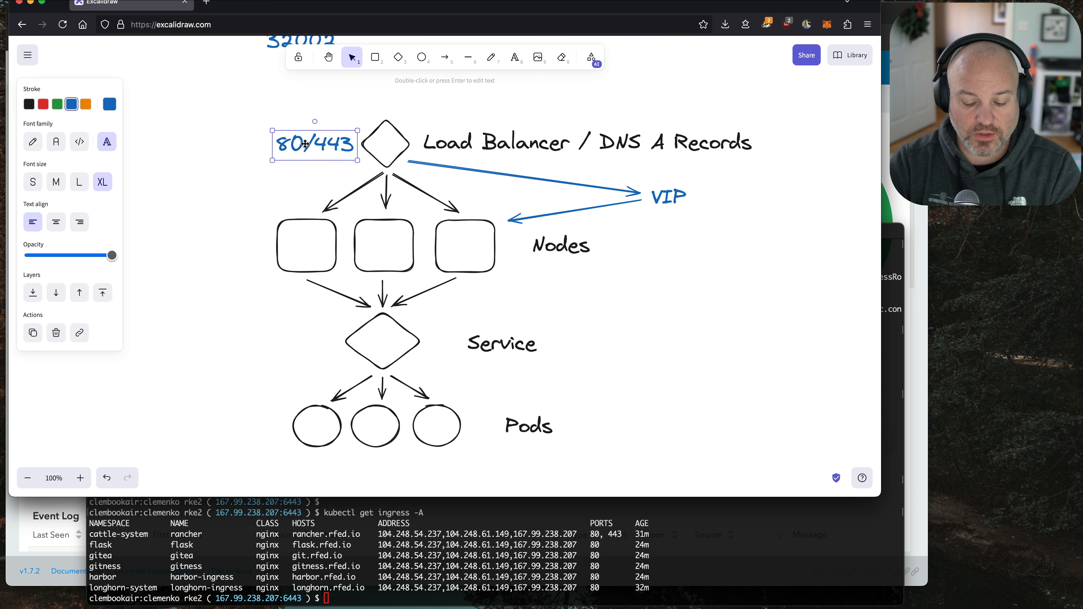
pyautogui.moveTo(314, 145); pyautogui.dragTo(206, 241)
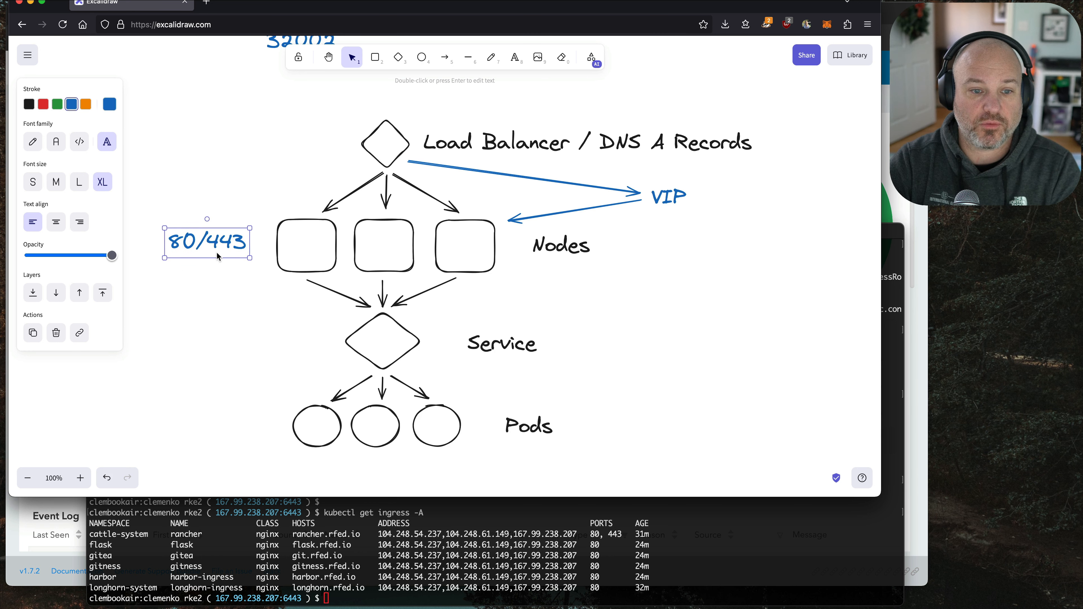
pyautogui.moveTo(207, 242); pyautogui.dragTo(321, 135)
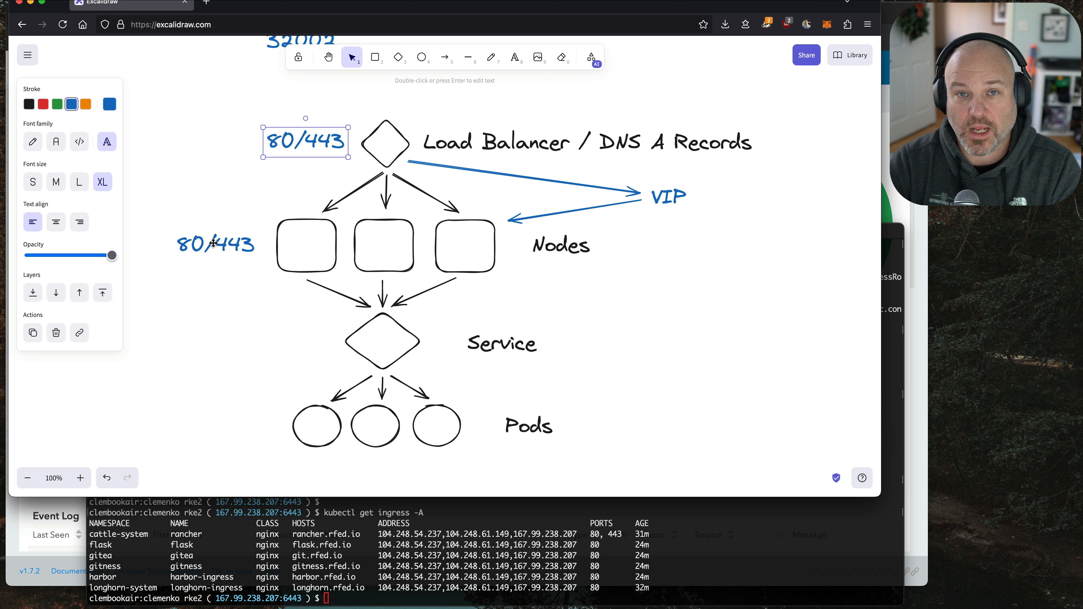
pyautogui.scroll(-3)
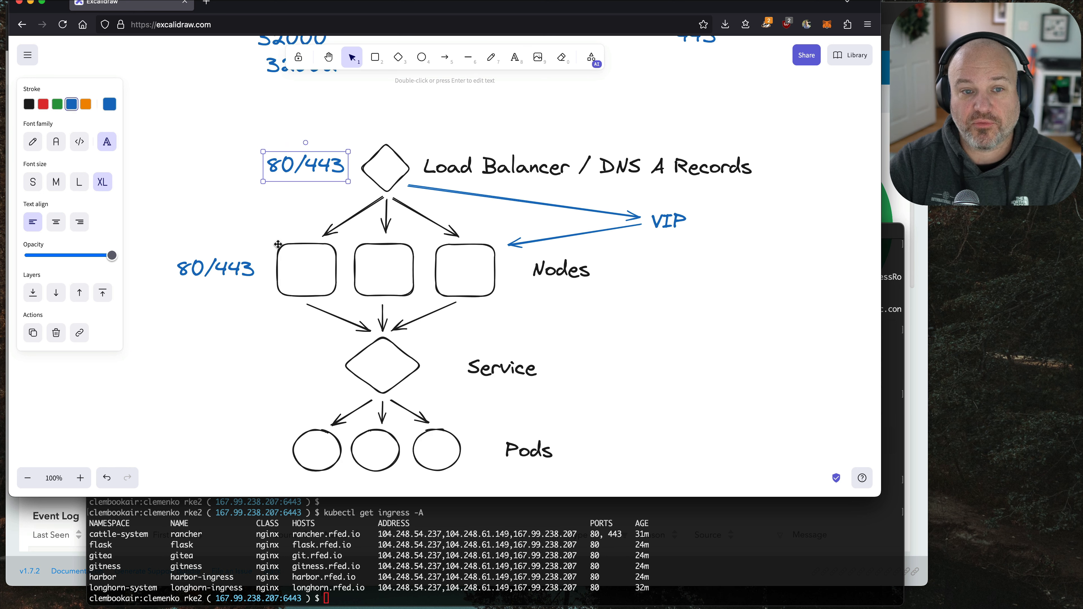
pyautogui.scroll(-3)
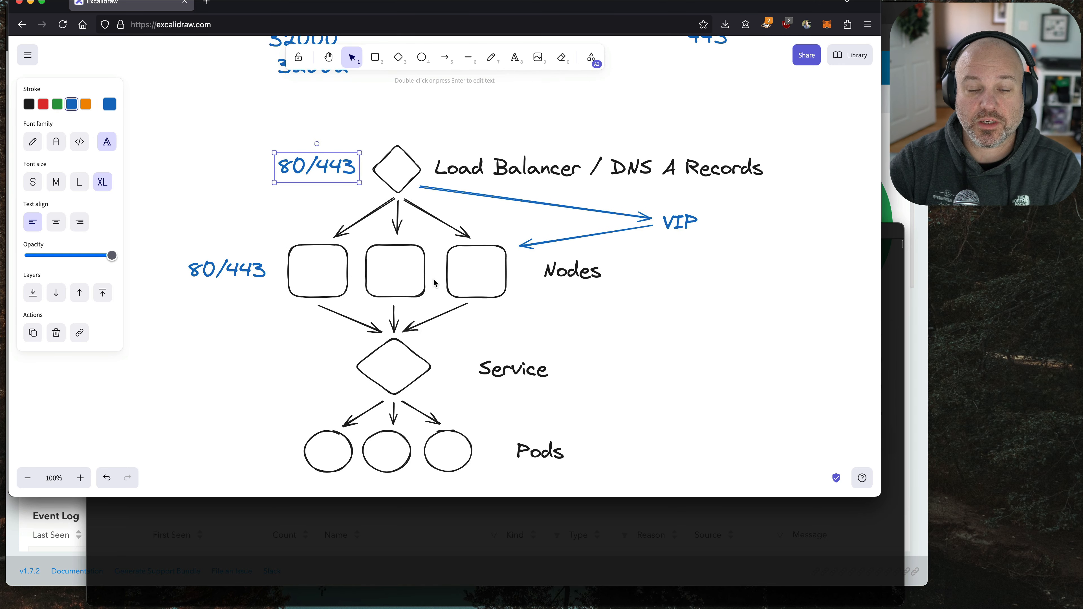
# Turn the load balancer's 80/443 label red and sketch red arrows through the nodes to the service
pyautogui.scroll(3)
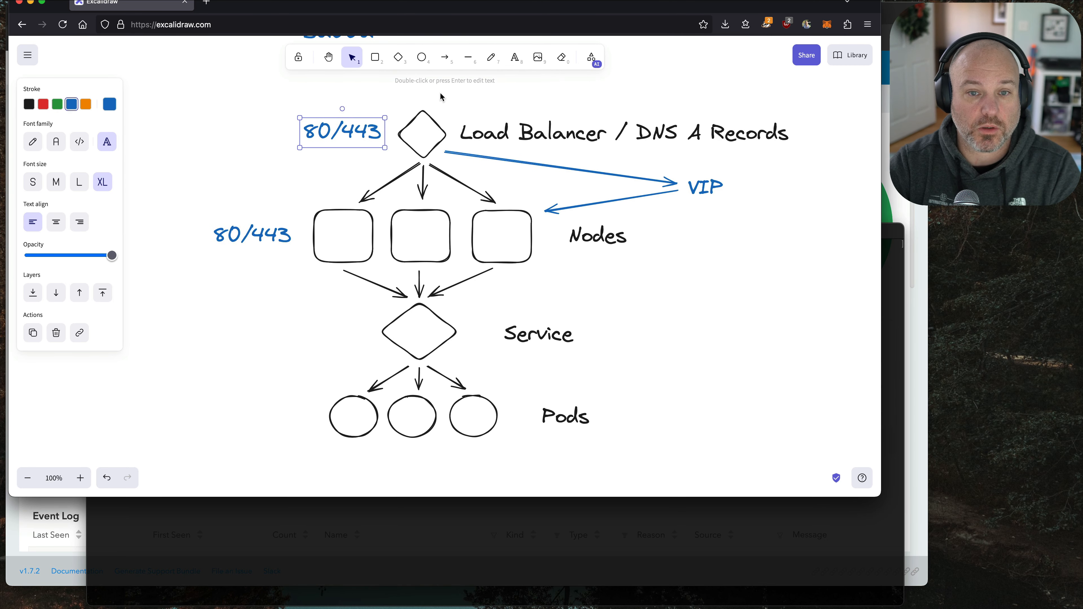
pyautogui.click(43, 104)
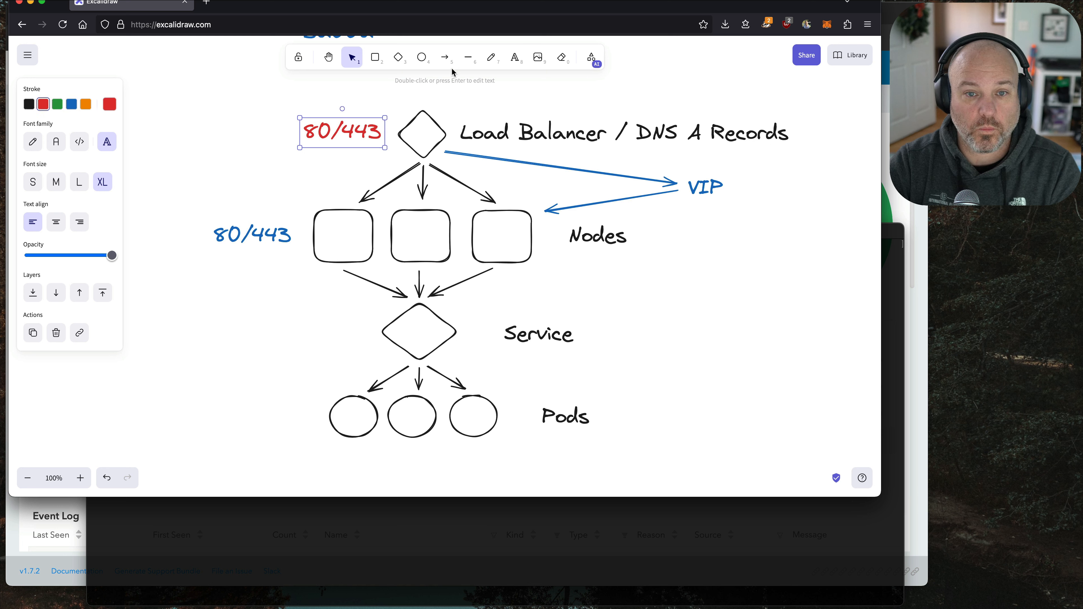
pyautogui.click(446, 56)
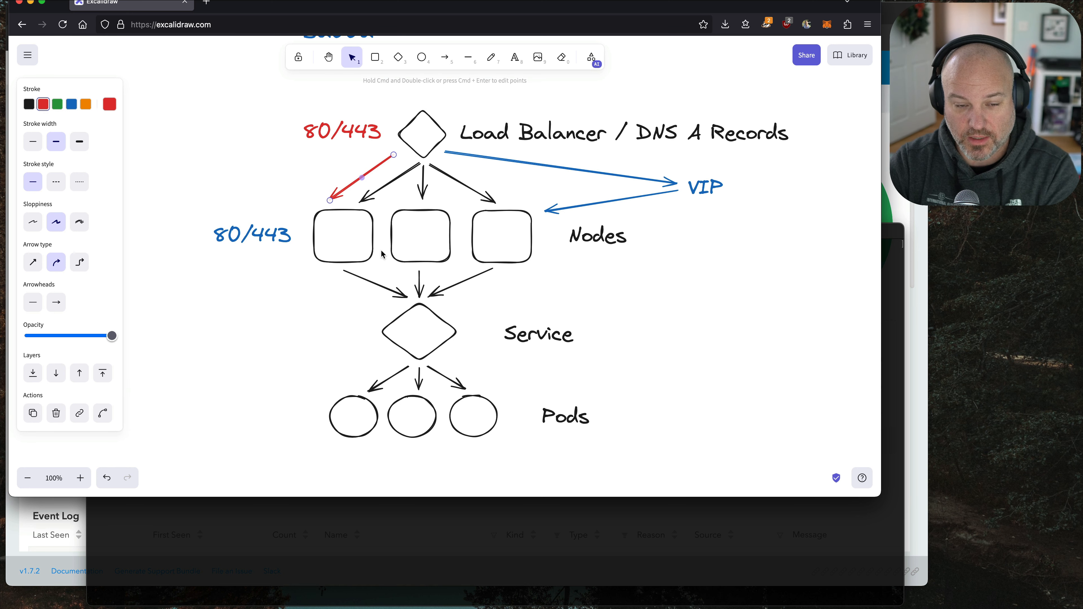
pyautogui.click(514, 57)
pyautogui.write('8')
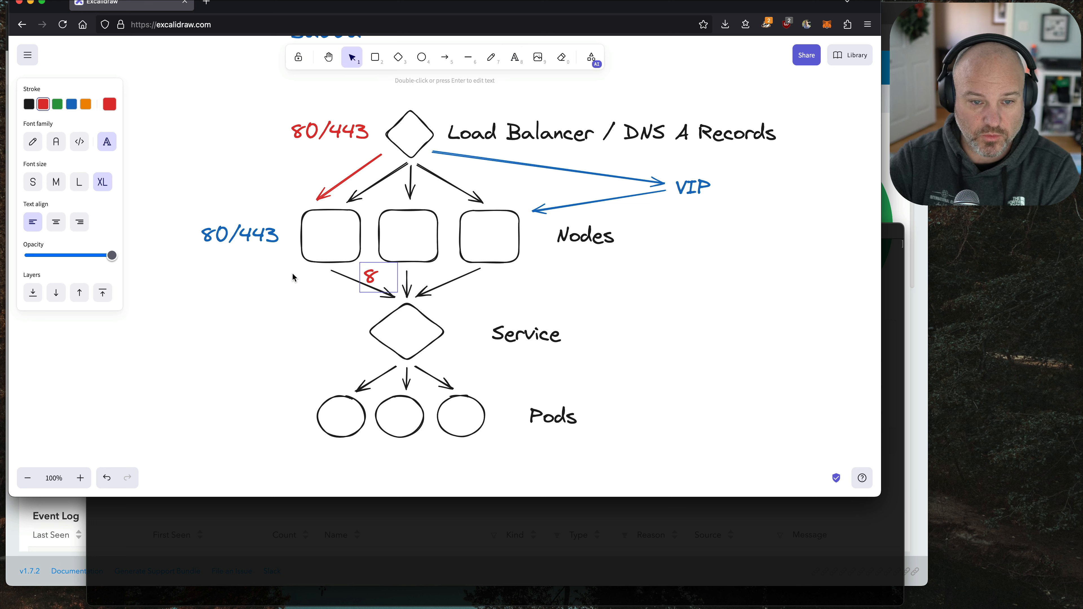
pyautogui.click(445, 56)
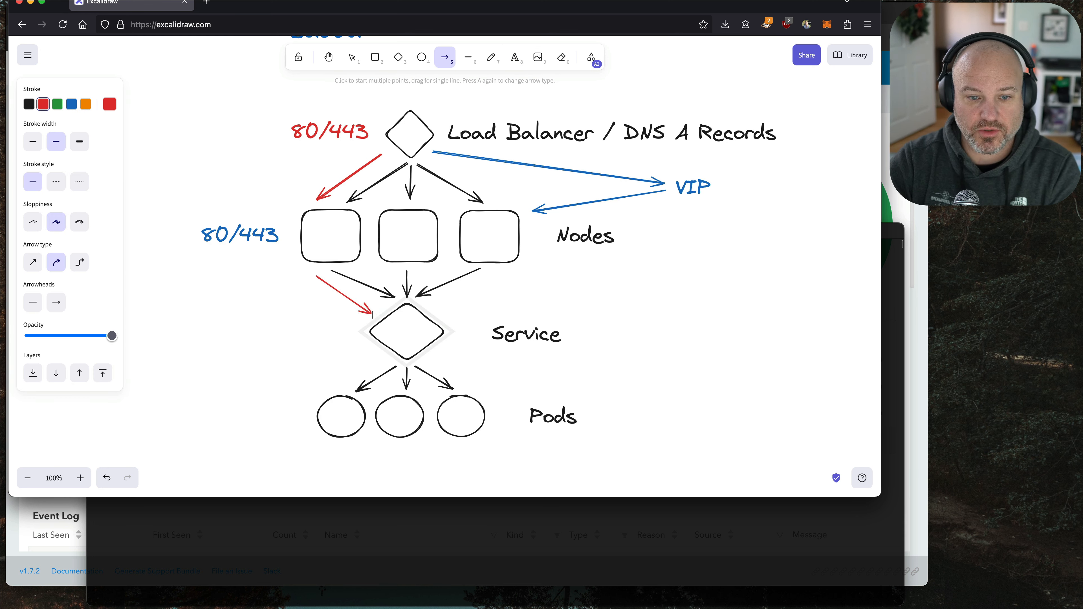
pyautogui.moveTo(433, 351)
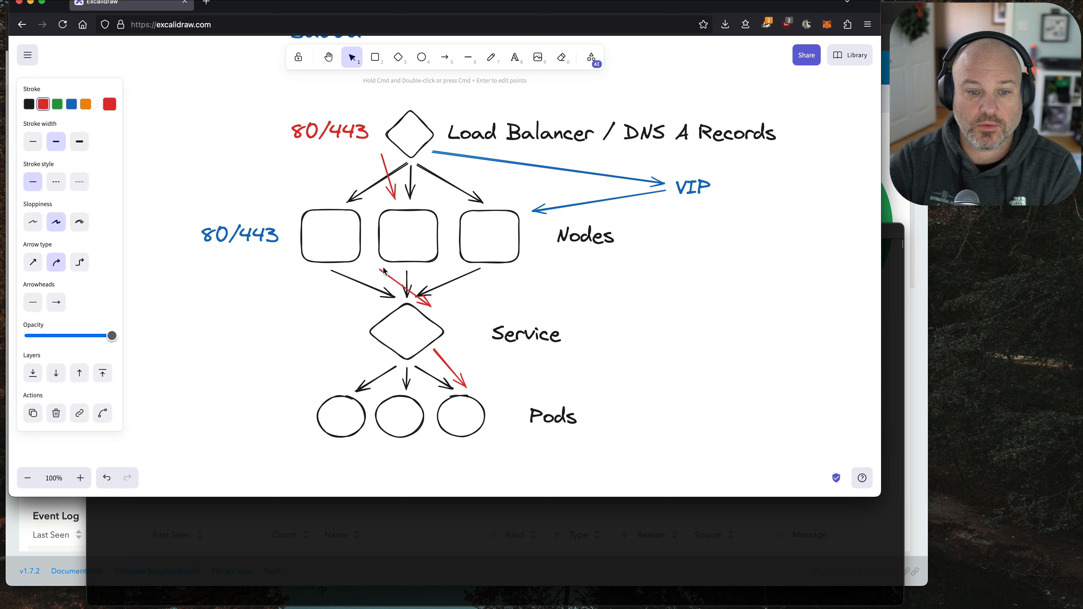
# Remove the red path arrows between load balancer, nodes and service
pyautogui.click(442, 290)
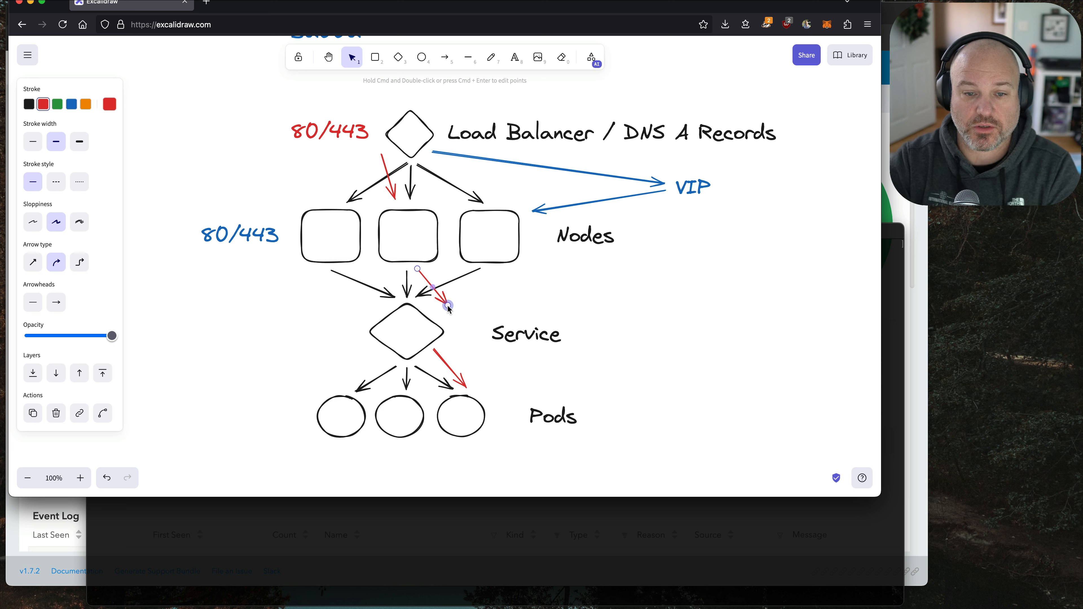
pyautogui.click(382, 200)
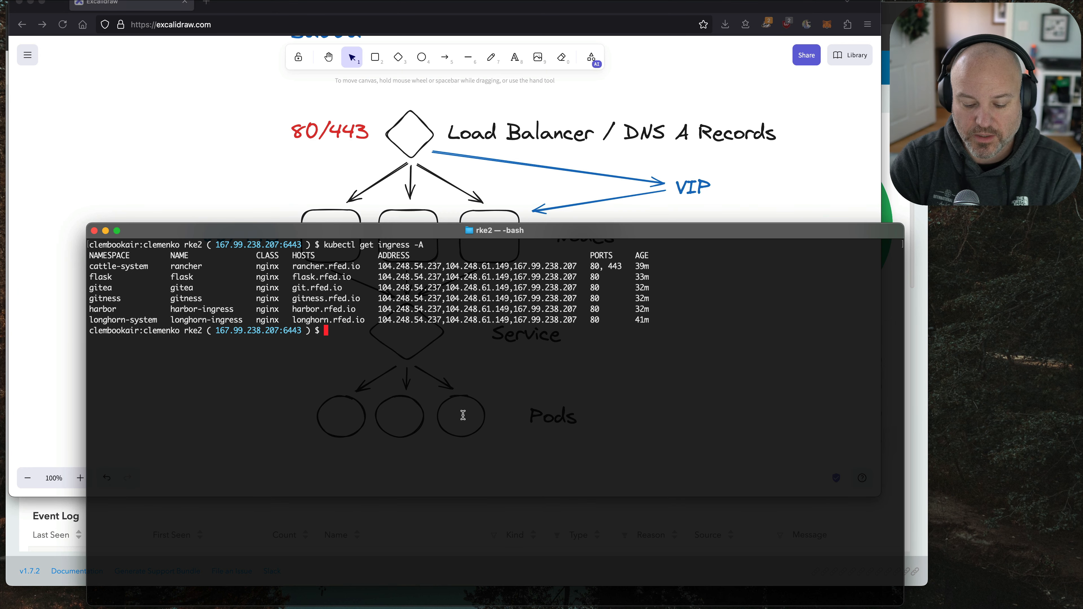
# Run kubectl get pod -n flask, then again with -o wide to show pod IPs and nodes
pyautogui.write('kubectl get pod -n fl')
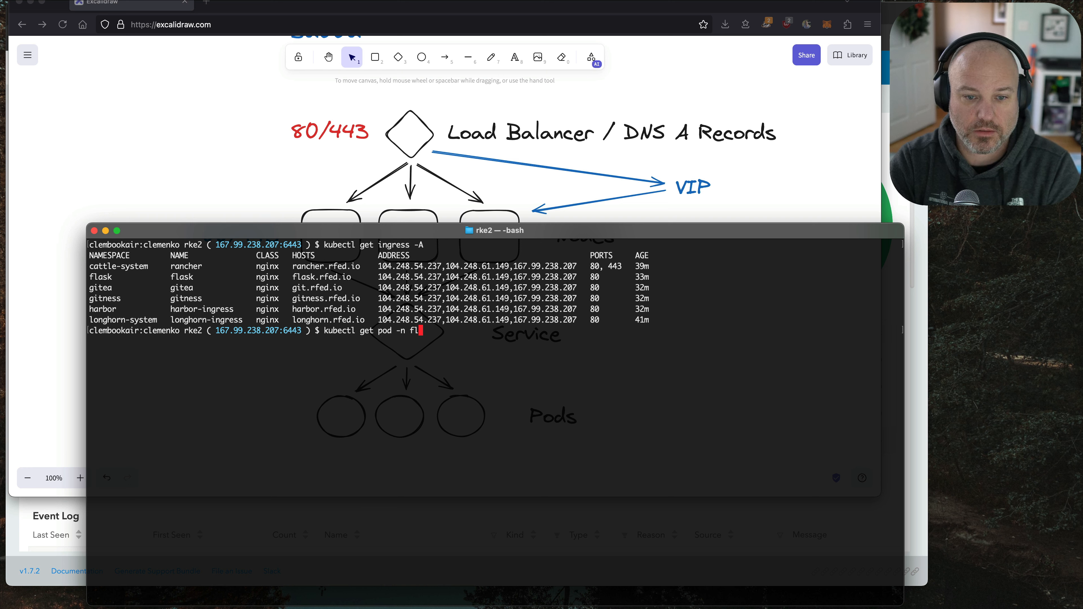
pyautogui.press('Return')
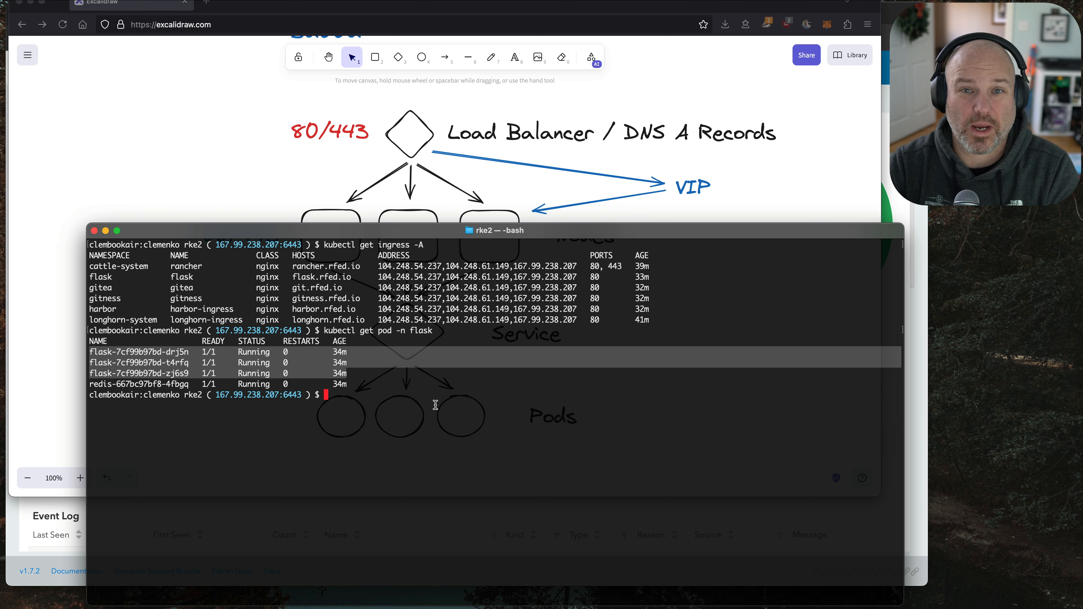
pyautogui.moveTo(329, 283)
pyautogui.write('kubectl get pod -n flask -o wdie')
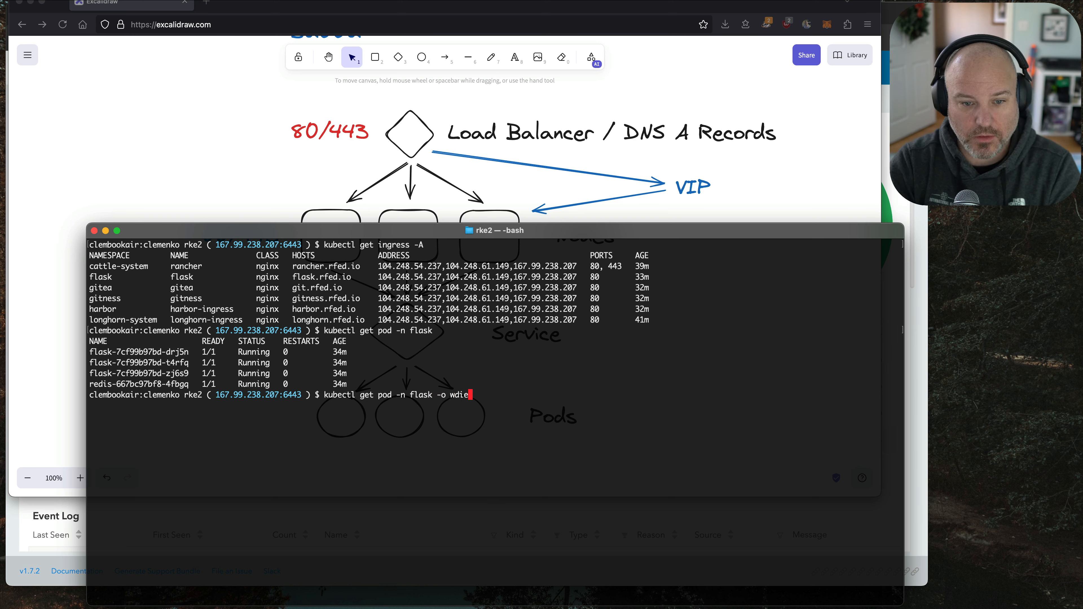
pyautogui.press('Return')
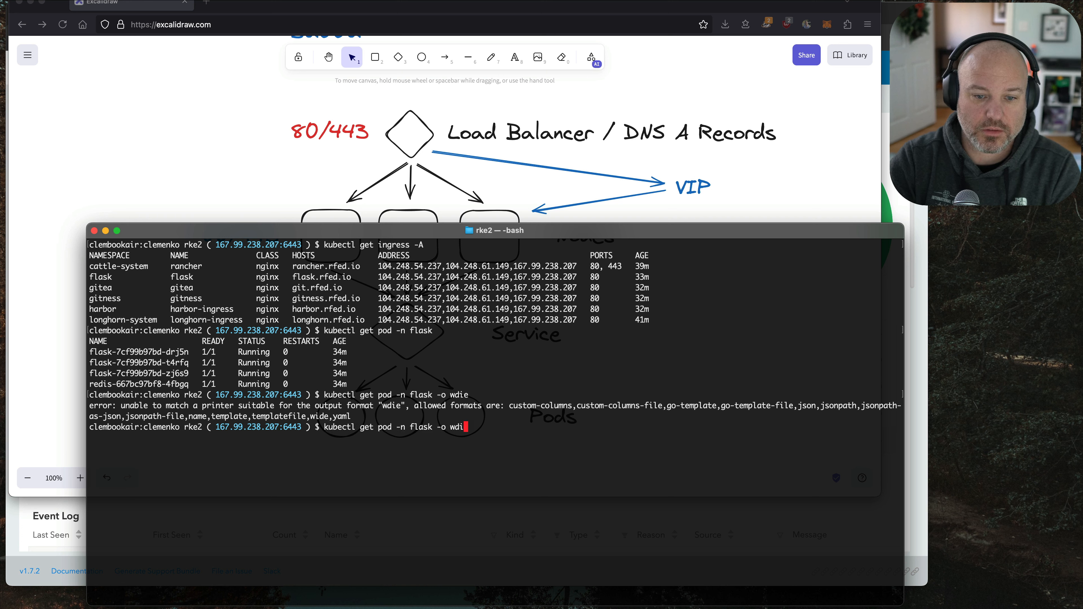
pyautogui.write('ide')
pyautogui.press('Return')
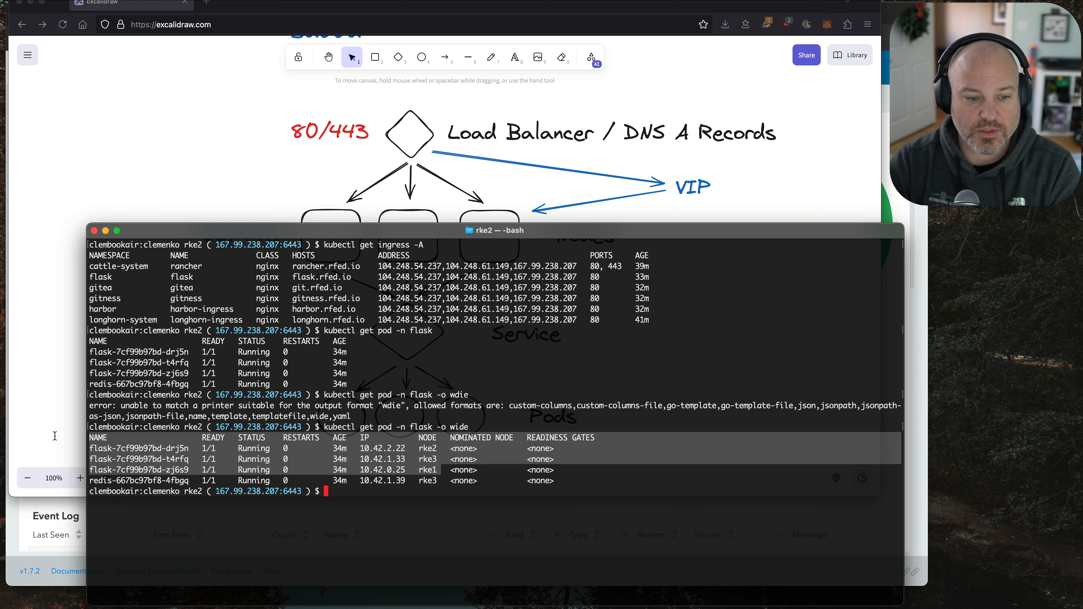
pyautogui.moveTo(74, 384)
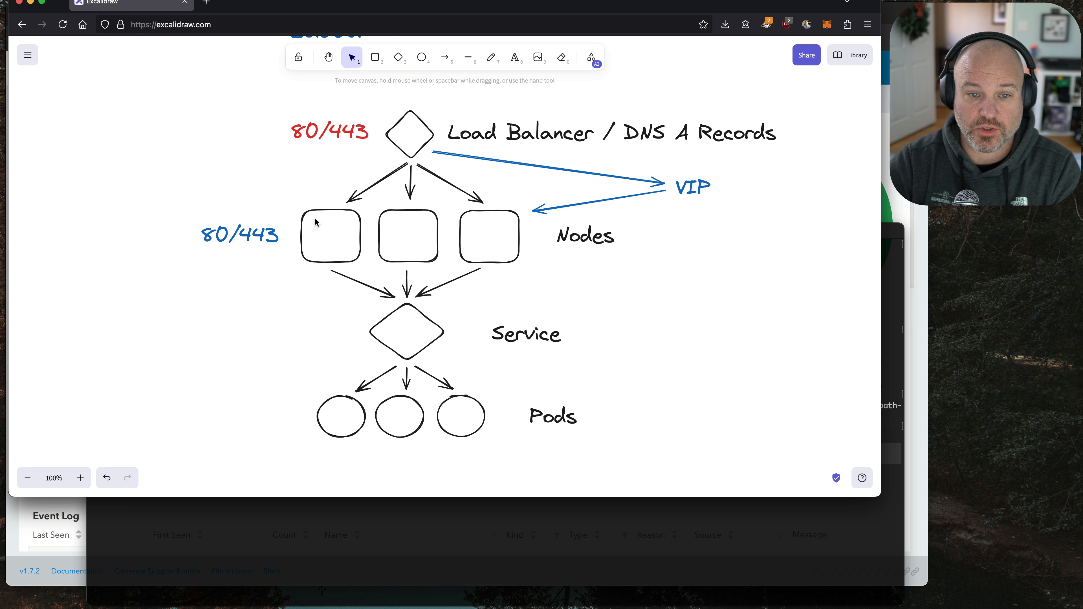
pyautogui.moveTo(513, 228)
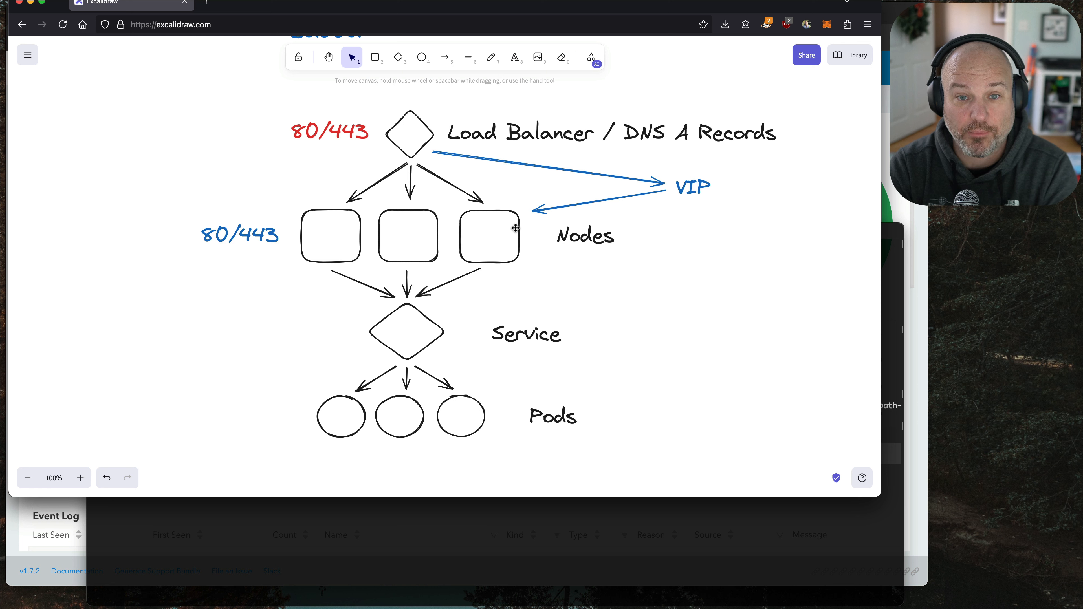
pyautogui.moveTo(610, 107)
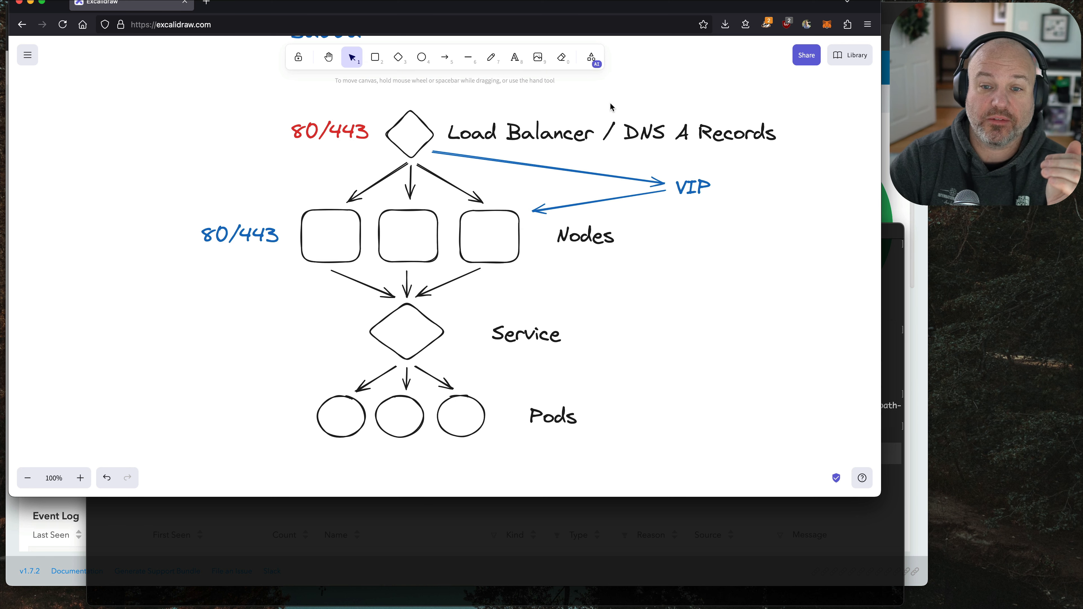
# Return to the diagram, shift it left and start a new text note beside the Nodes
pyautogui.click(692, 187)
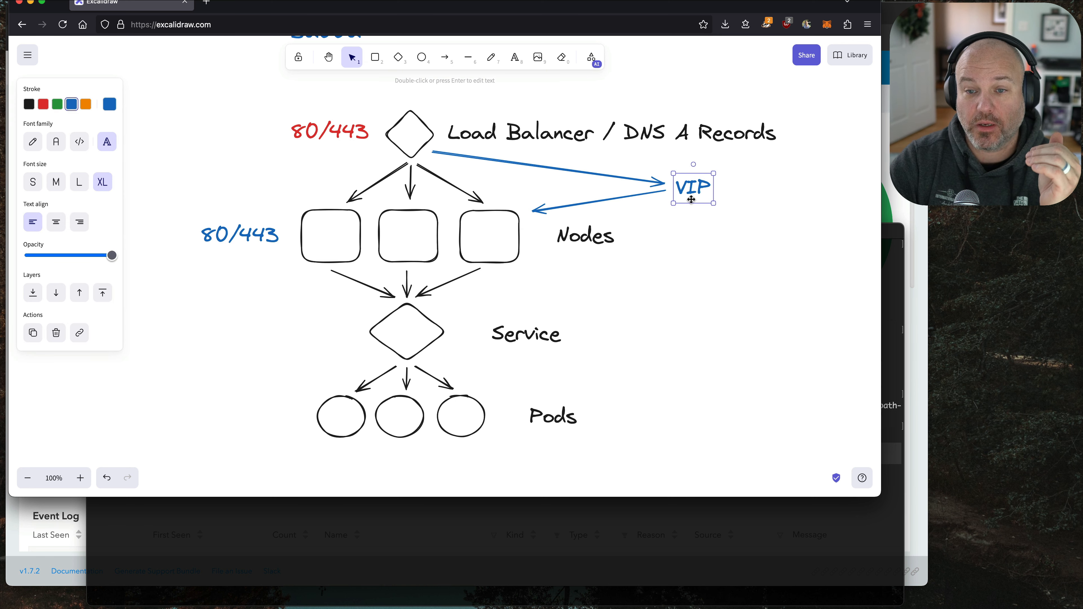
pyautogui.moveTo(499, 212)
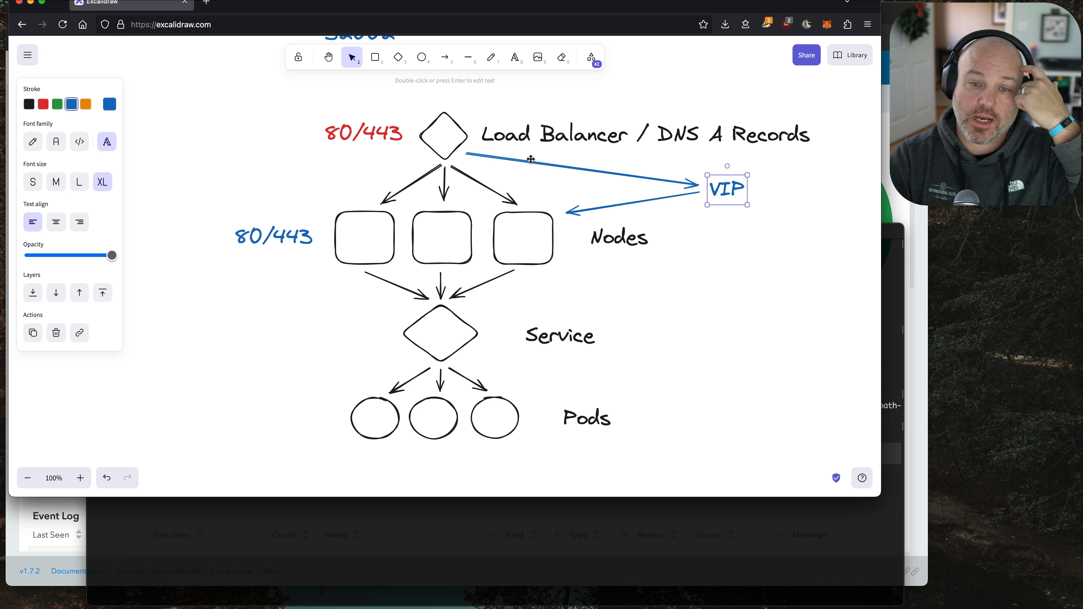
pyautogui.moveTo(459, 148)
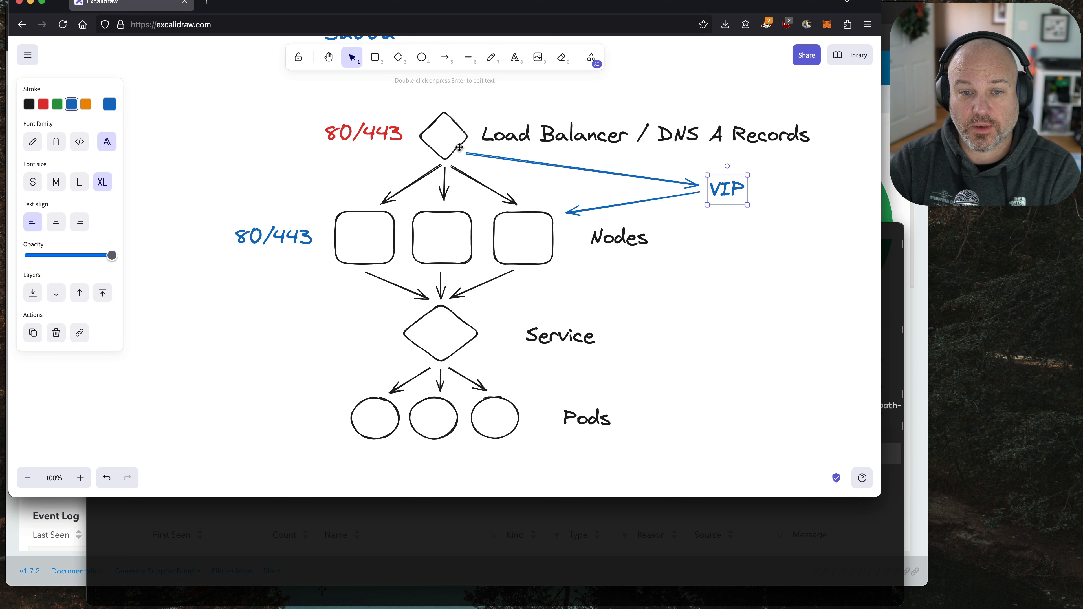
pyautogui.moveTo(729, 178)
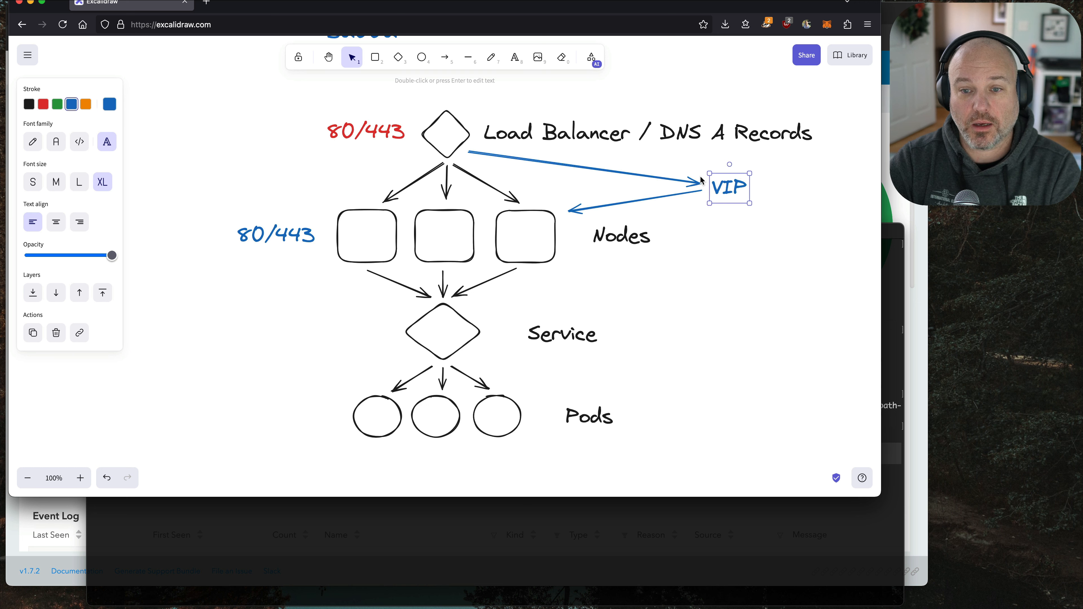
pyautogui.moveTo(327, 241)
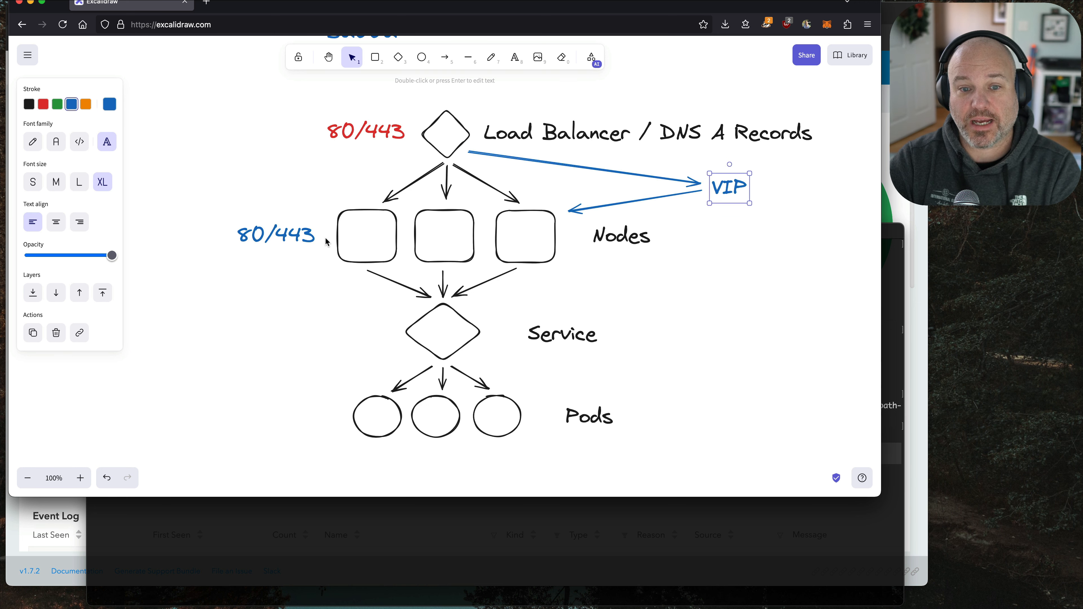
pyautogui.moveTo(460, 237)
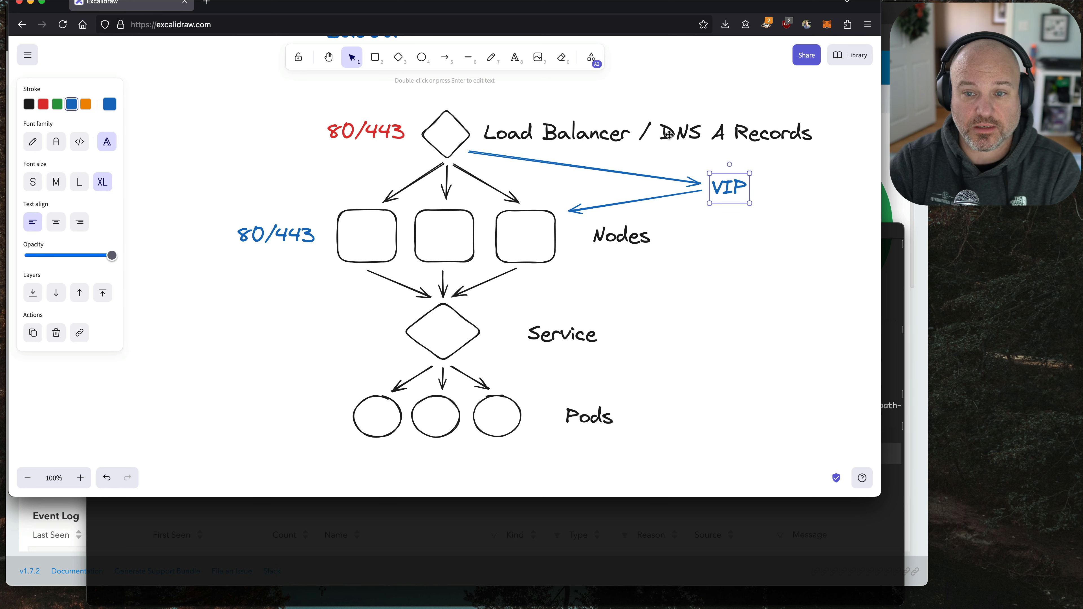
pyautogui.moveTo(742, 254)
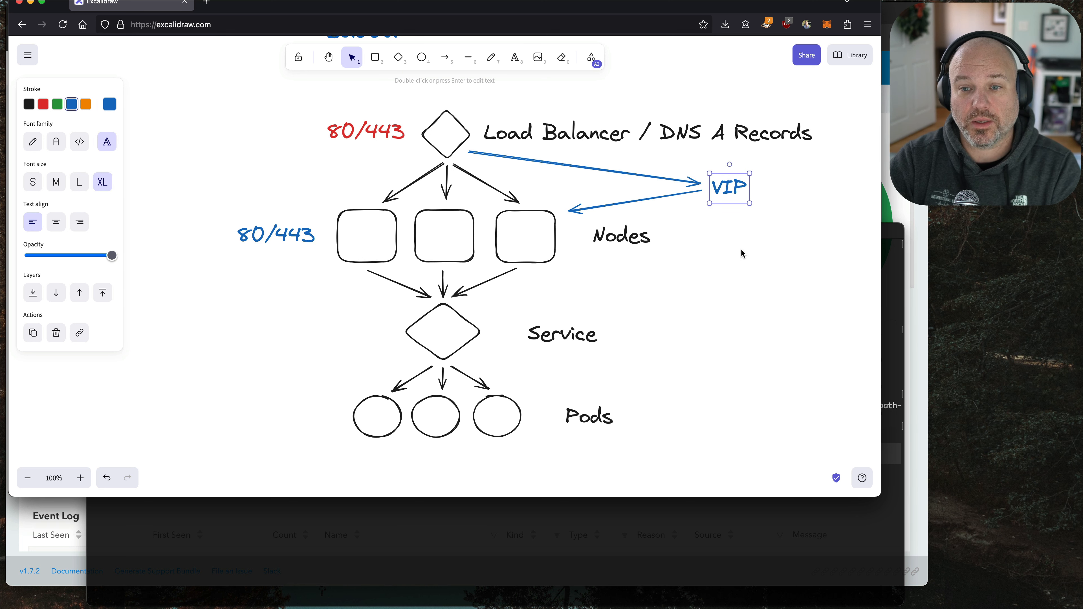
pyautogui.moveTo(629, 265)
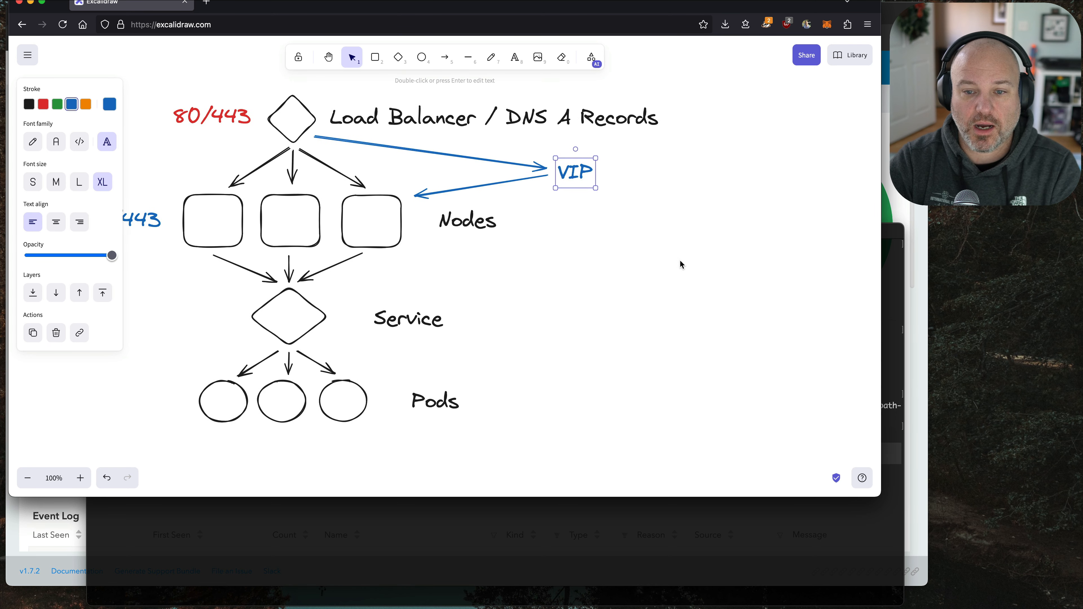
pyautogui.click(680, 265)
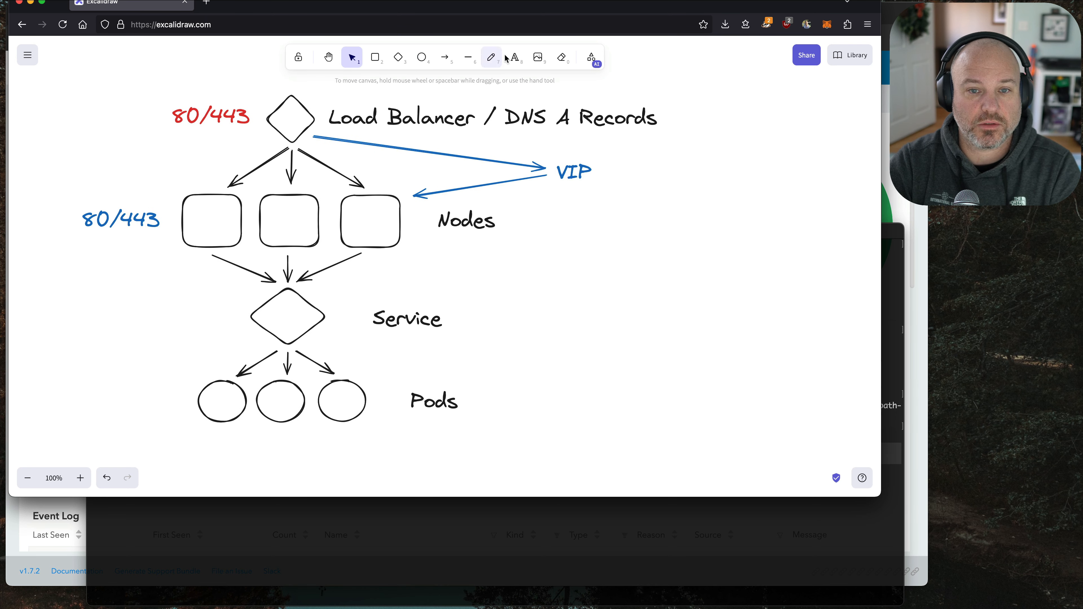
pyautogui.click(514, 56)
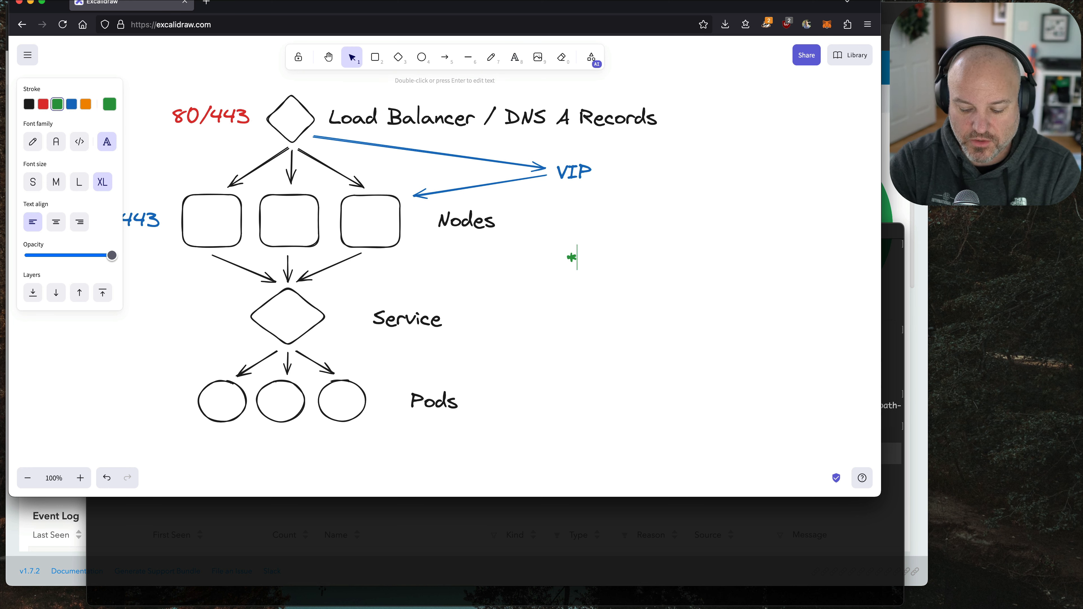
# Write the green note '*.rfed.io --> CNAME --> rke1' right of the Nodes label
pyautogui.write('*.rfed.io')
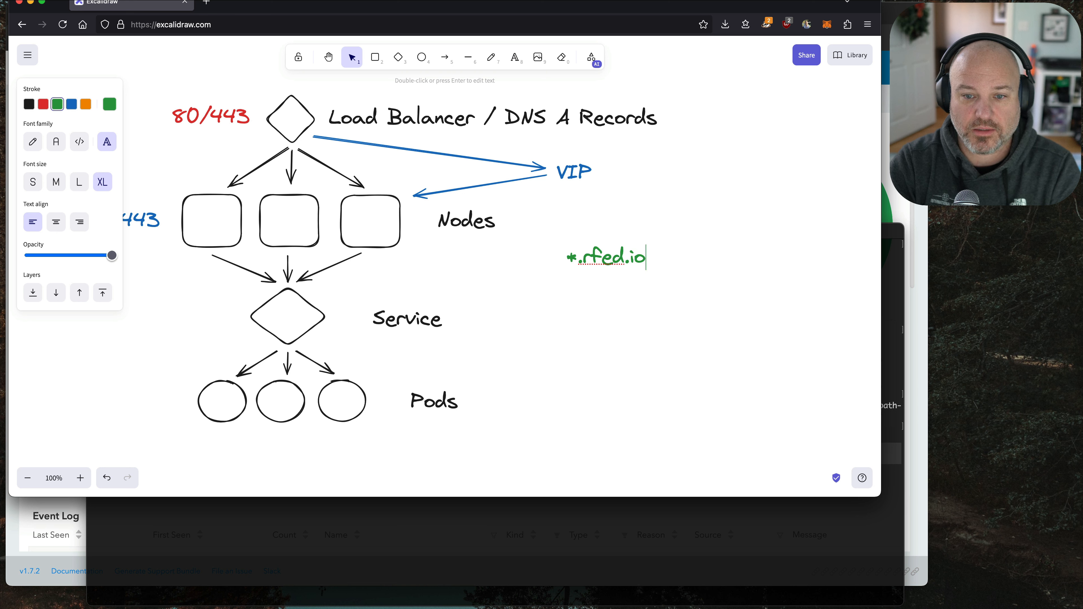
pyautogui.write('-->')
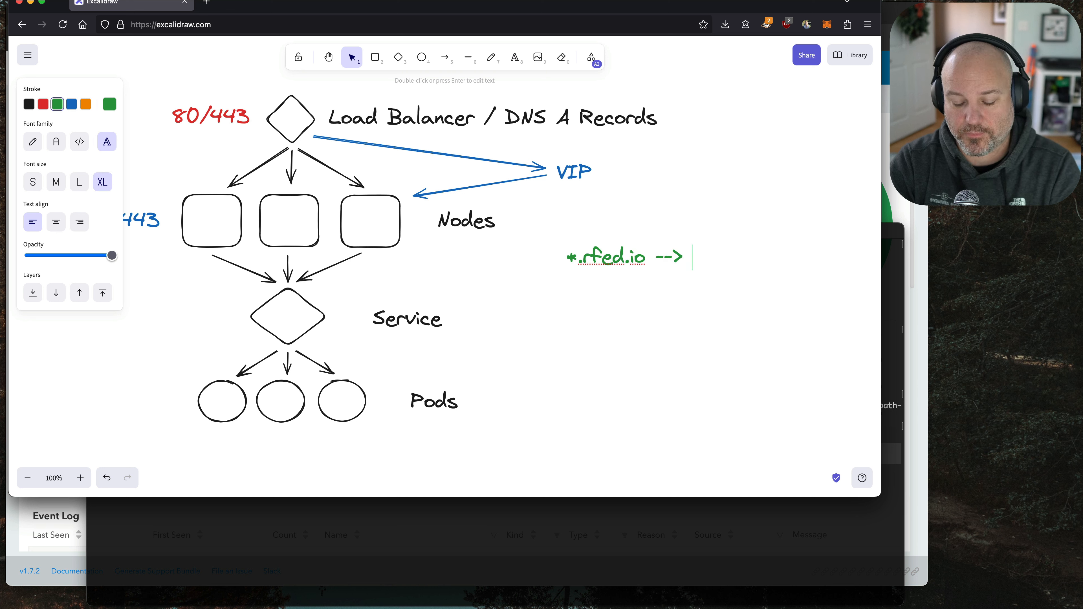
pyautogui.write('CNAME ->')
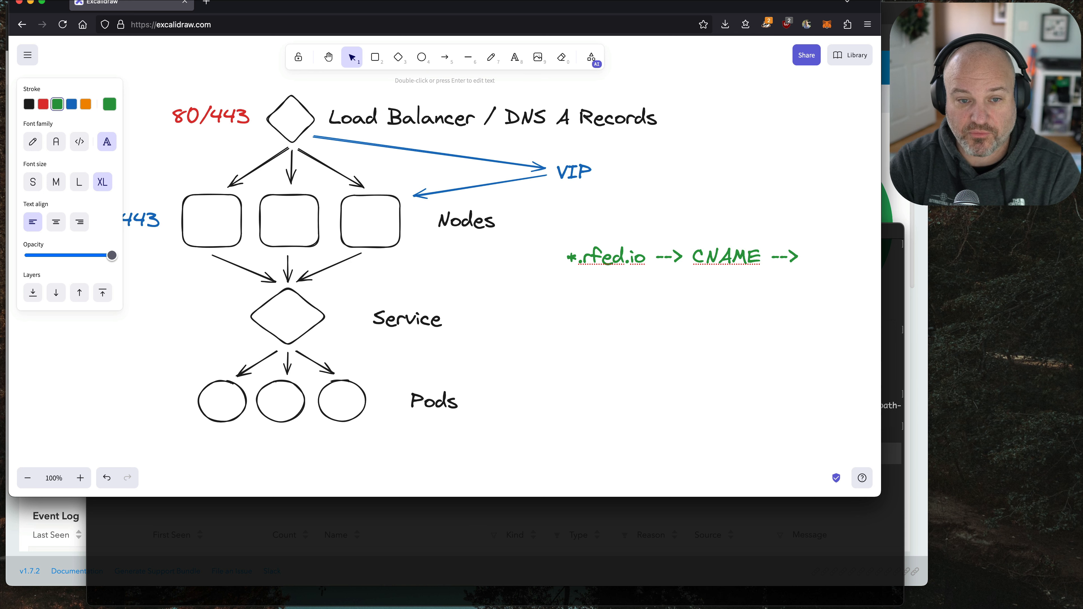
pyautogui.write('rke1')
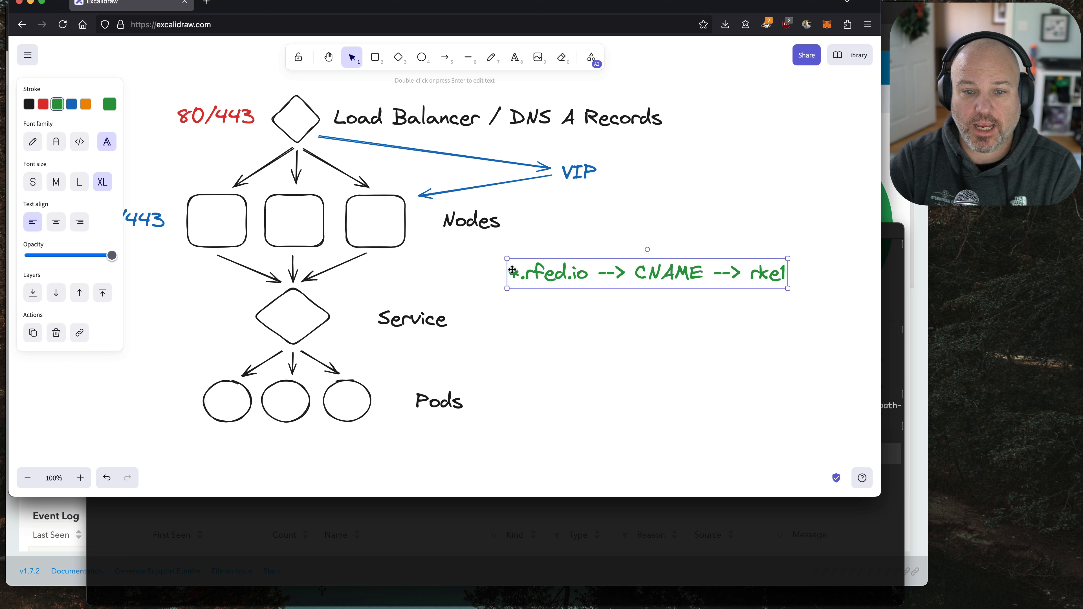
pyautogui.moveTo(773, 281)
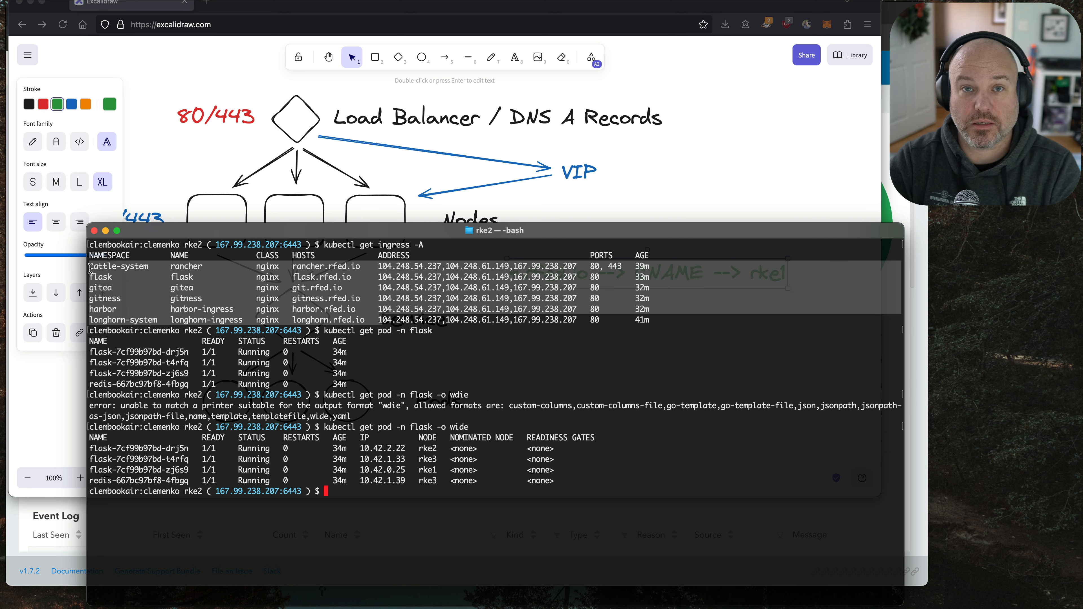
pyautogui.moveTo(459, 202)
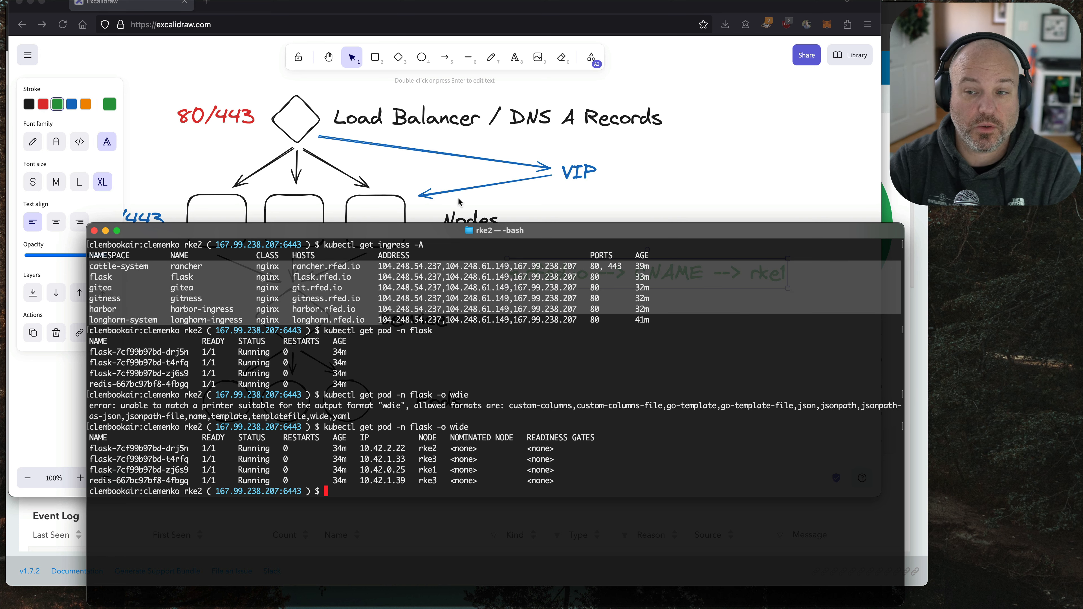
pyautogui.click(801, 13)
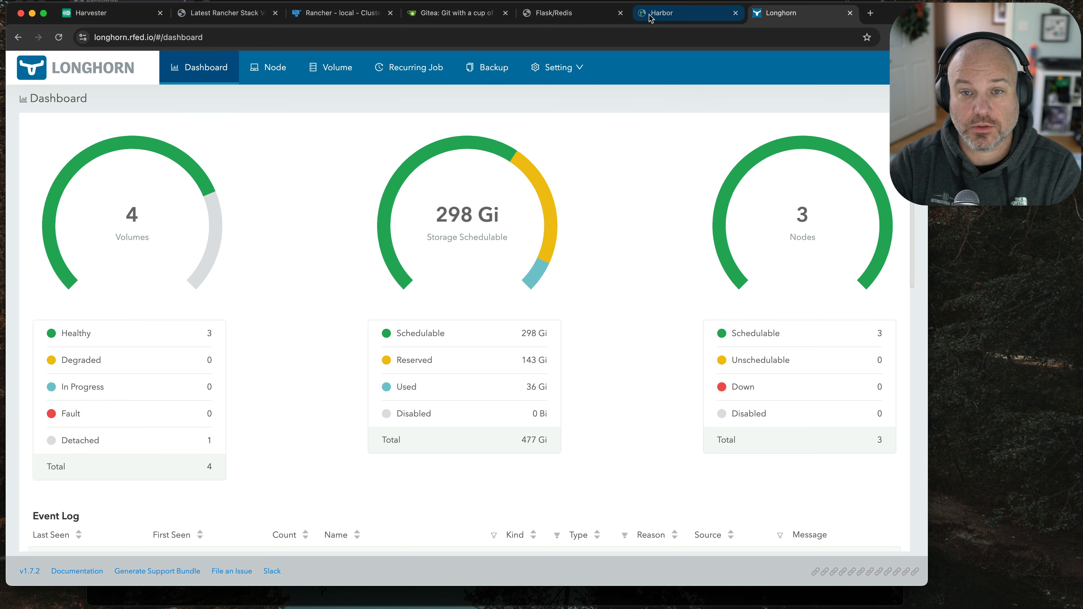
pyautogui.click(456, 13)
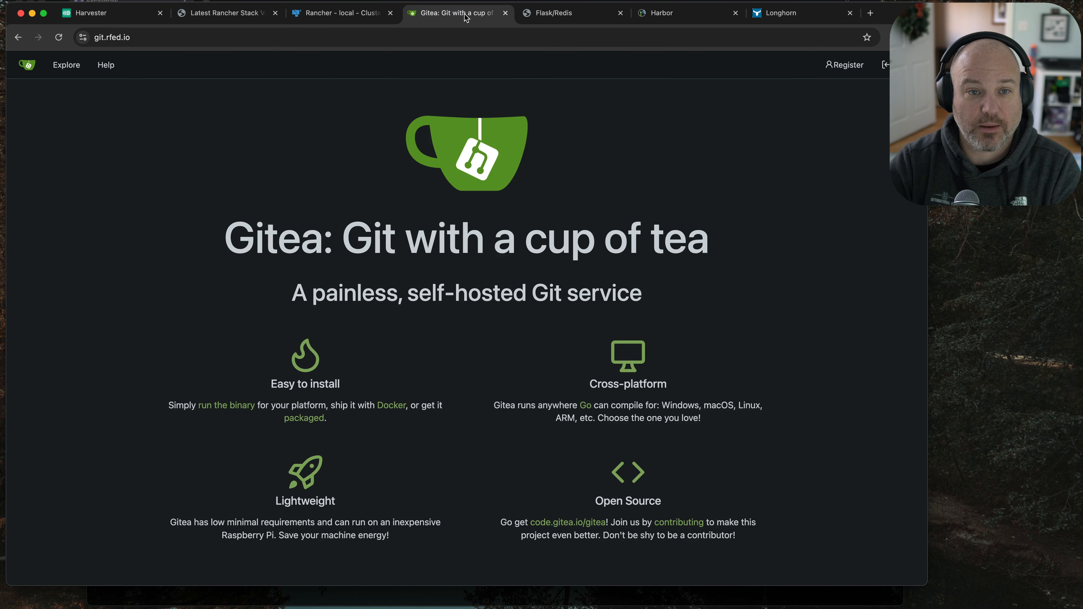
pyautogui.click(338, 13)
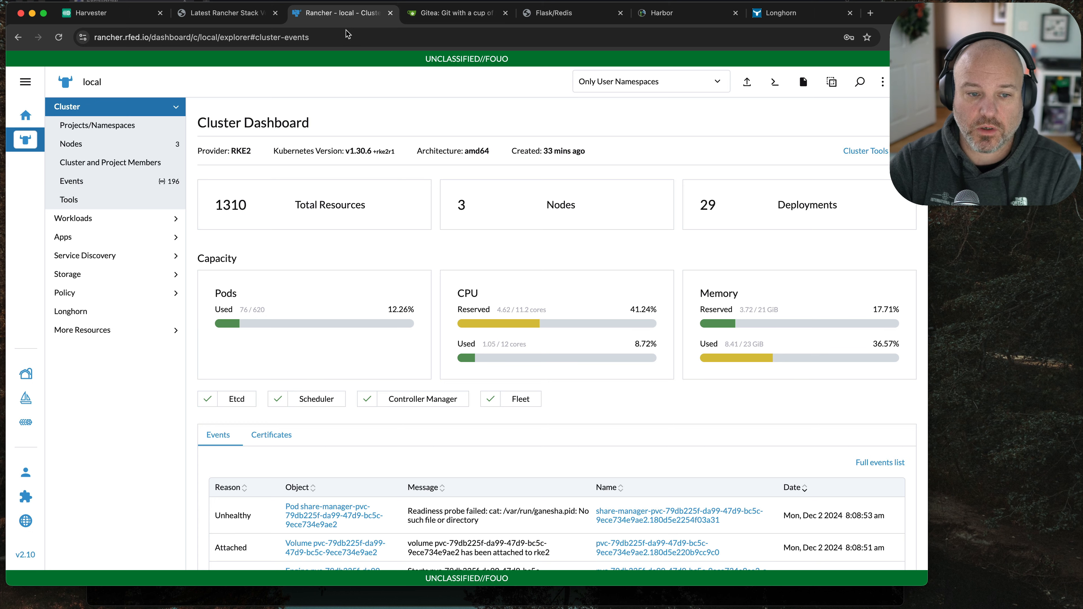
pyautogui.moveTo(371, 56)
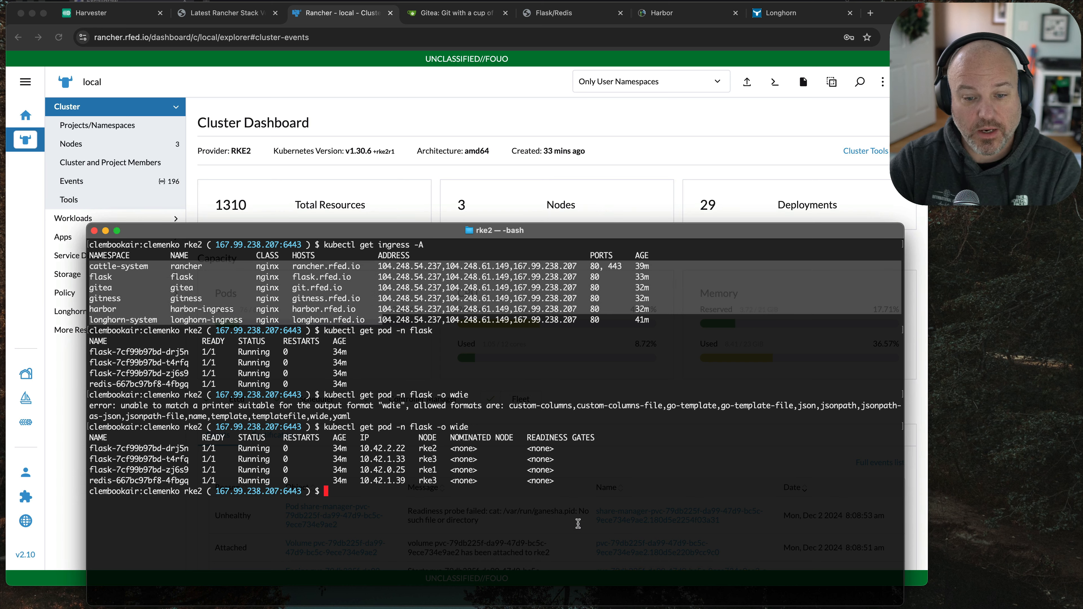
pyautogui.moveTo(209, 278)
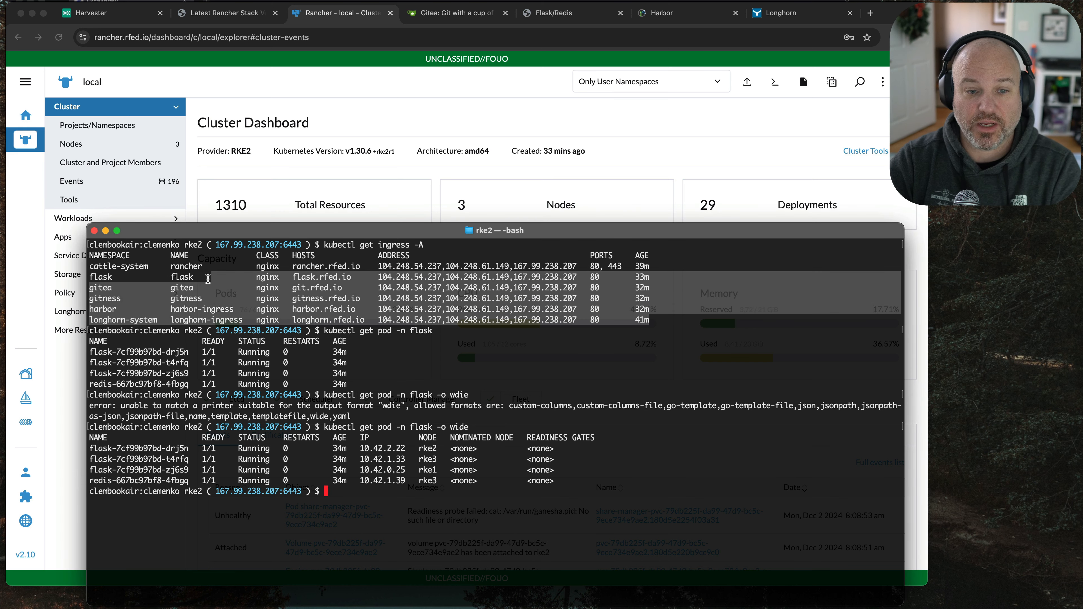
pyautogui.moveTo(868, 21)
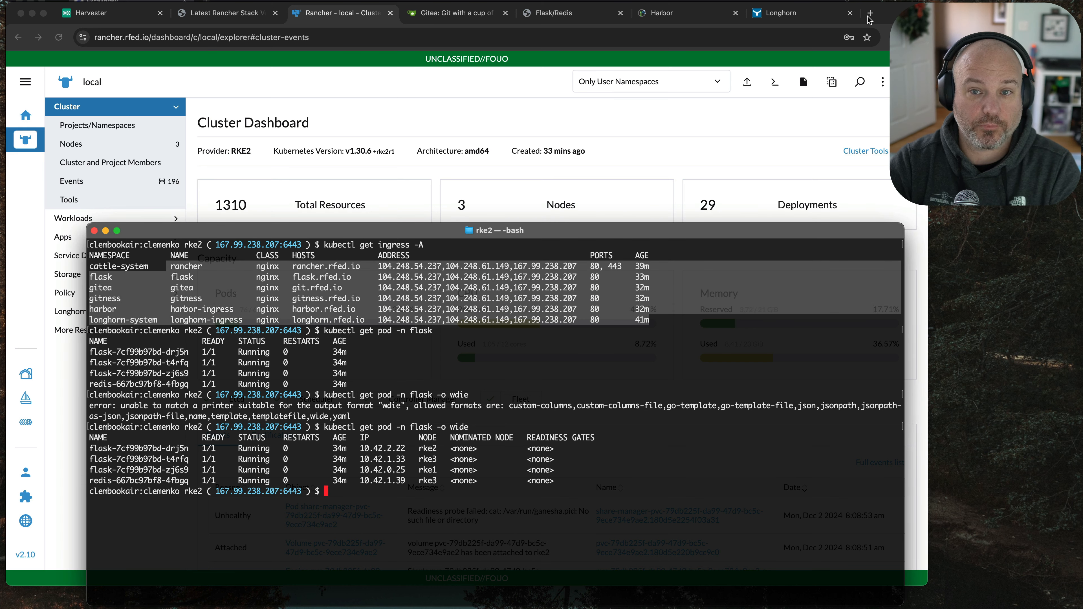
pyautogui.moveTo(673, 64)
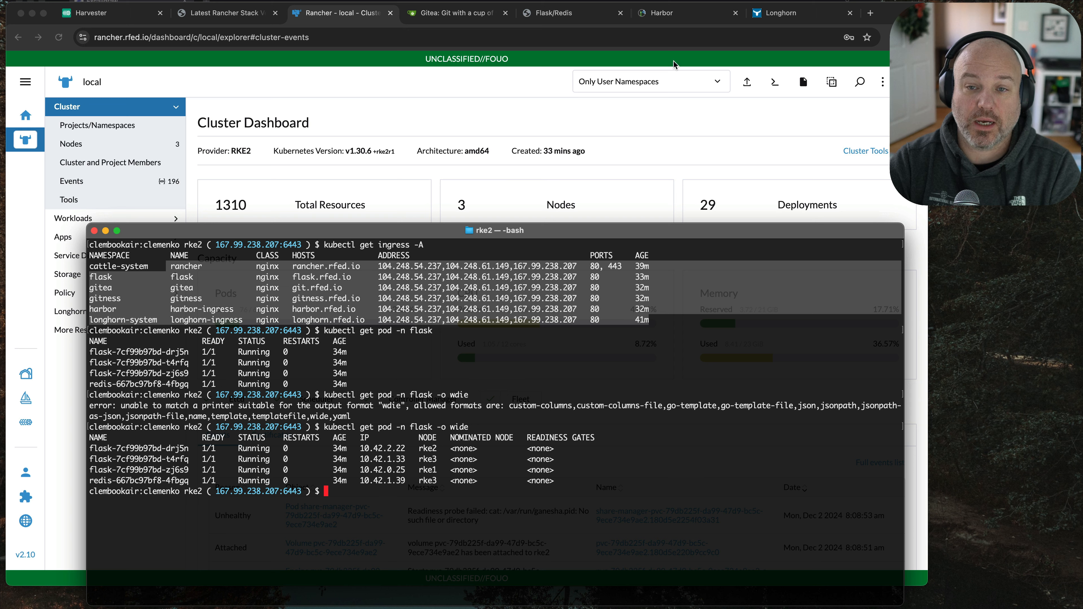
pyautogui.moveTo(553, 266)
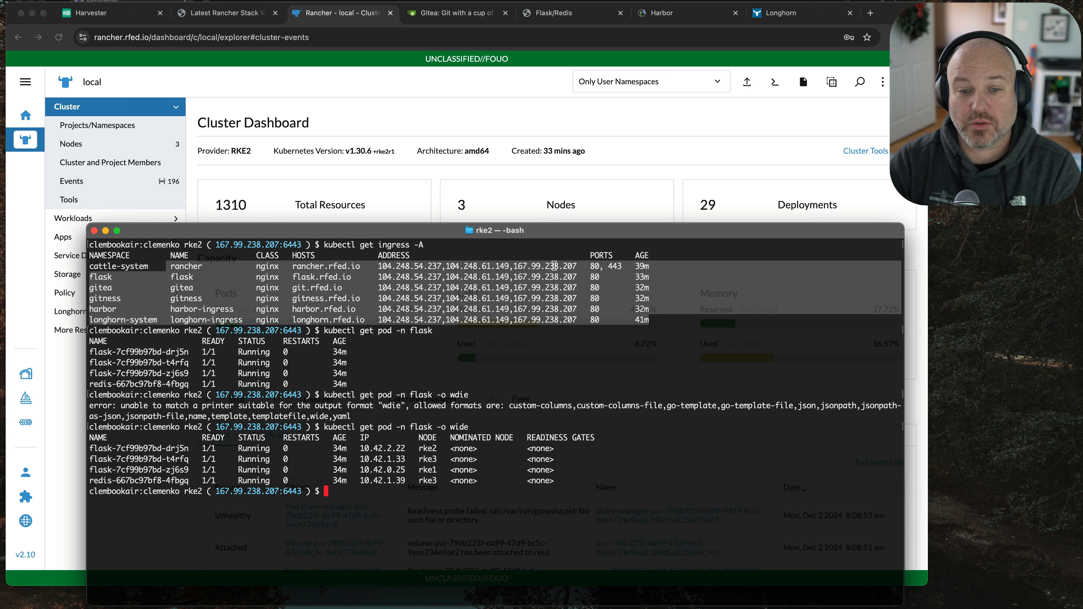
pyautogui.moveTo(524, 235)
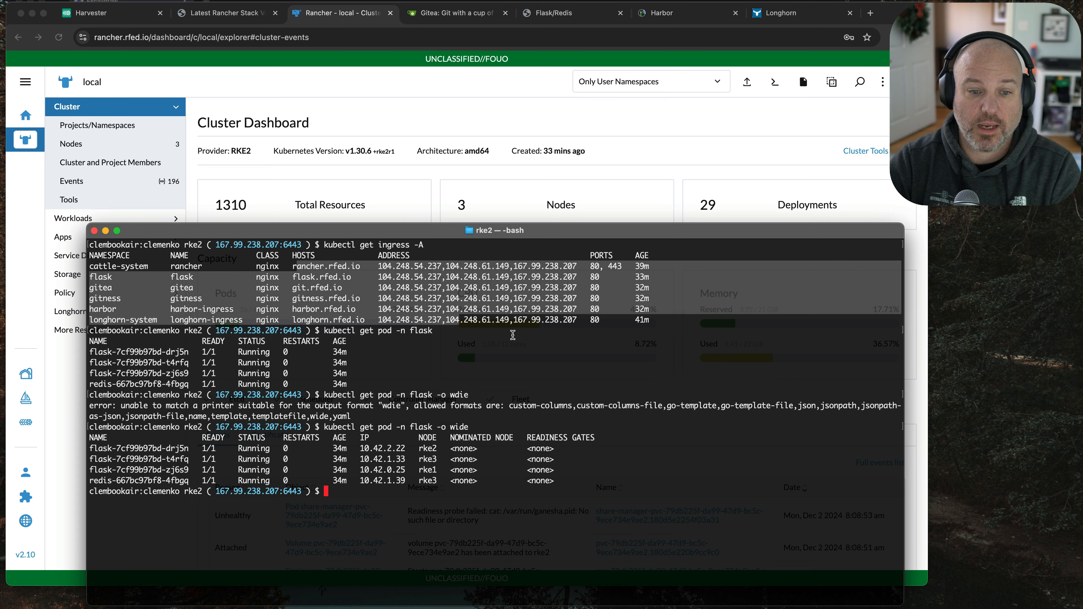
pyautogui.moveTo(282, 272)
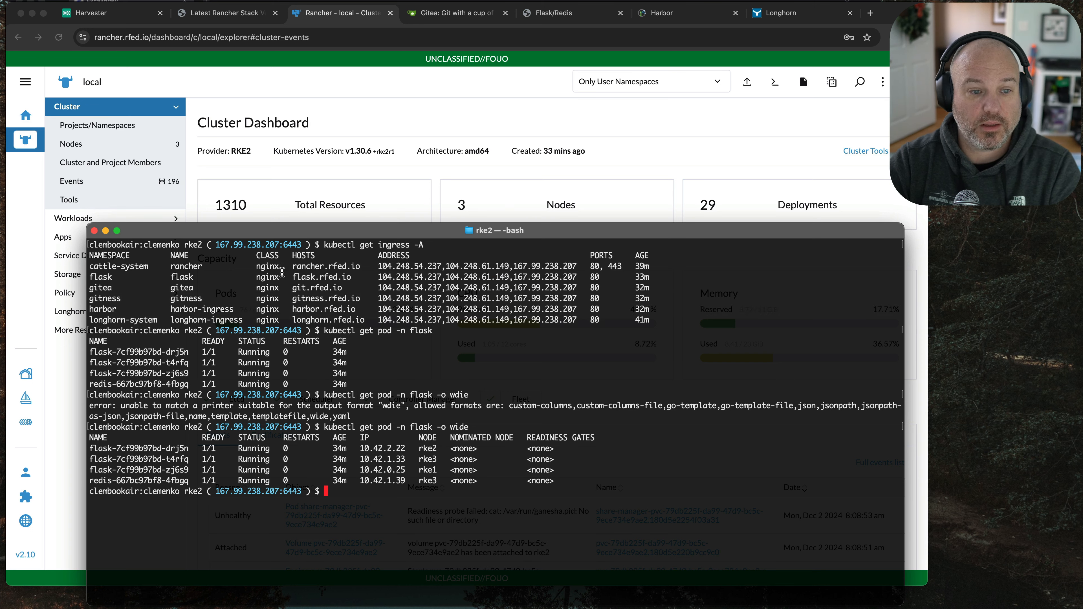
pyautogui.moveTo(577, 525)
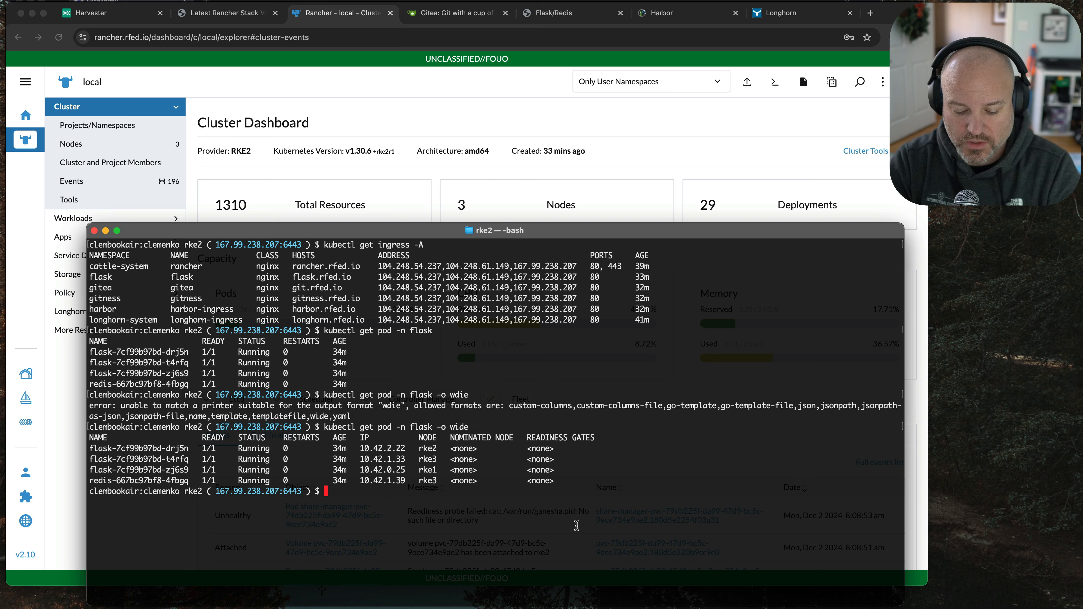
# Run kubectl get ingress -n cattle-system rancher to list the rancher ingress
pyautogui.write('kubectl get ingress -n')
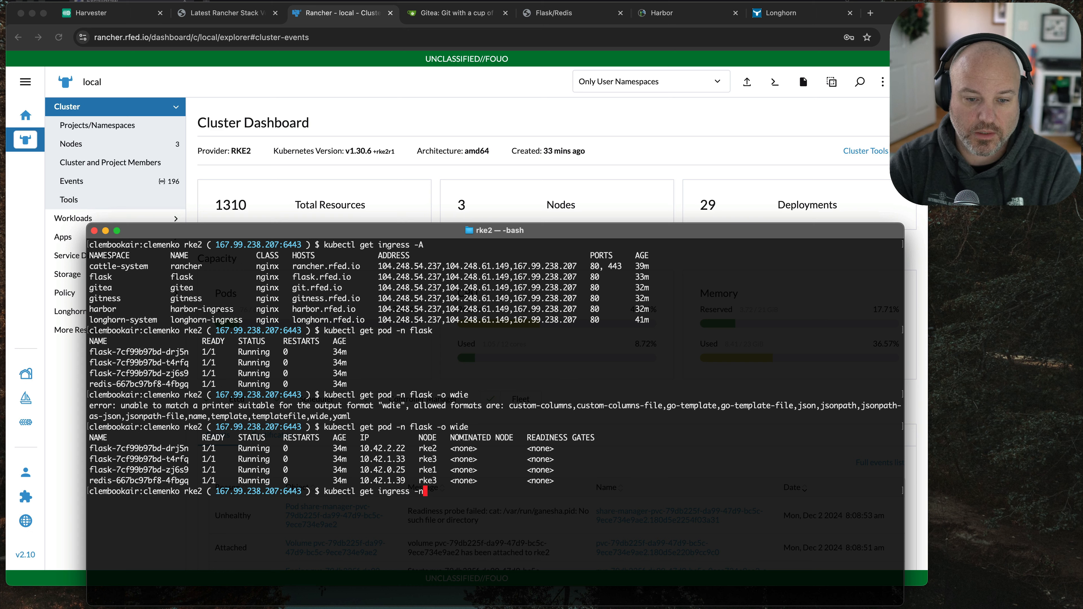
pyautogui.write('cattle-')
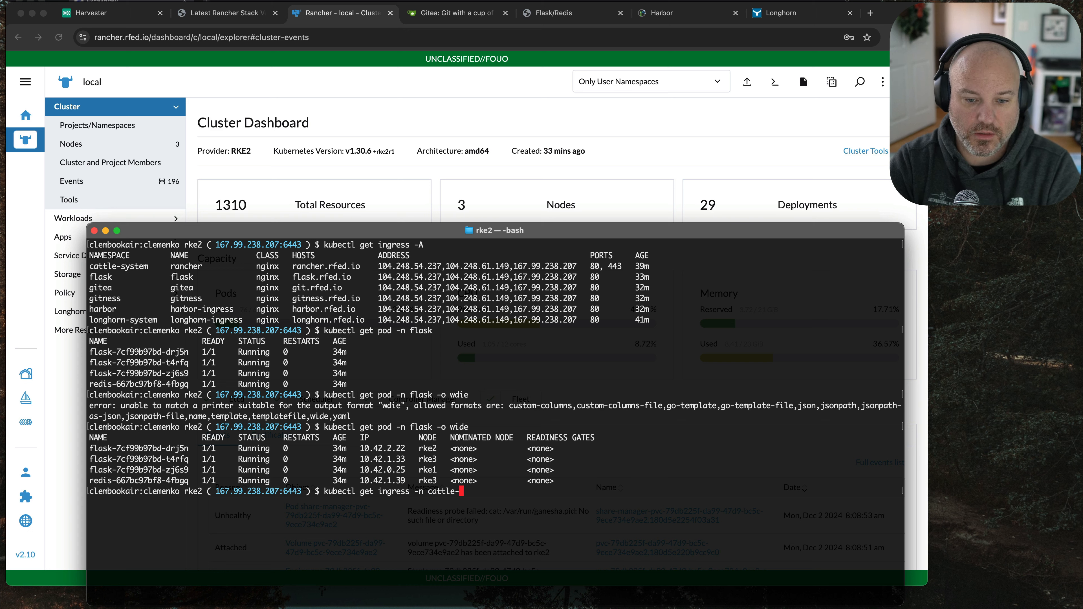
pyautogui.write('sys')
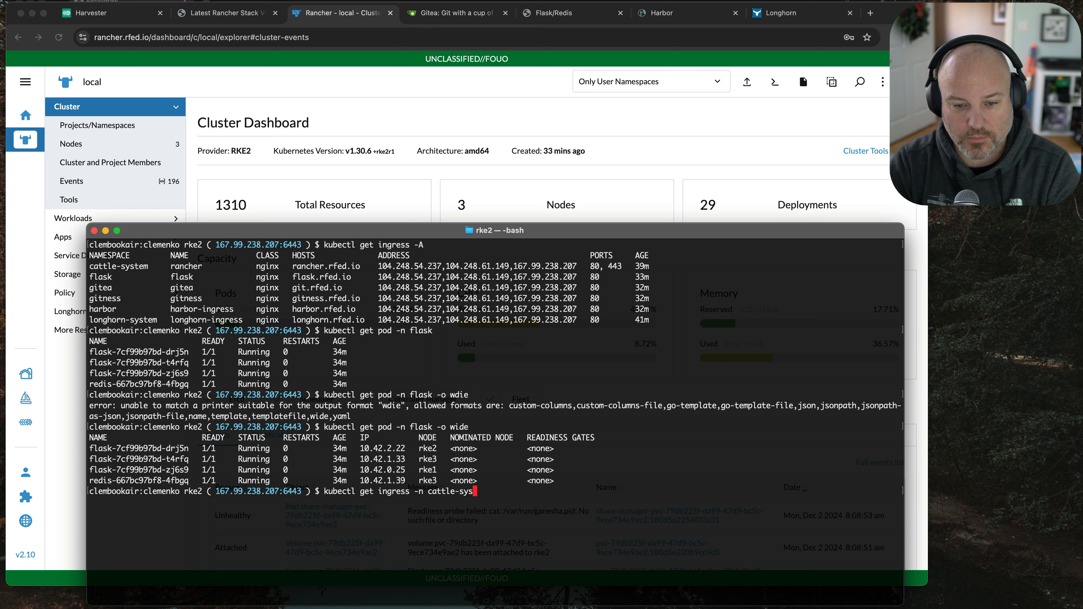
pyautogui.write('tem')
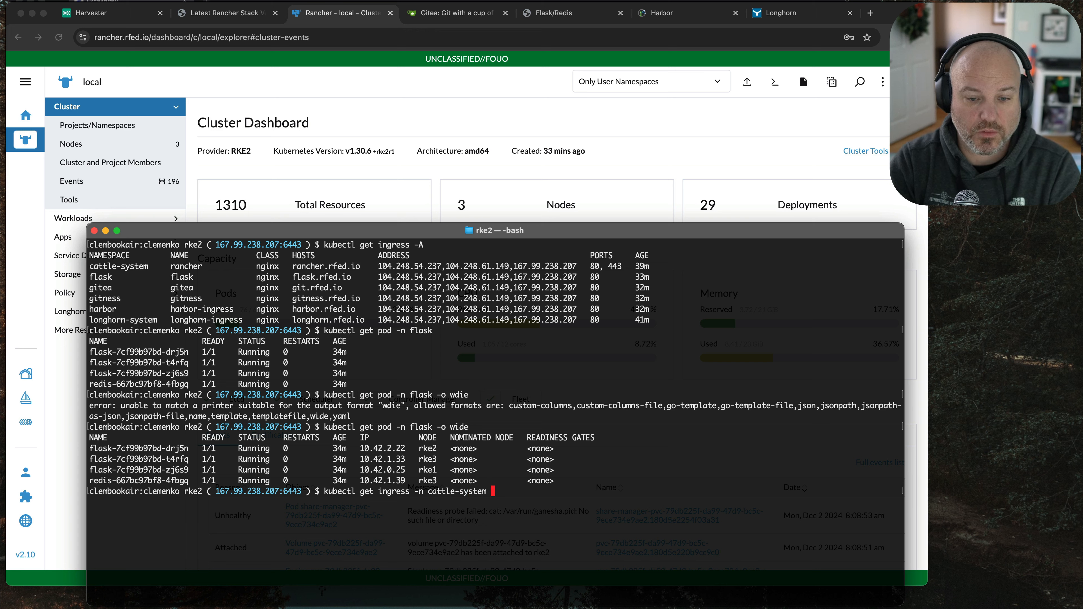
pyautogui.press('Return')
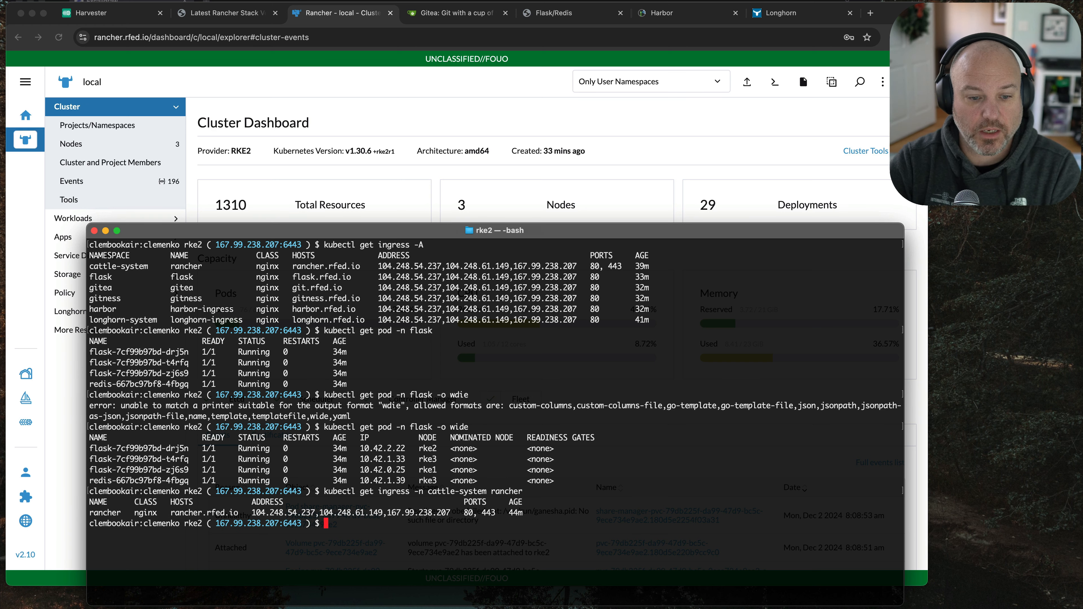
# Rerun the rancher ingress query with -o yaml to show its full definition
pyautogui.write('kubectl get ingress -n cattle-system rancher -')
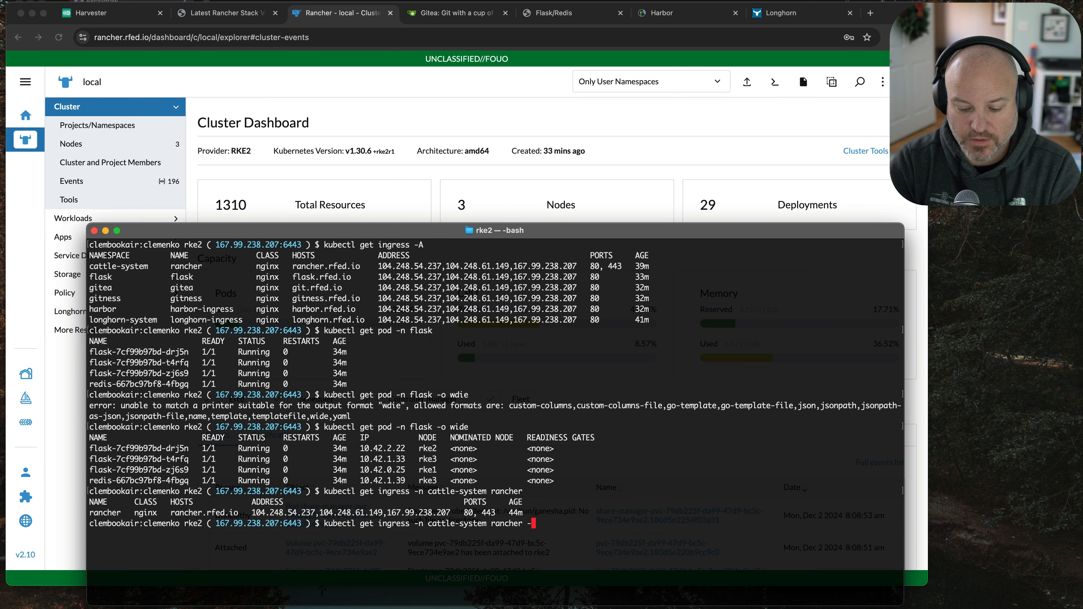
pyautogui.press('Return')
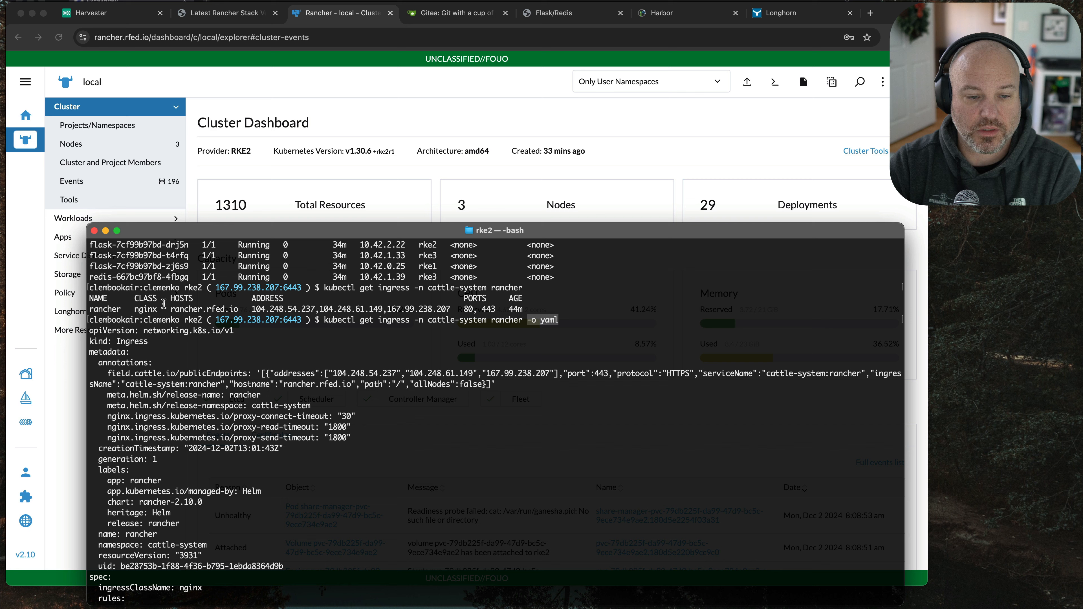
pyautogui.scroll(-3)
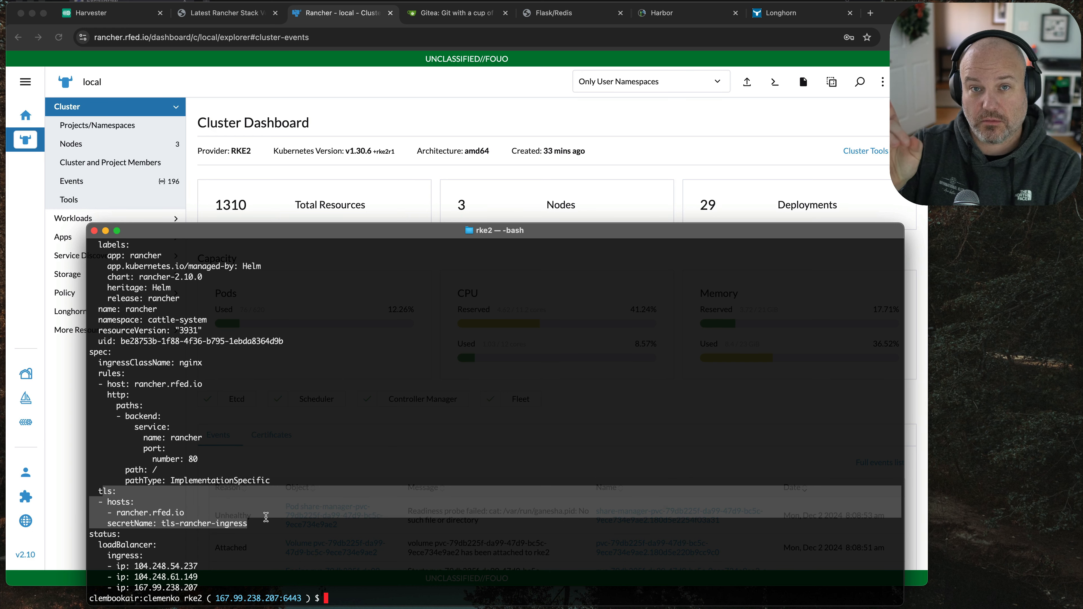
pyautogui.moveTo(261, 529)
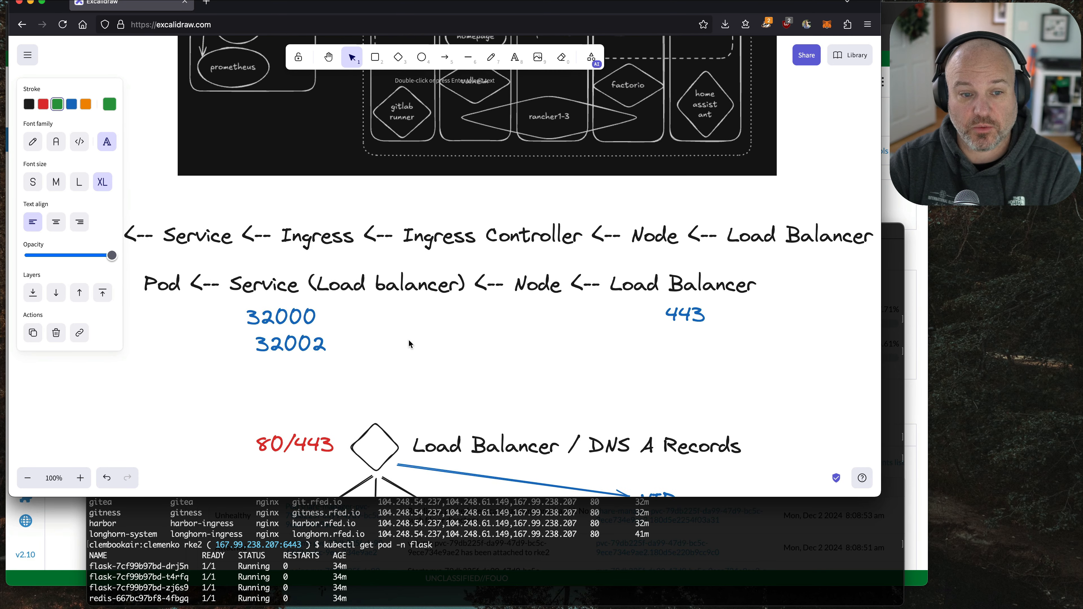
pyautogui.moveTo(494, 321)
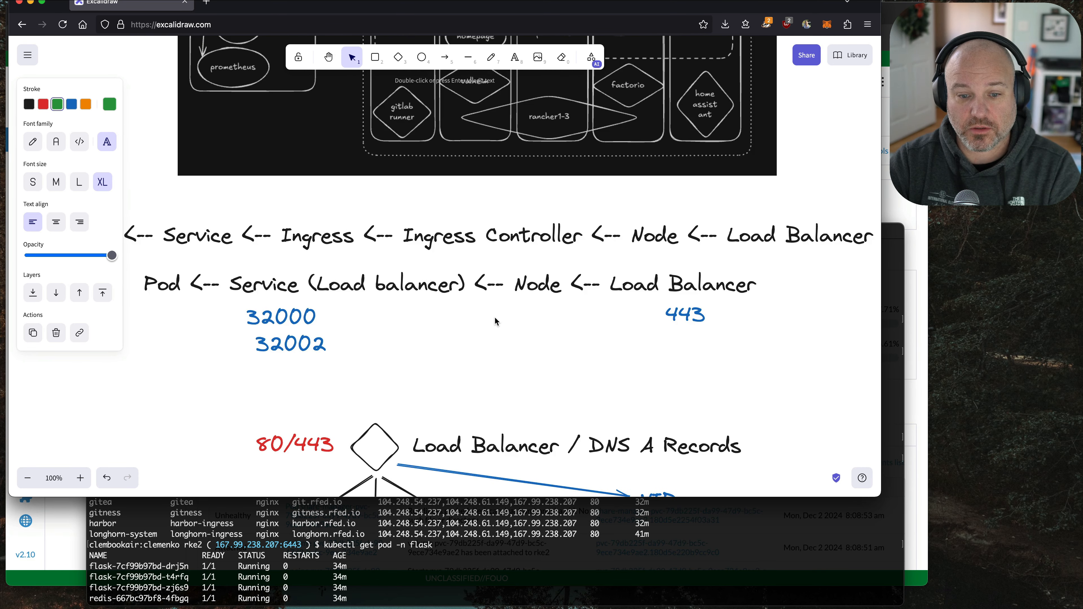
# Scroll the canvas back to the load balancer/VIP/nodes/service/pods diagram, briefly selecting the VIP label
pyautogui.scroll(-3)
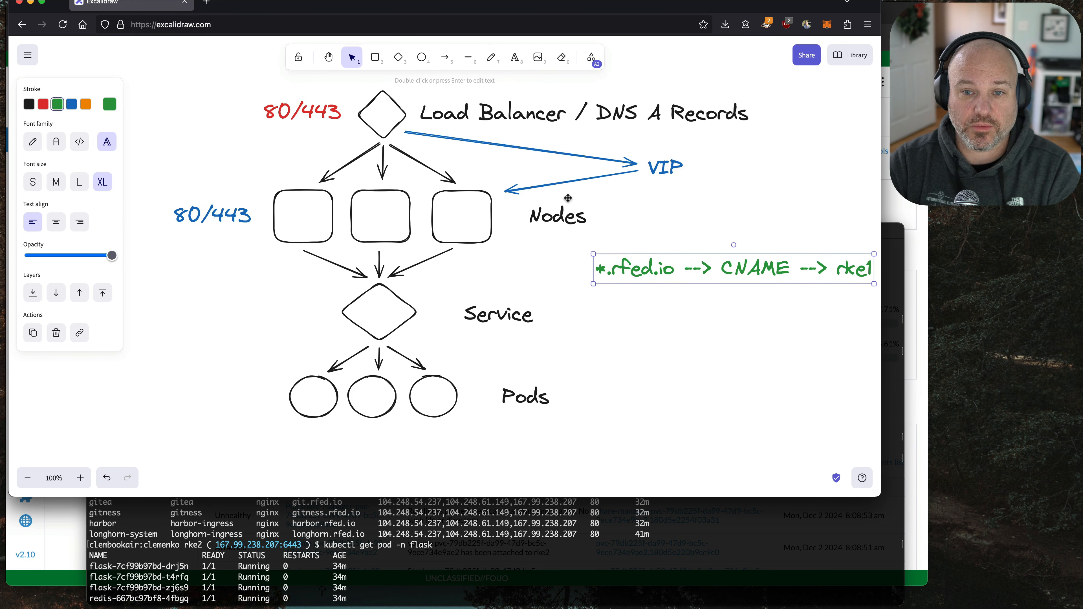
pyautogui.moveTo(422, 295)
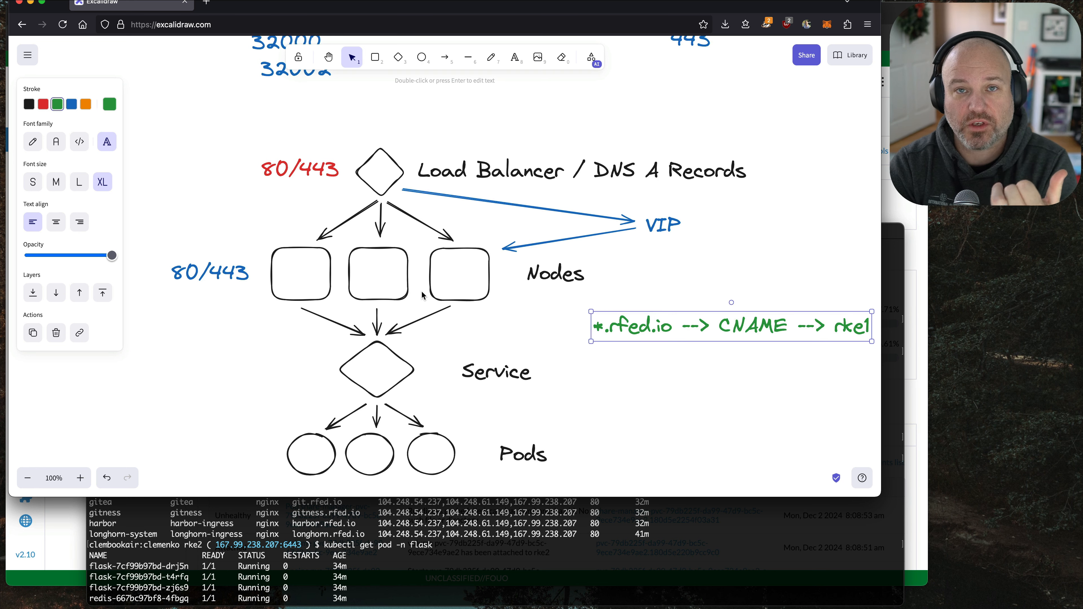
pyautogui.moveTo(398, 414)
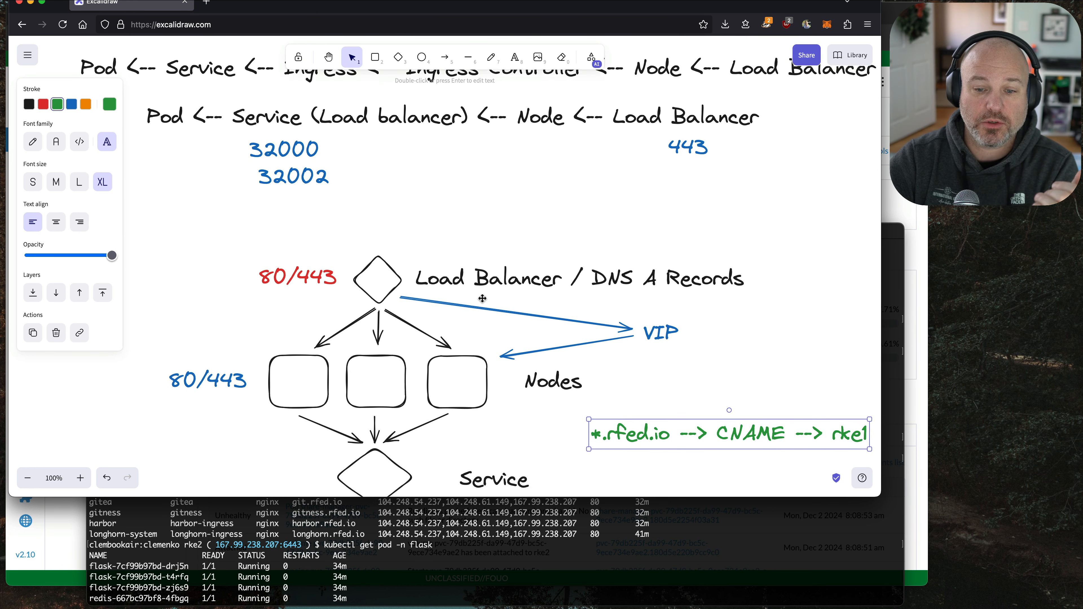
pyautogui.scroll(-3)
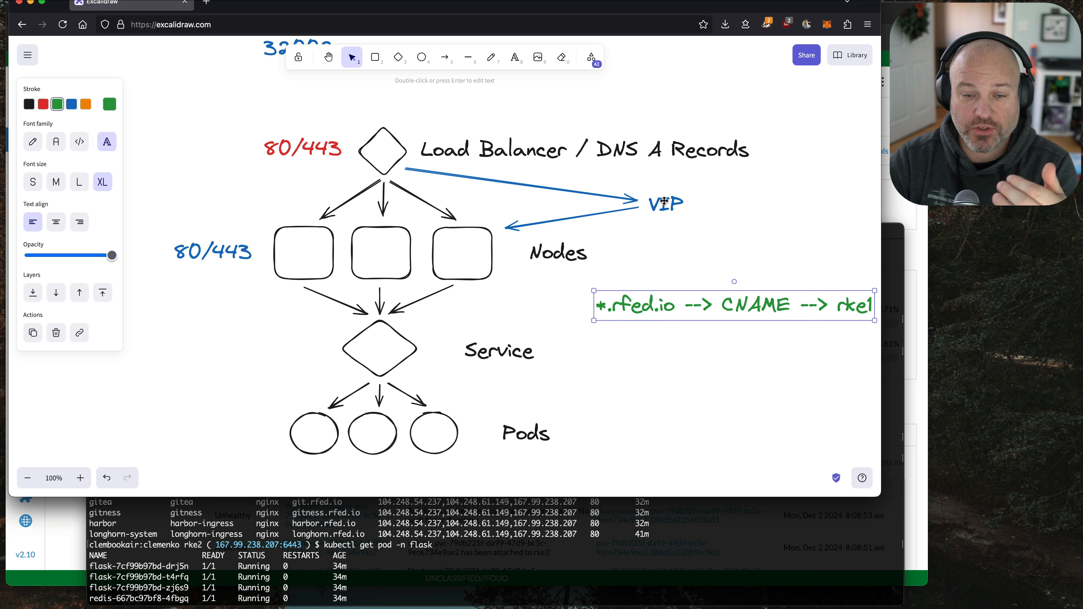
pyautogui.moveTo(427, 224)
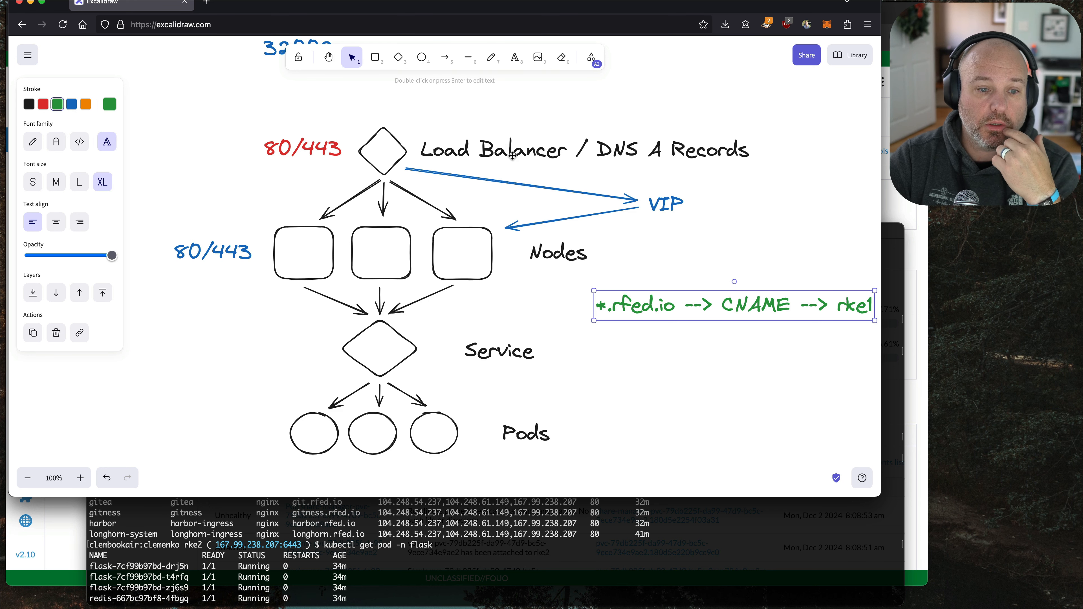
pyautogui.moveTo(475, 240)
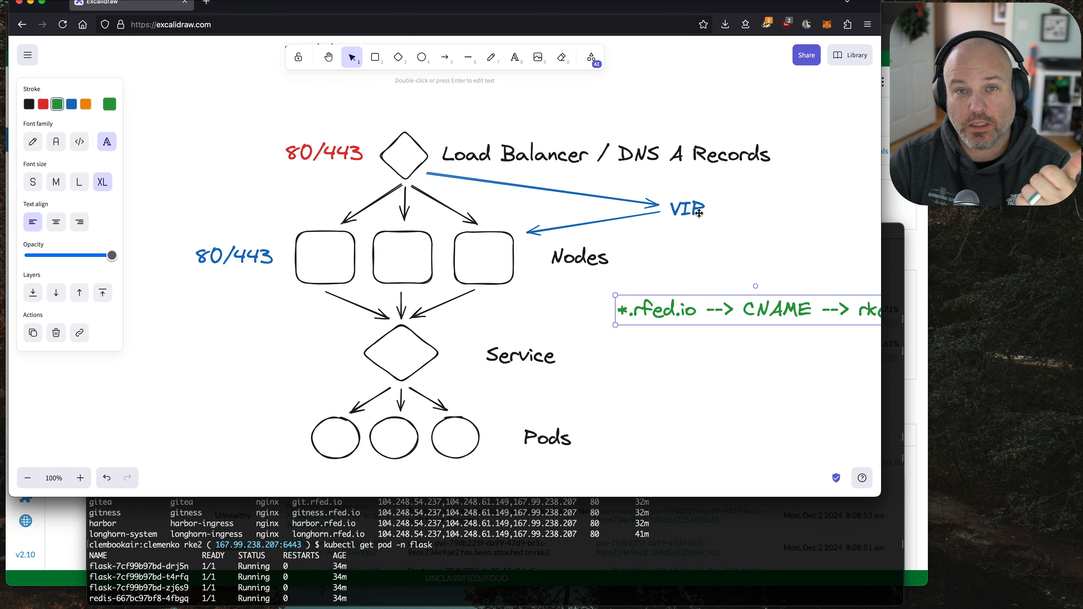
pyautogui.click(686, 209)
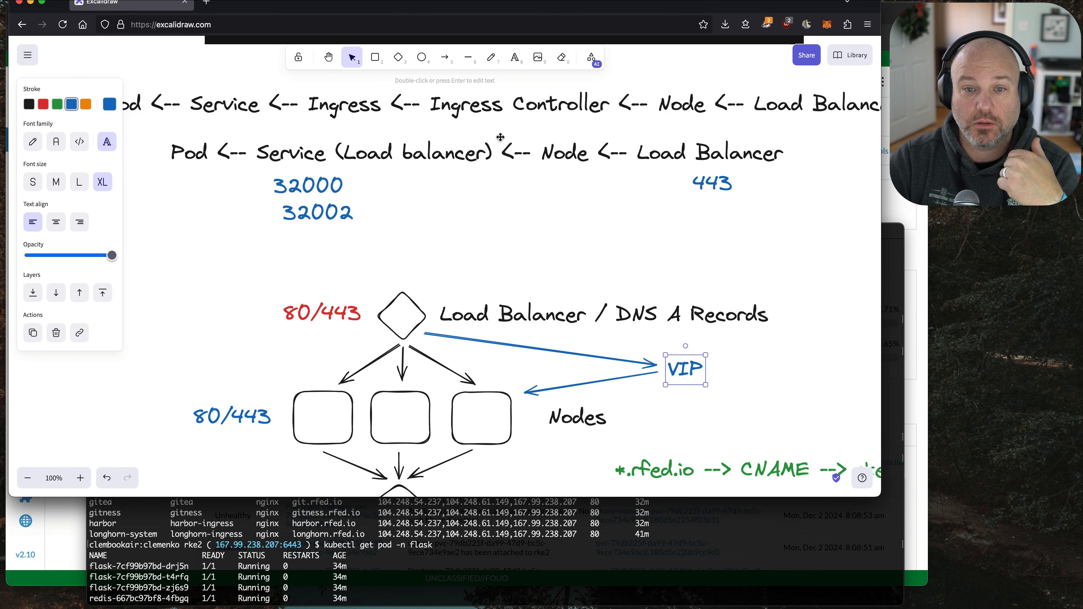
pyautogui.click(555, 264)
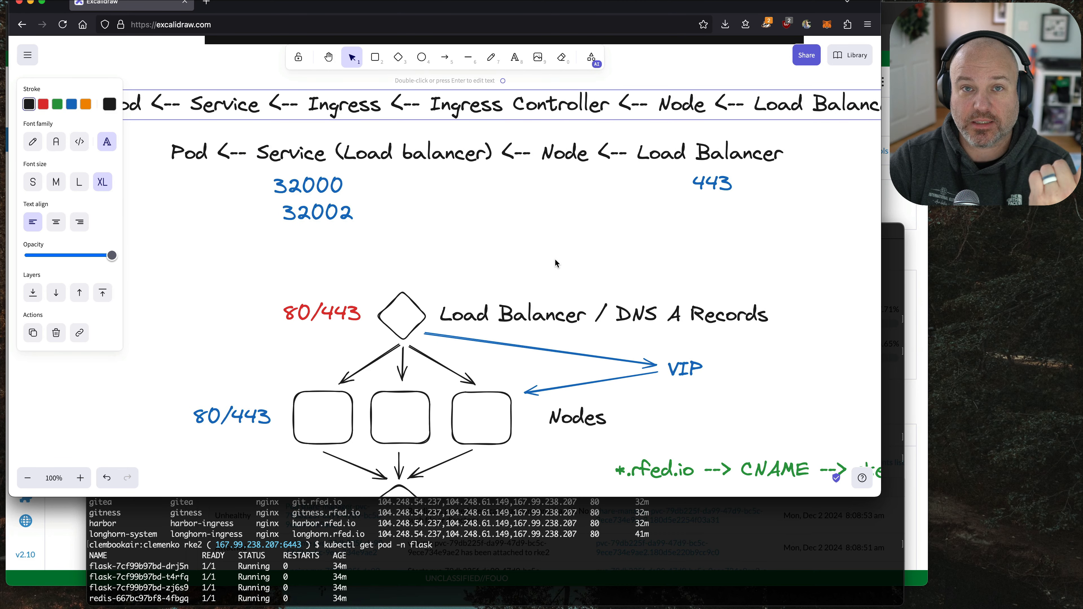
pyautogui.scroll(-3)
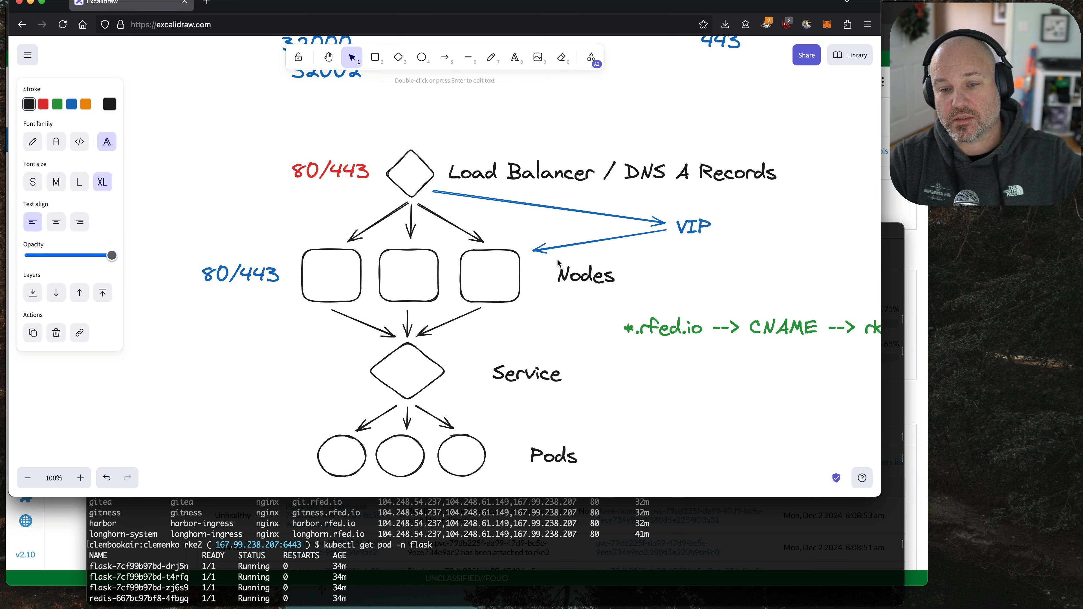
pyautogui.scroll(-3)
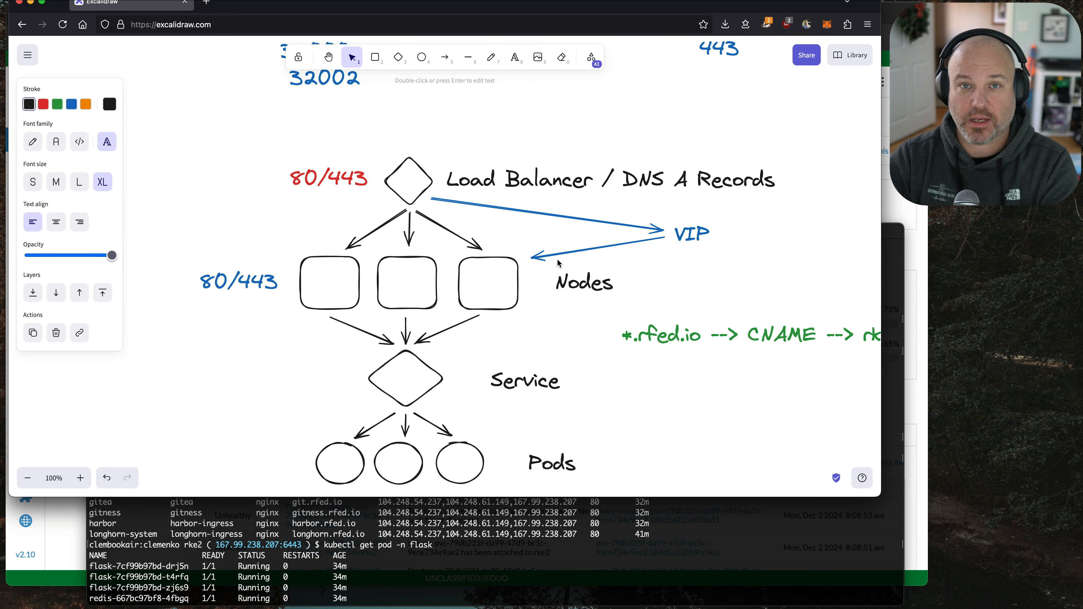